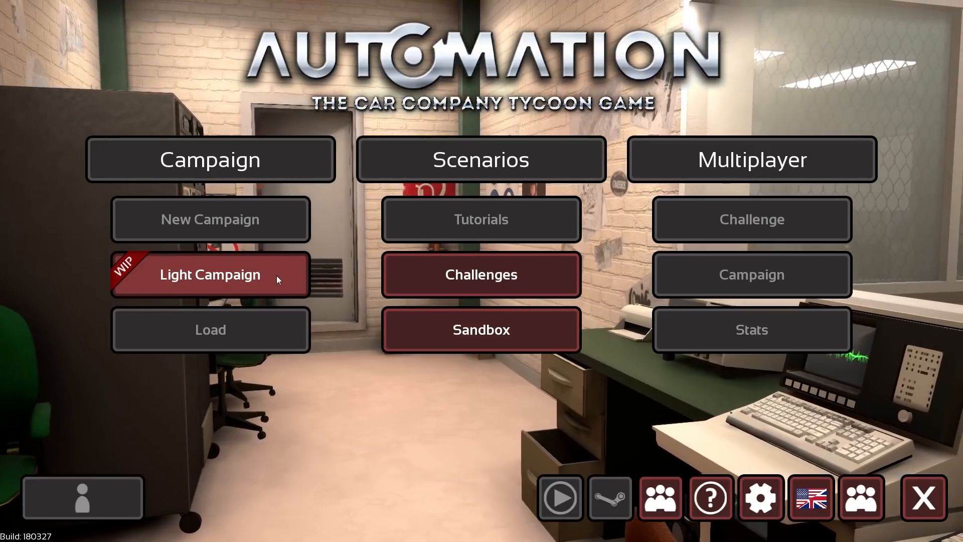
# Start the Light Campaign from the main menu's Campaign section.
pyautogui.click(210, 274)
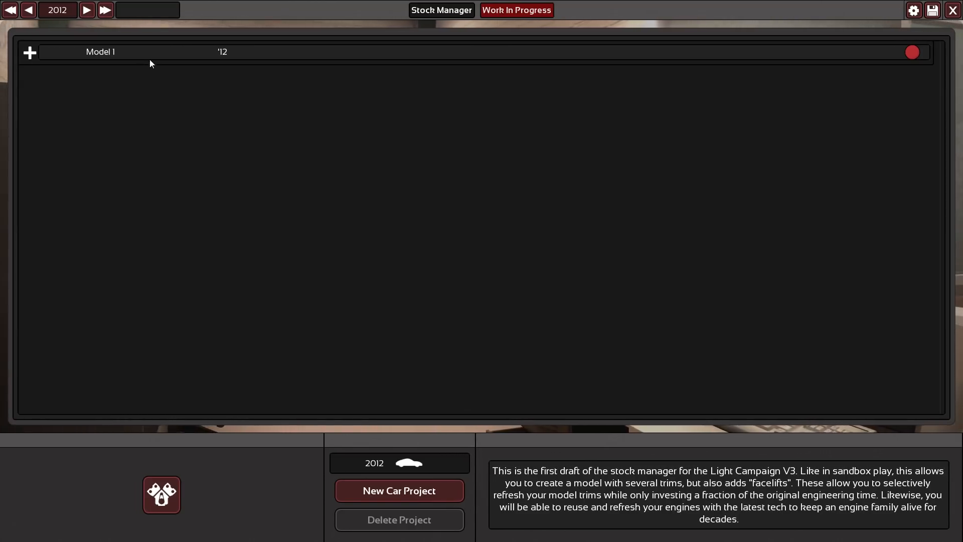
pyautogui.moveTo(184, 148)
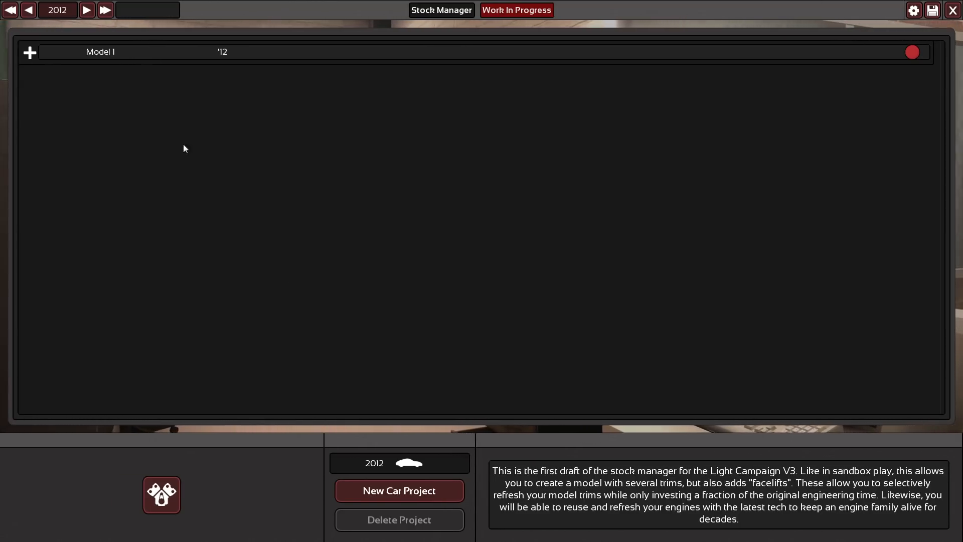
pyautogui.moveTo(309, 58)
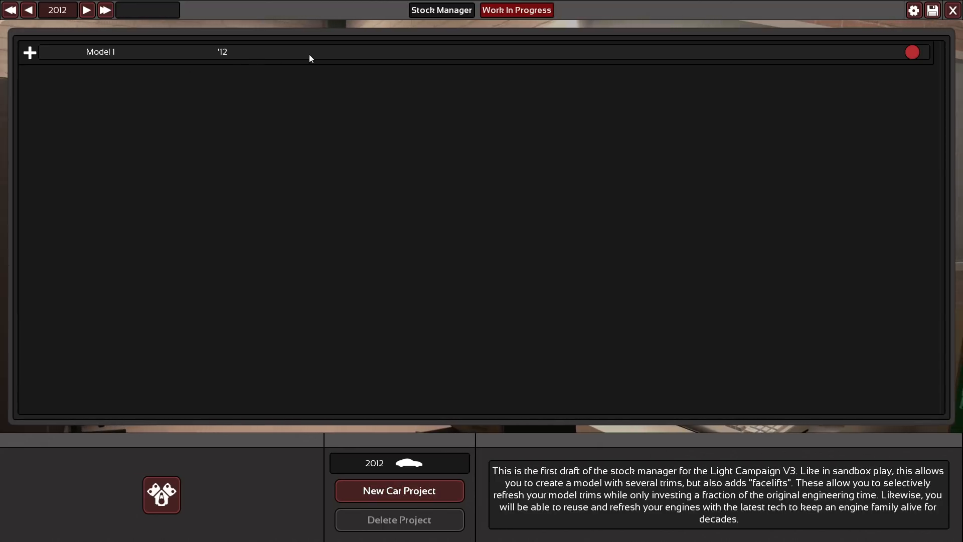
# Open Model 1 from the Stock Manager list to view its Mk 1 and Trim 1.
pyautogui.click(101, 52)
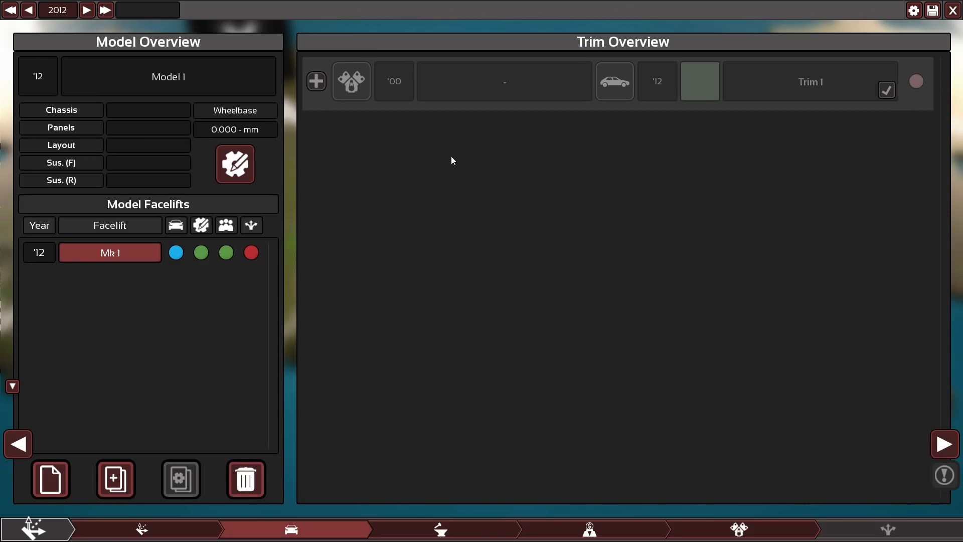
pyautogui.moveTo(285, 317)
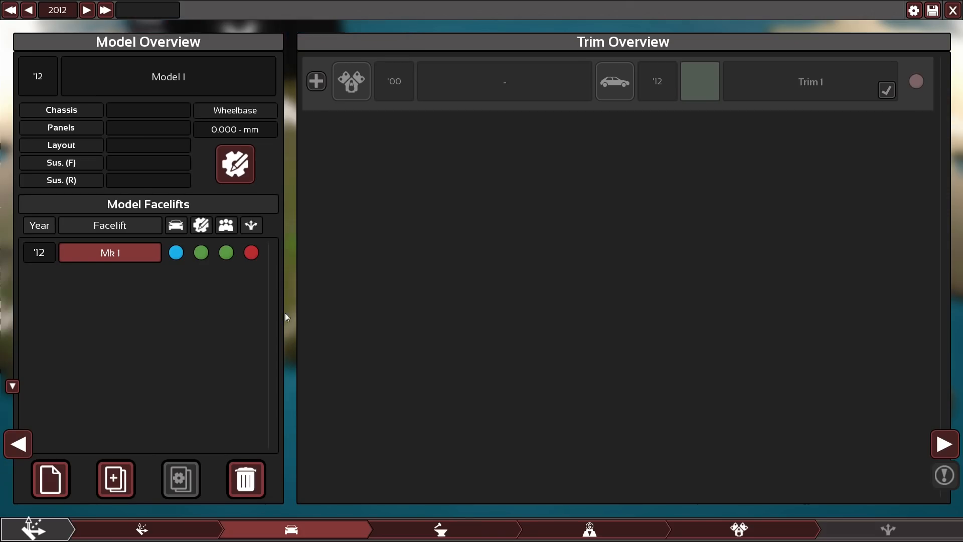
pyautogui.moveTo(526, 416)
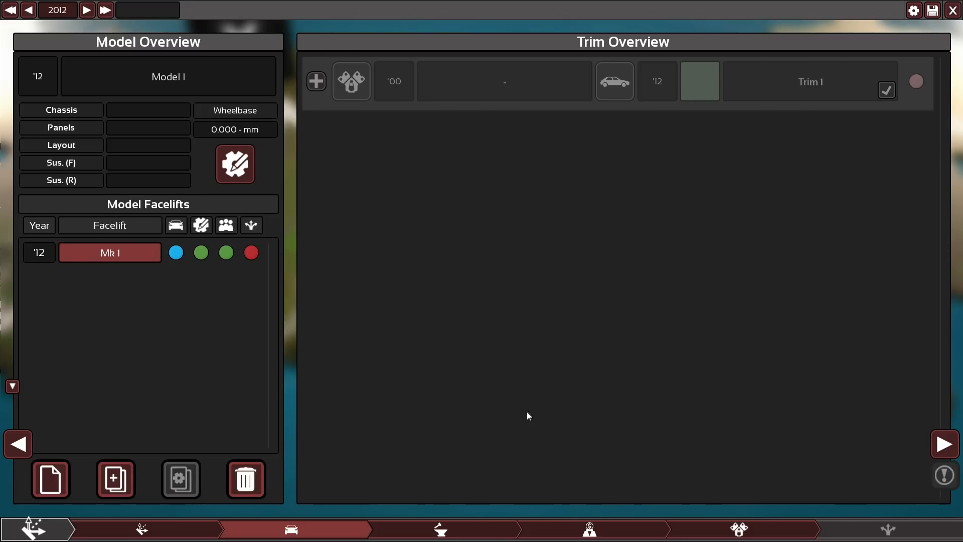
pyautogui.moveTo(164, 508)
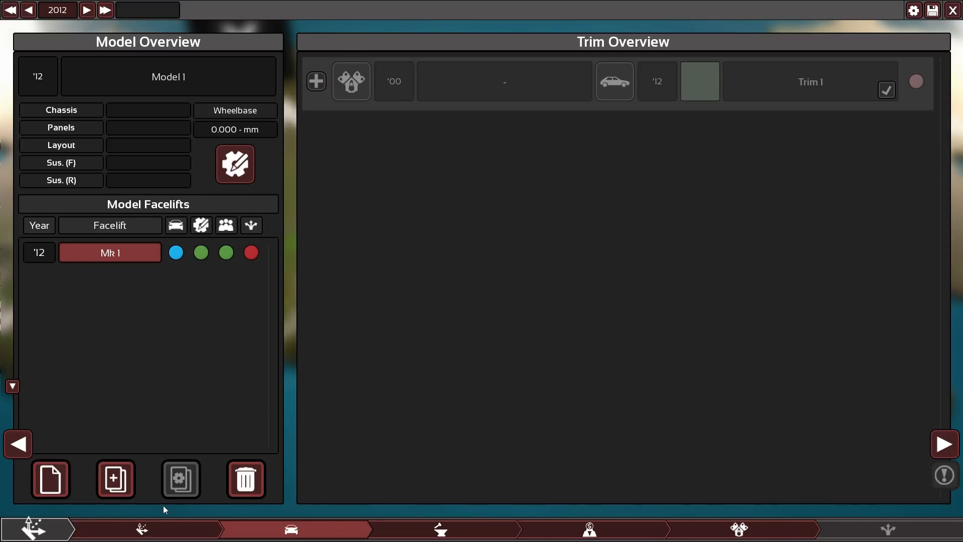
pyautogui.moveTo(342, 441)
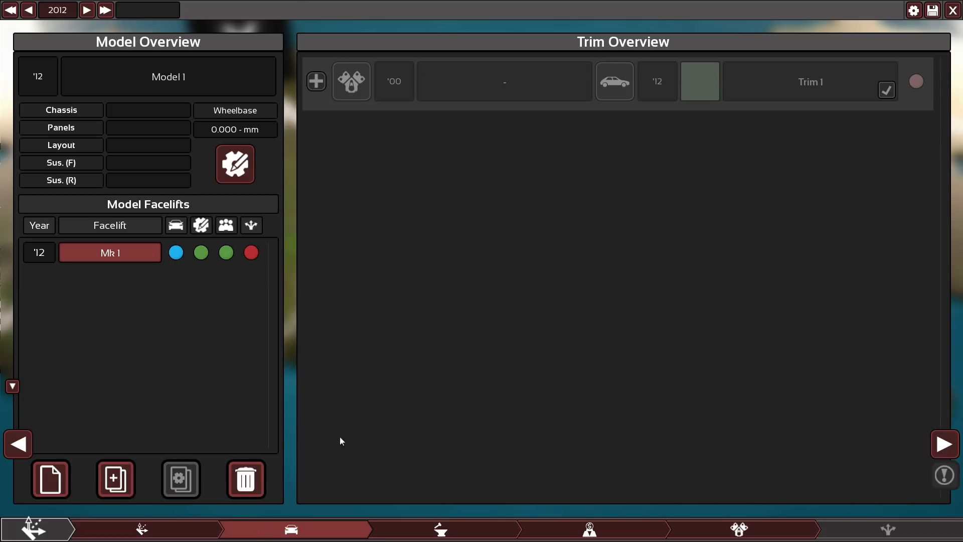
pyautogui.moveTo(449, 194)
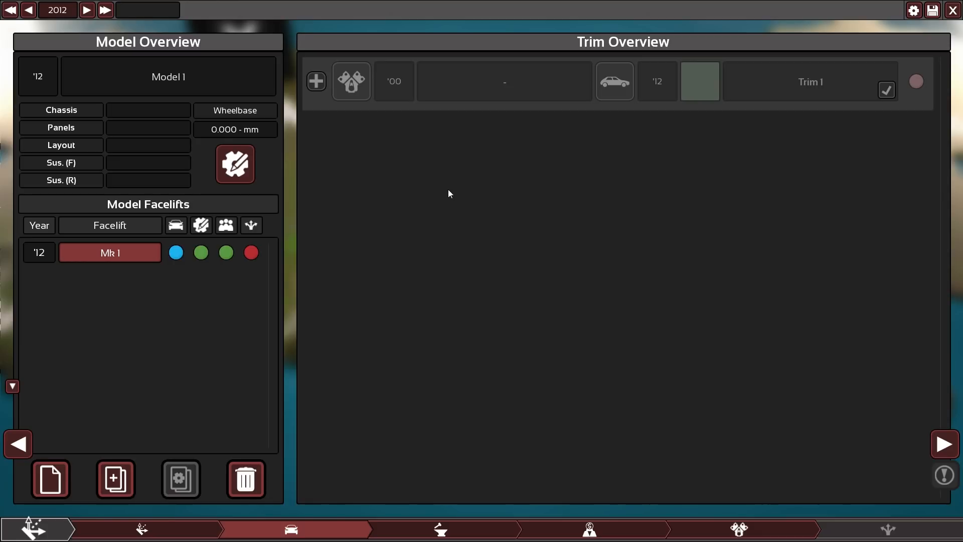
pyautogui.moveTo(149, 193)
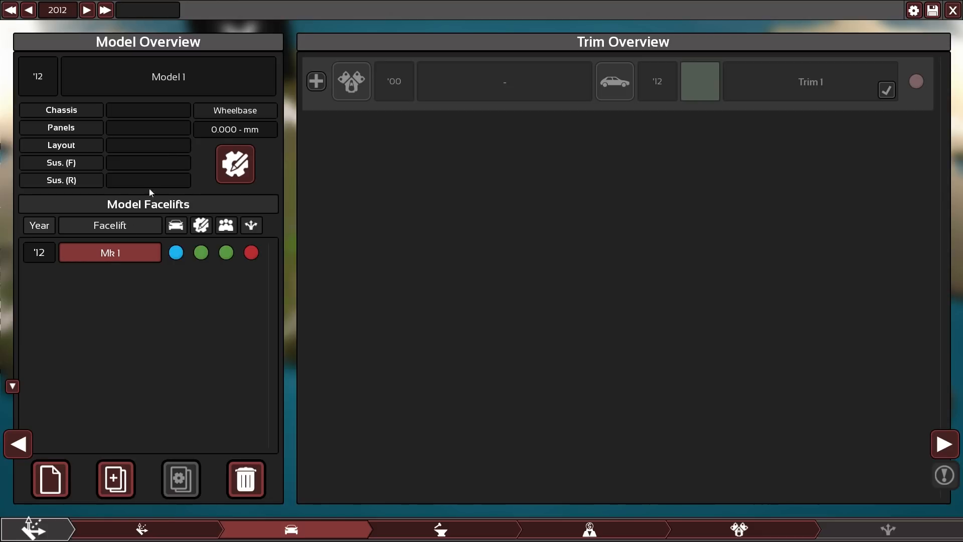
pyautogui.moveTo(94, 293)
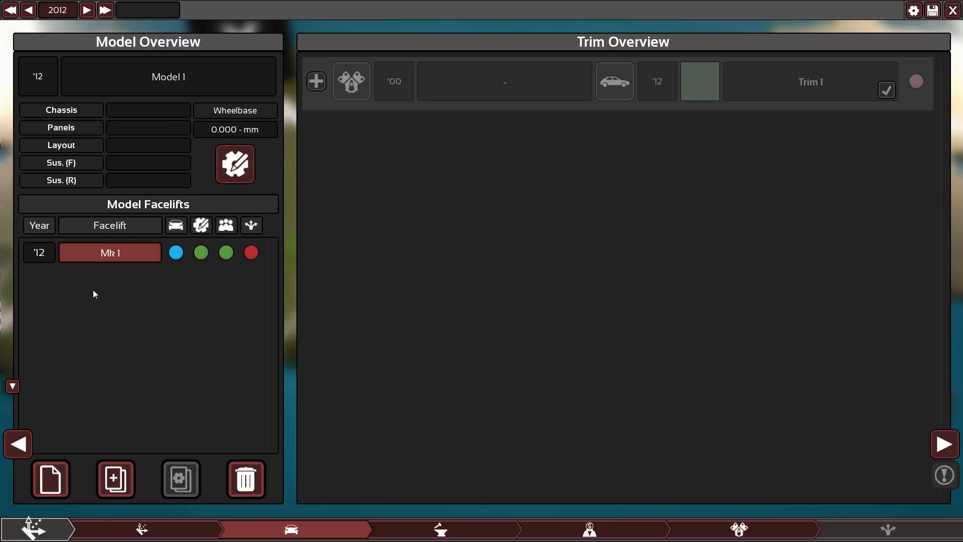
pyautogui.moveTo(466, 156)
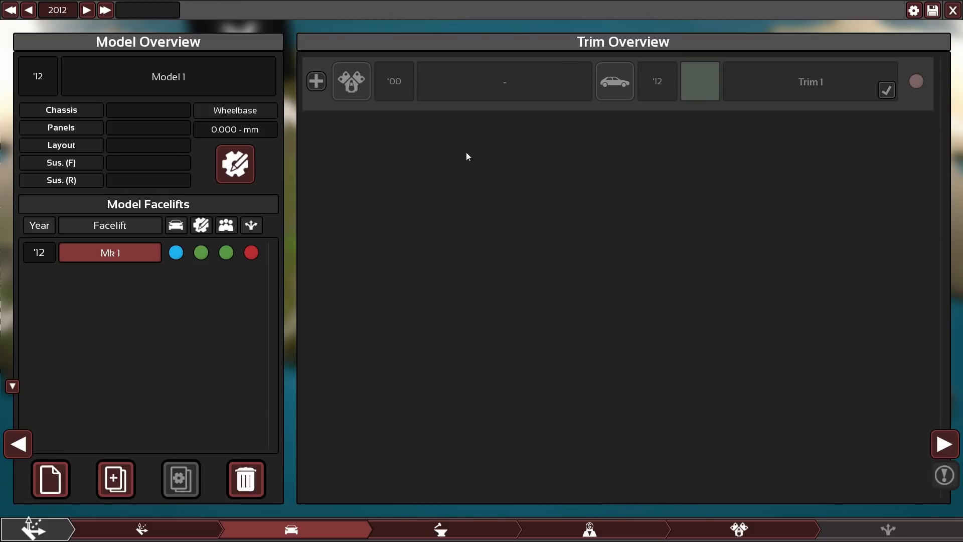
pyautogui.moveTo(520, 205)
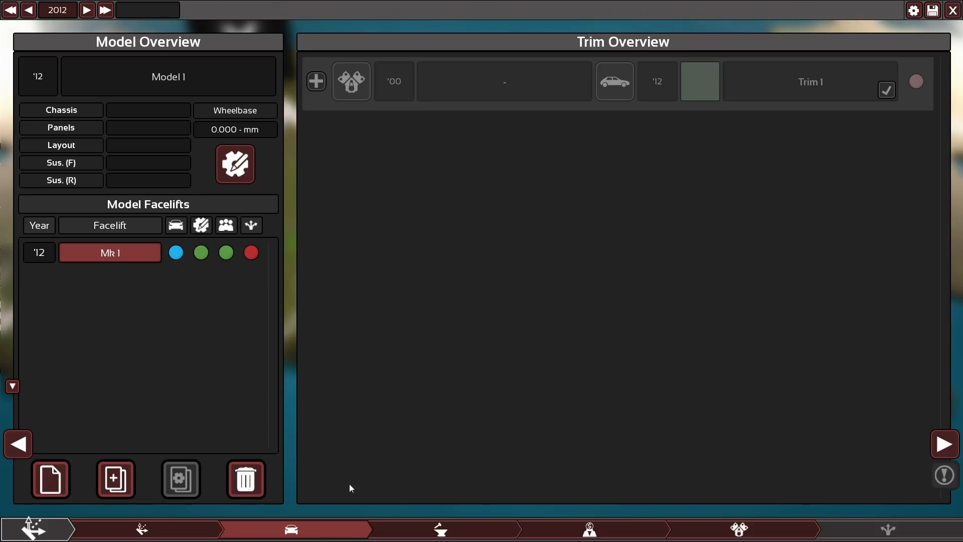
pyautogui.moveTo(301, 503)
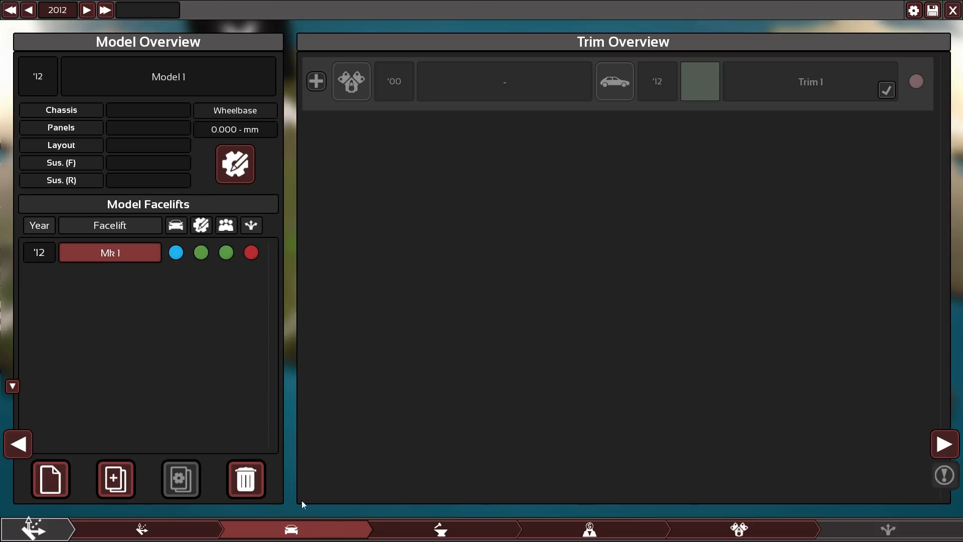
pyautogui.moveTo(25, 533)
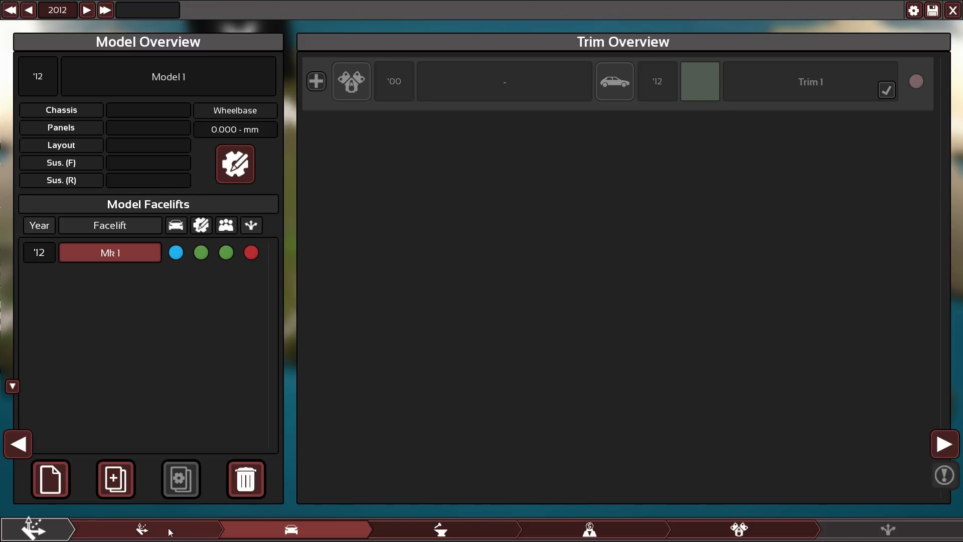
pyautogui.moveTo(599, 385)
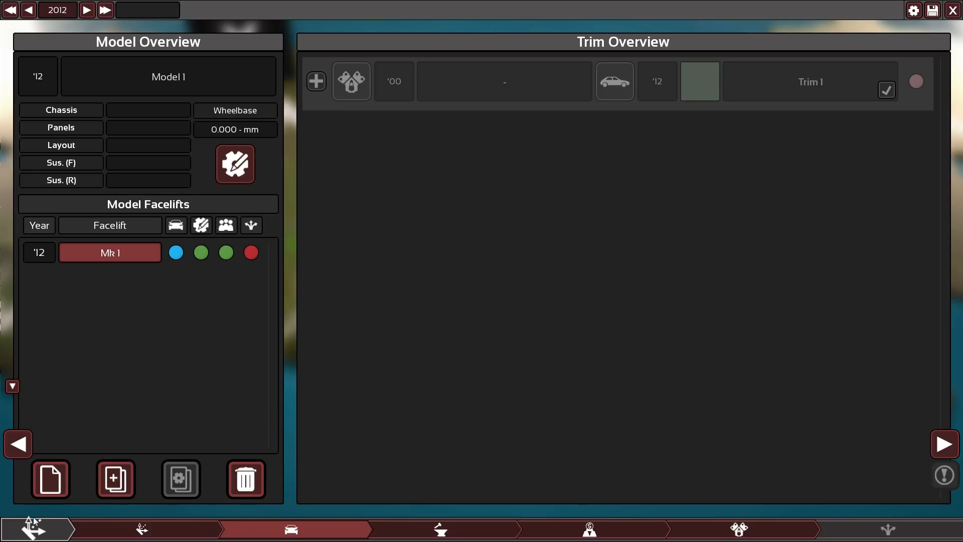
pyautogui.moveTo(874, 530)
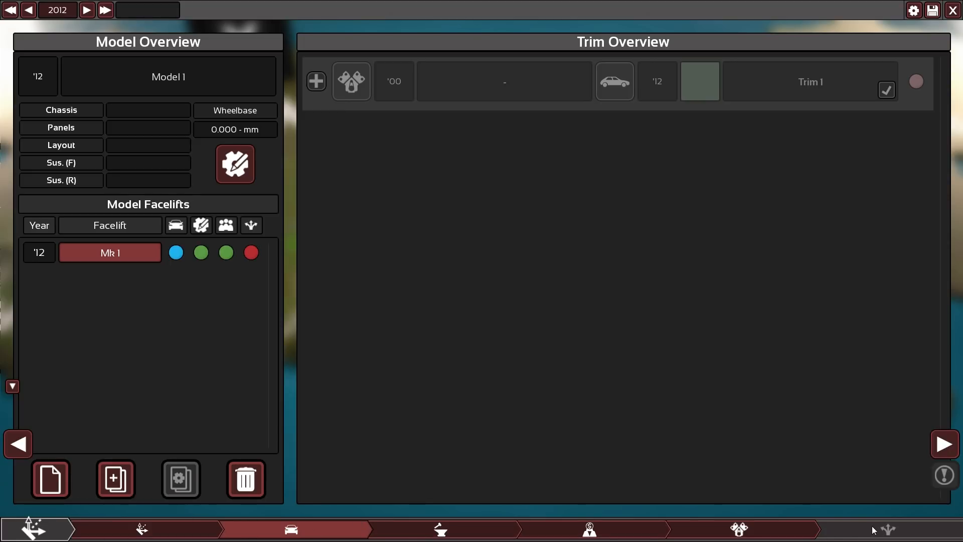
pyautogui.moveTo(427, 530)
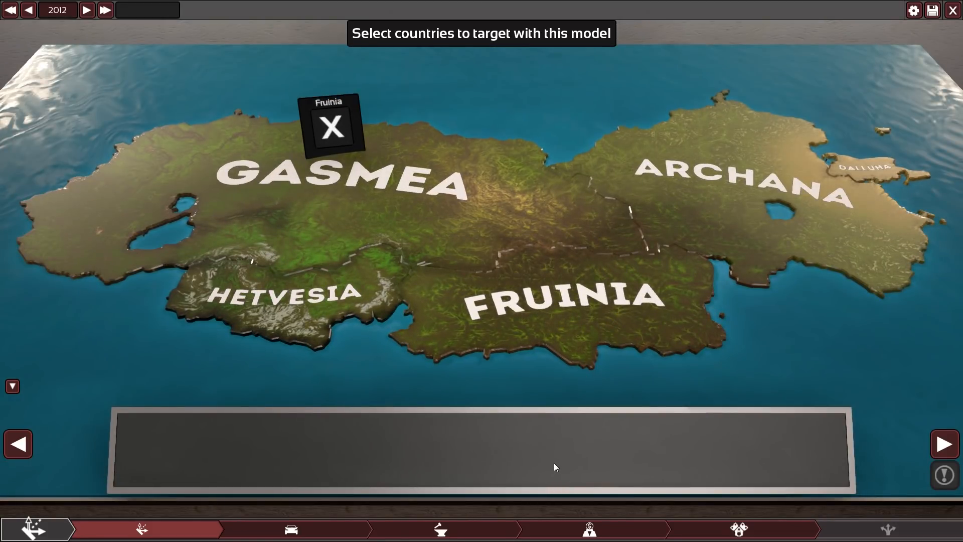
pyautogui.moveTo(553, 456)
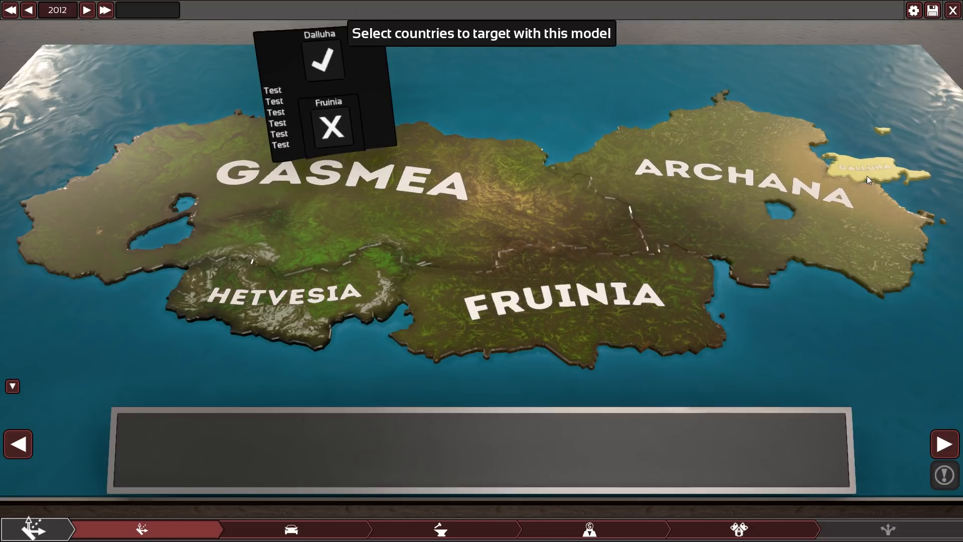
# Toggle Gasmea and Fruinia on the target map, leaving Fruinia targeted.
pyautogui.click(337, 184)
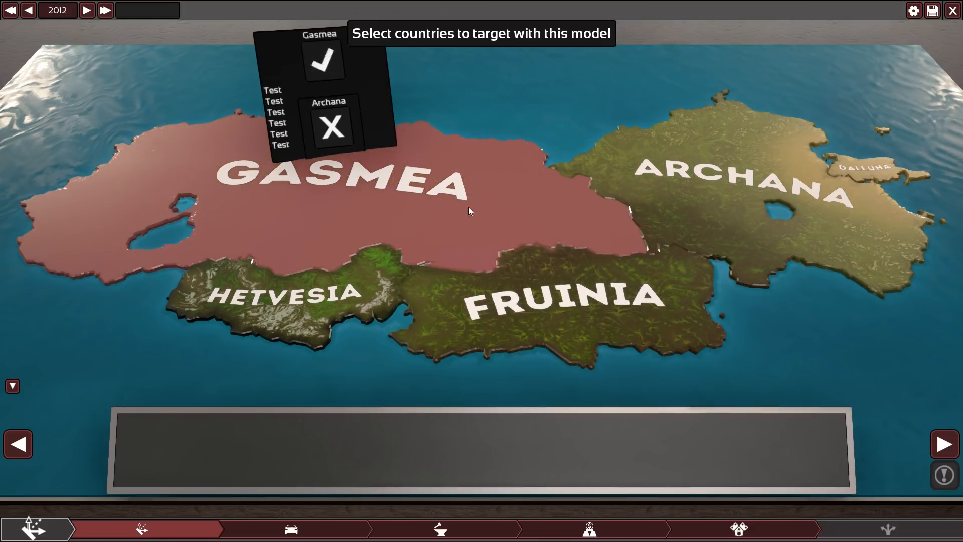
pyautogui.click(322, 59)
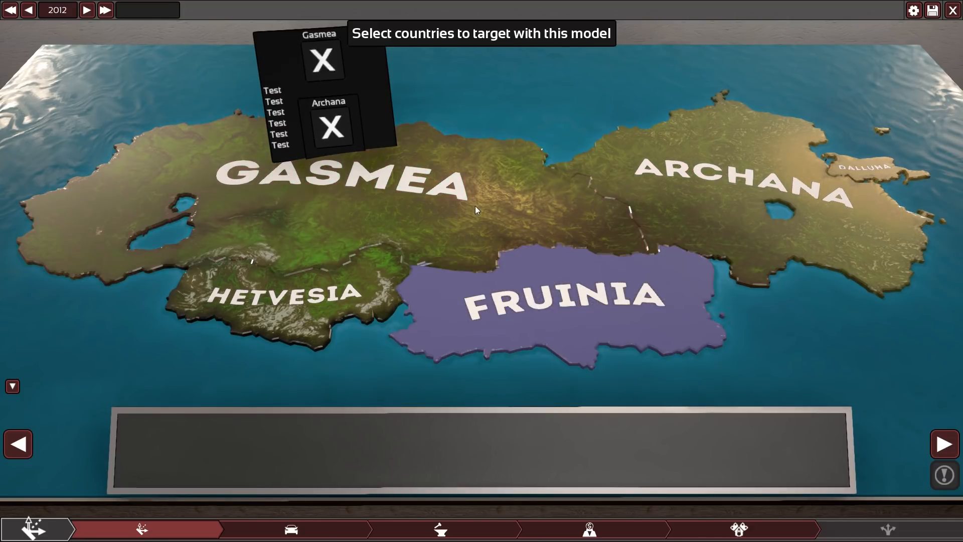
pyautogui.click(322, 60)
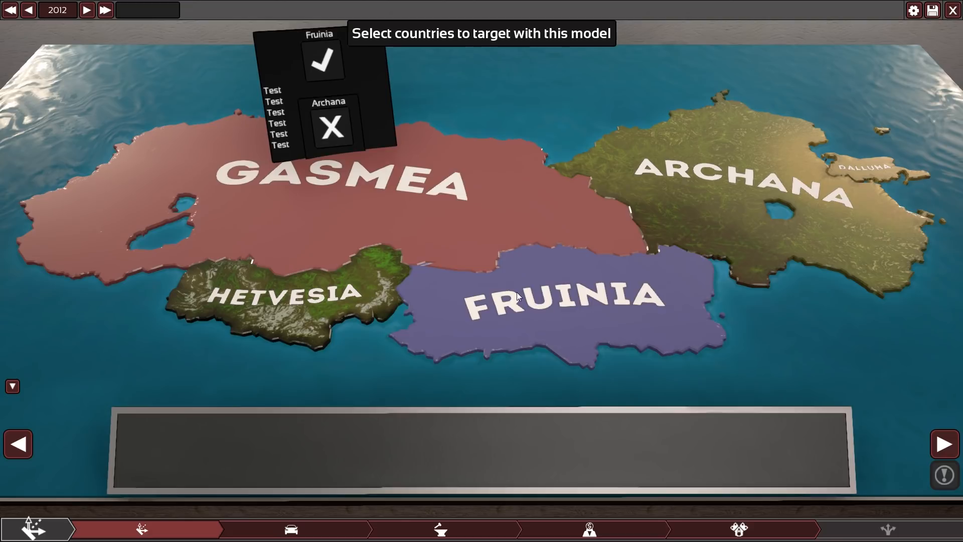
pyautogui.moveTo(521, 301)
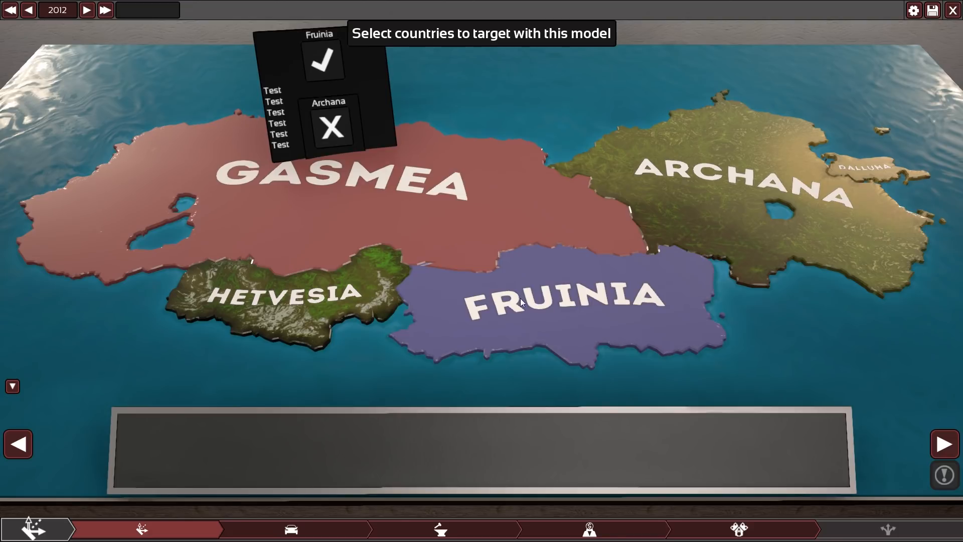
pyautogui.moveTo(534, 277)
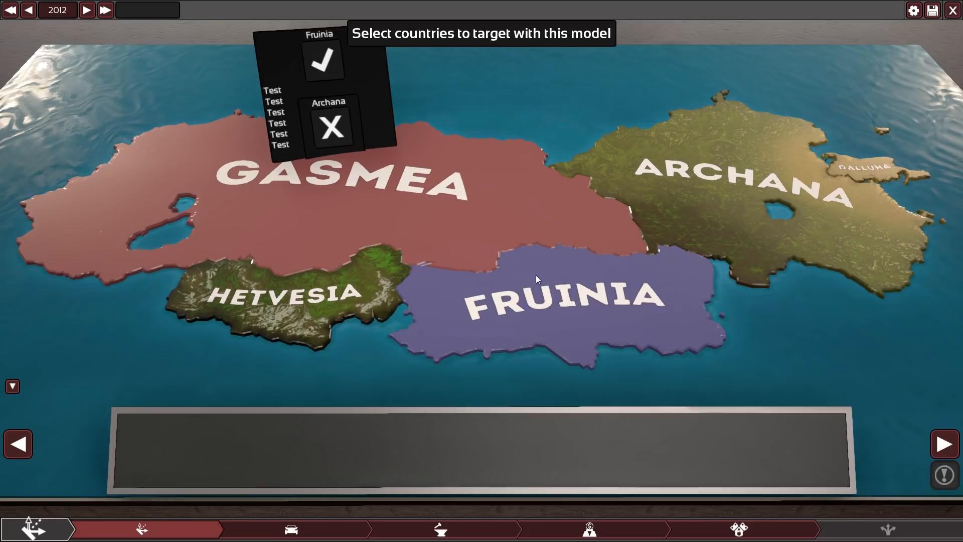
pyautogui.moveTo(532, 273)
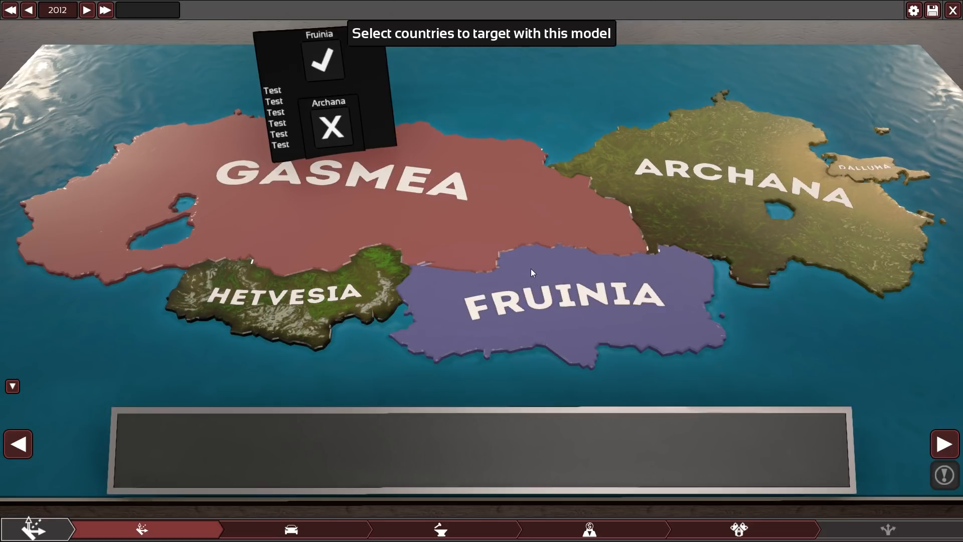
pyautogui.moveTo(508, 265)
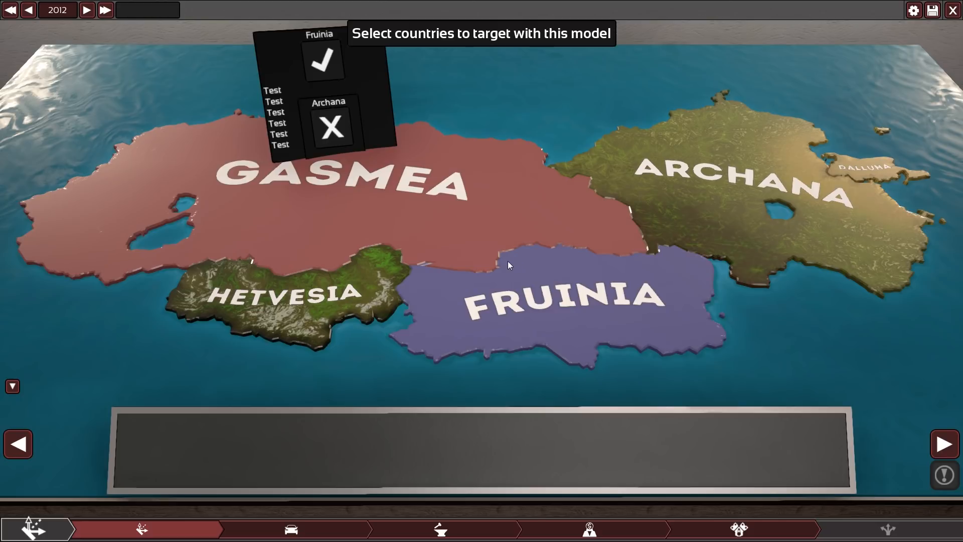
pyautogui.click(323, 60)
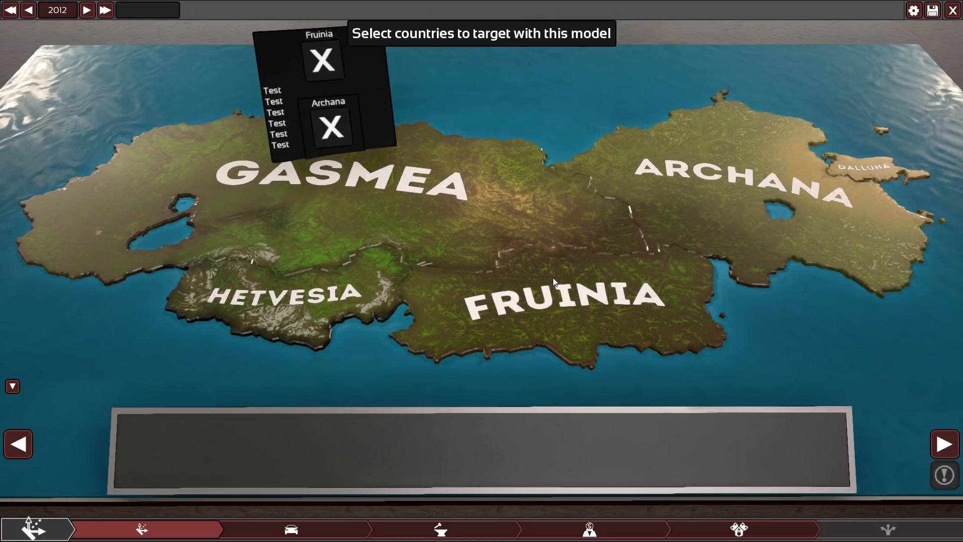
pyautogui.moveTo(716, 309)
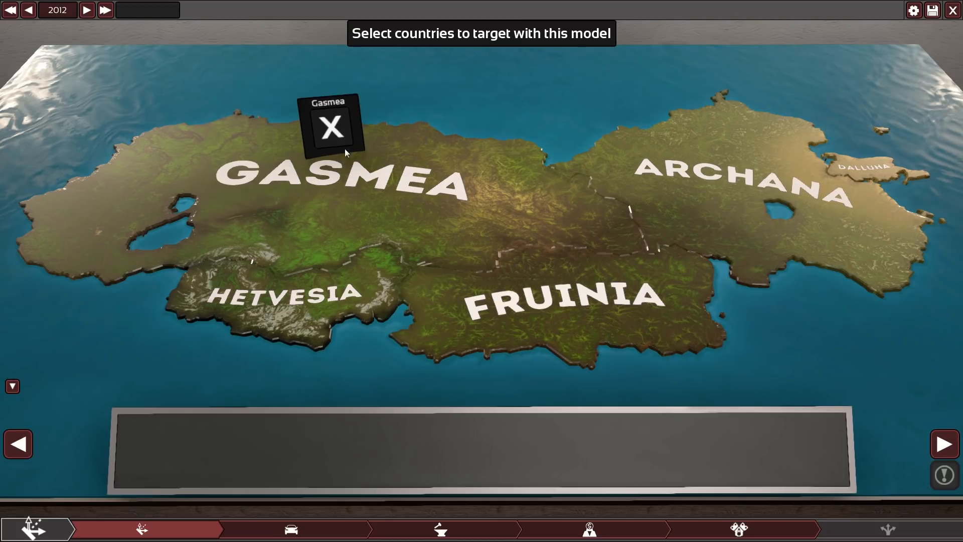
pyautogui.click(331, 127)
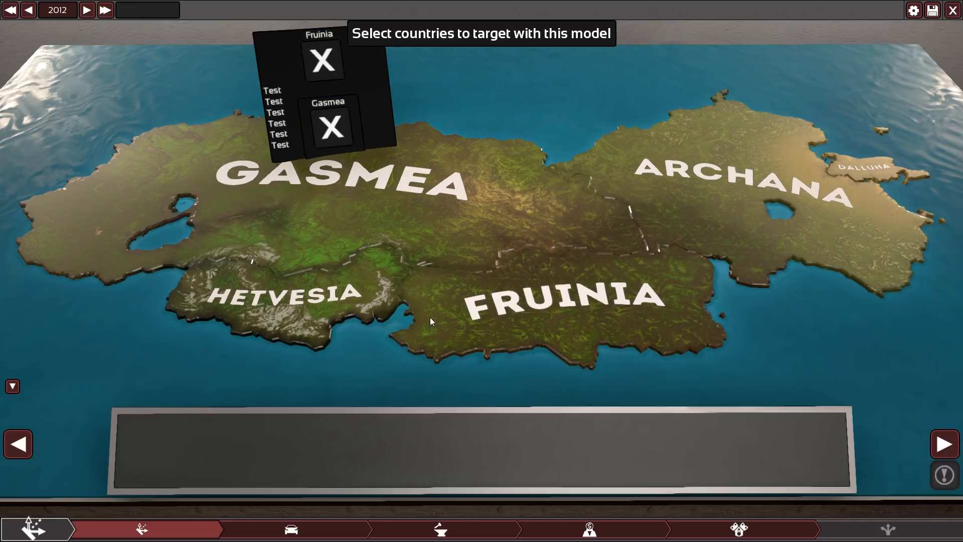
pyautogui.click(322, 61)
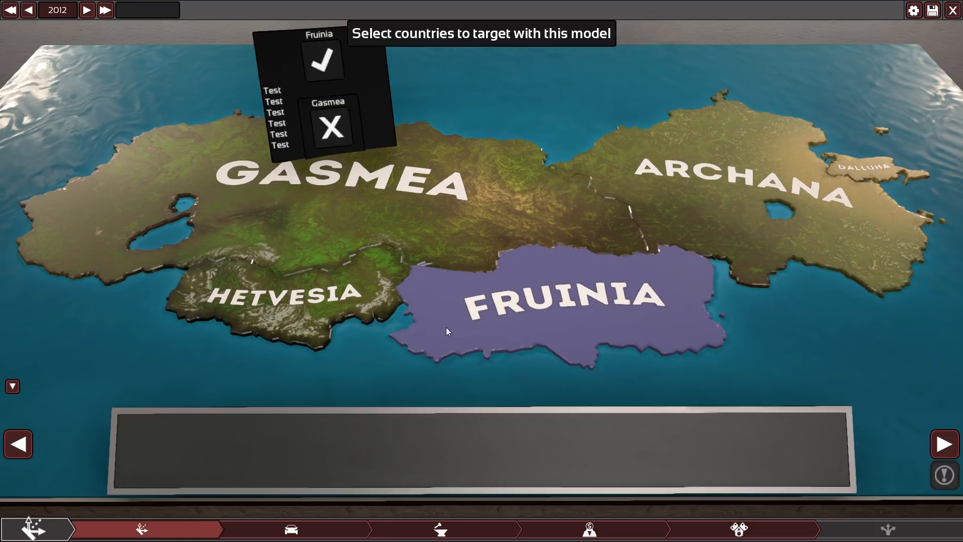
pyautogui.moveTo(450, 337)
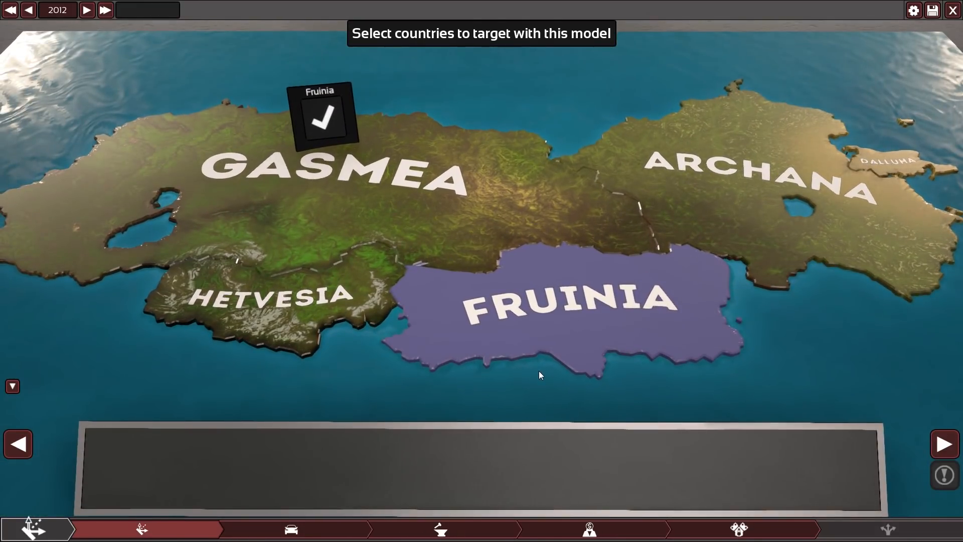
# Toggle Hetvesia, Fruinia and Archana on and off as target countries.
pyautogui.click(270, 295)
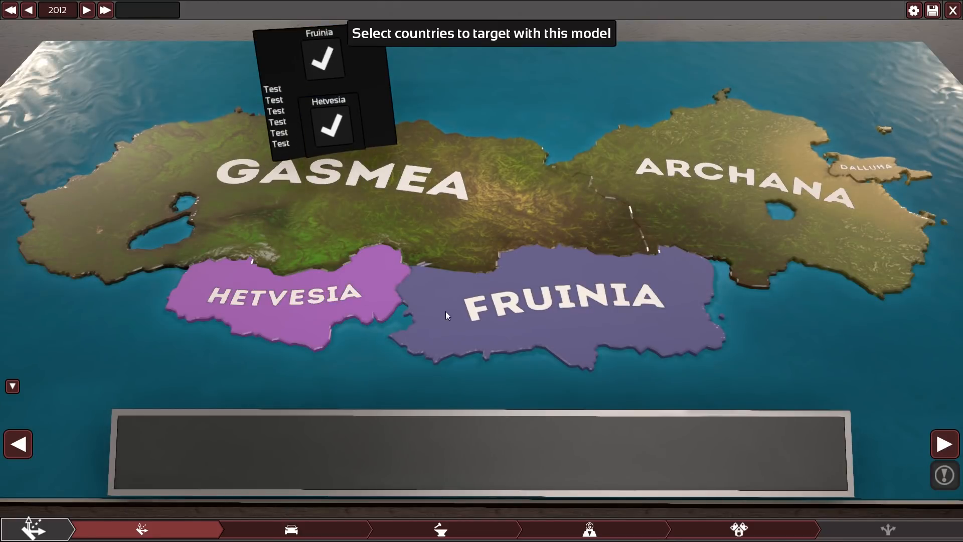
pyautogui.click(322, 58)
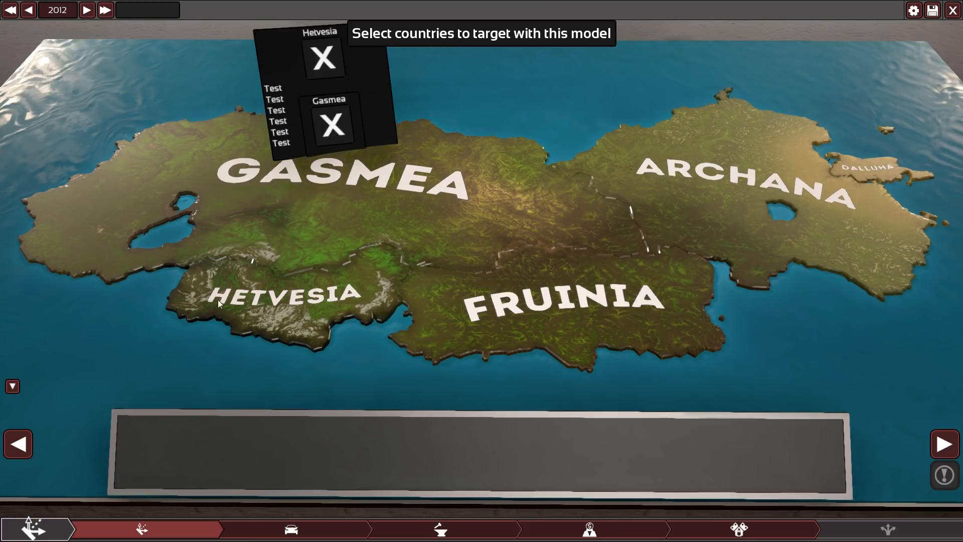
pyautogui.moveTo(331, 326)
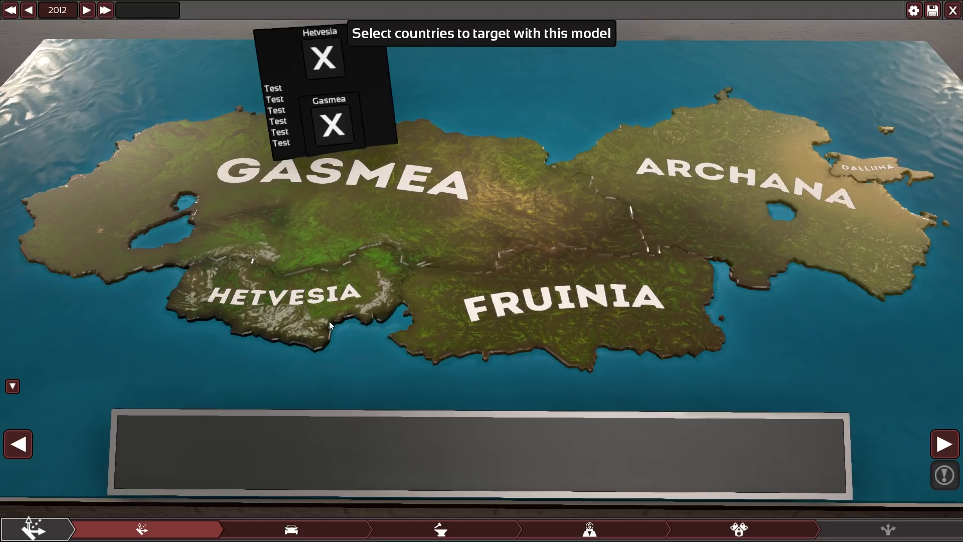
pyautogui.moveTo(366, 302)
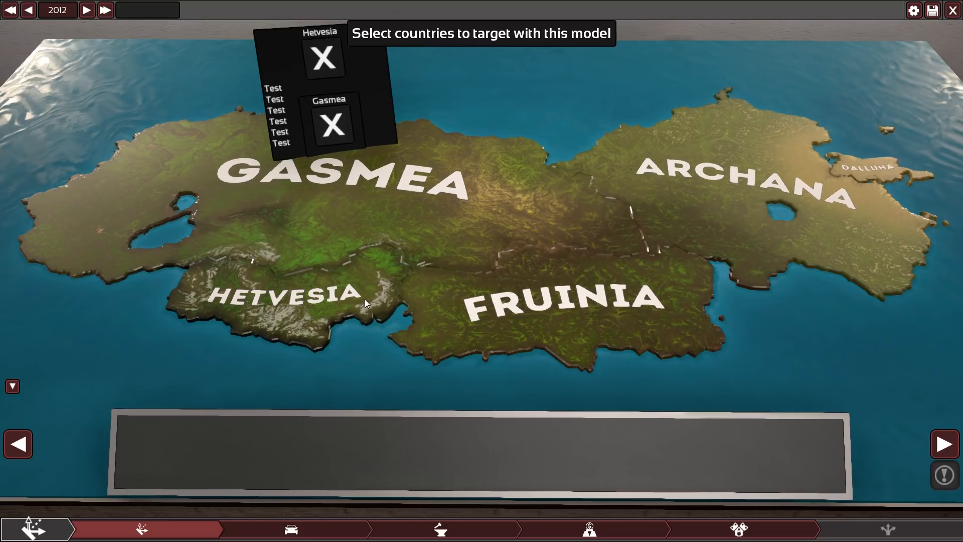
pyautogui.click(553, 295)
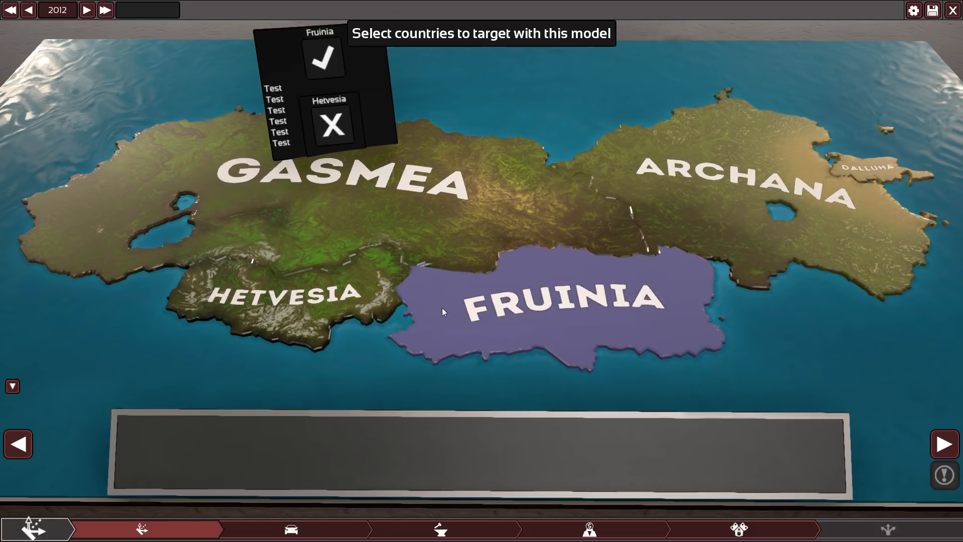
pyautogui.click(332, 58)
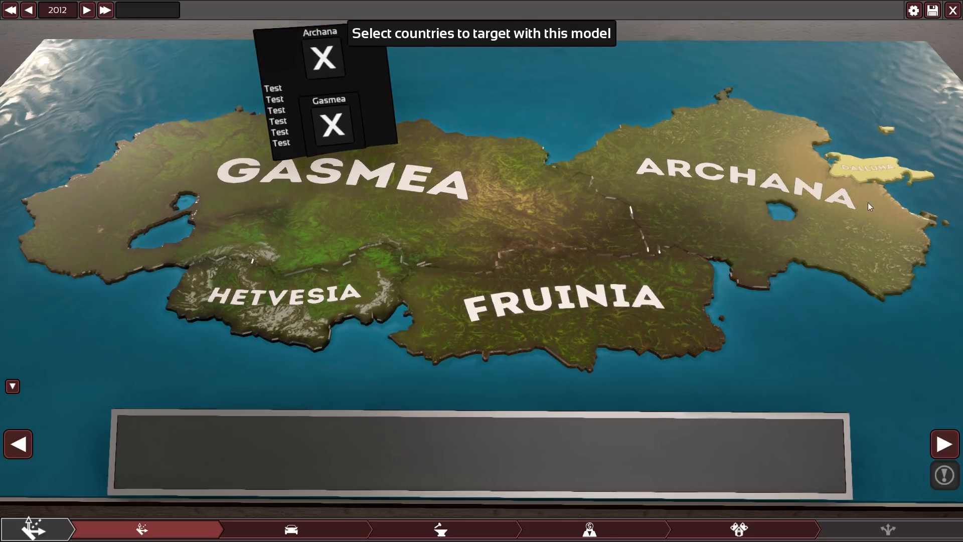
pyautogui.click(869, 172)
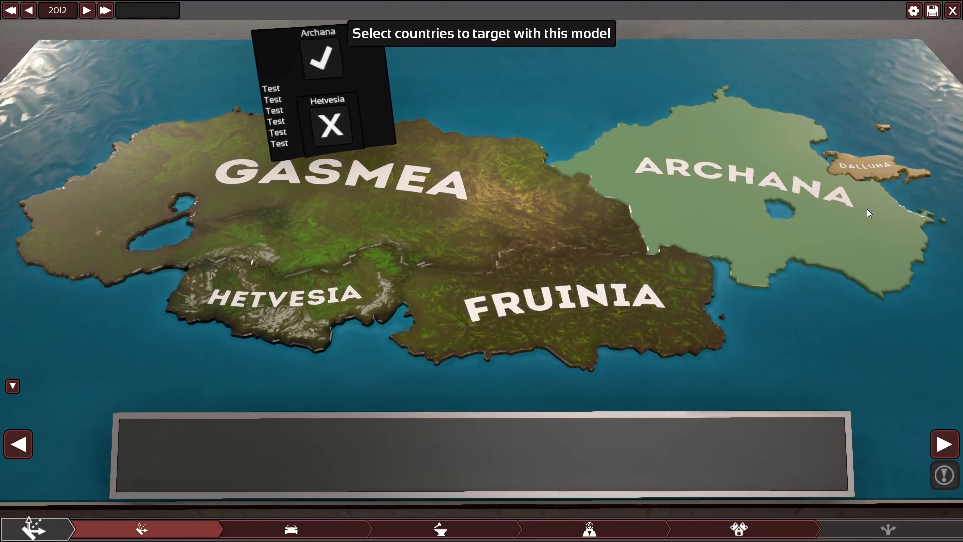
pyautogui.click(318, 58)
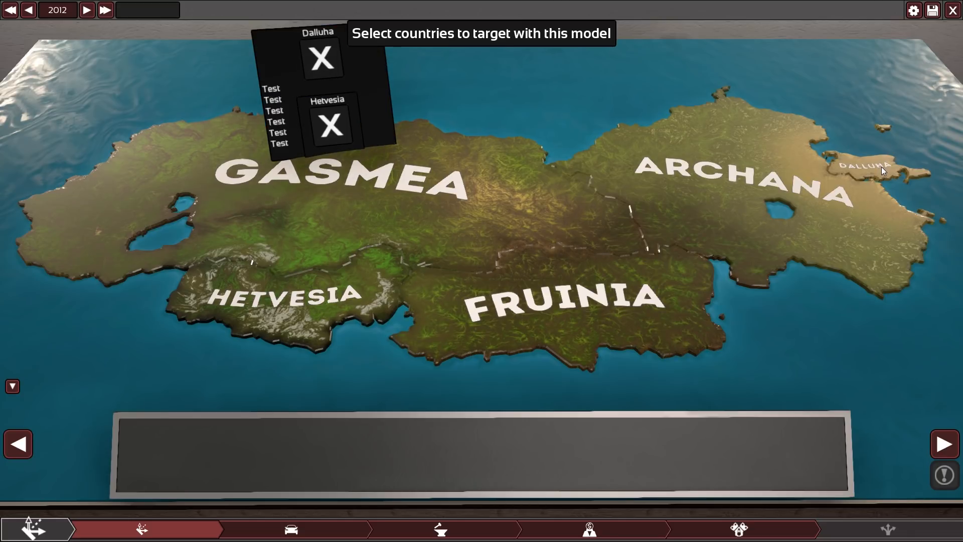
pyautogui.moveTo(879, 177)
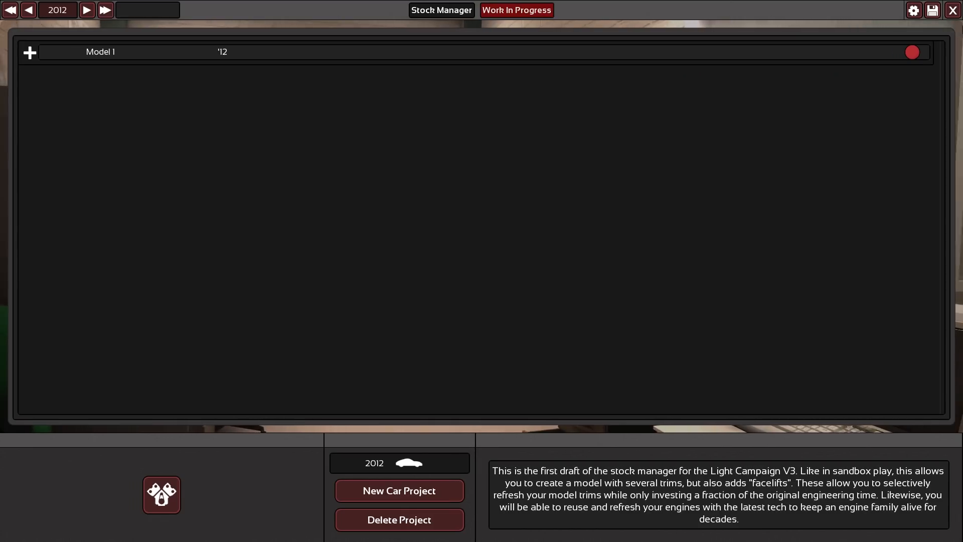
# Load a car project into the designer from the Stock Manager.
pyautogui.click(441, 10)
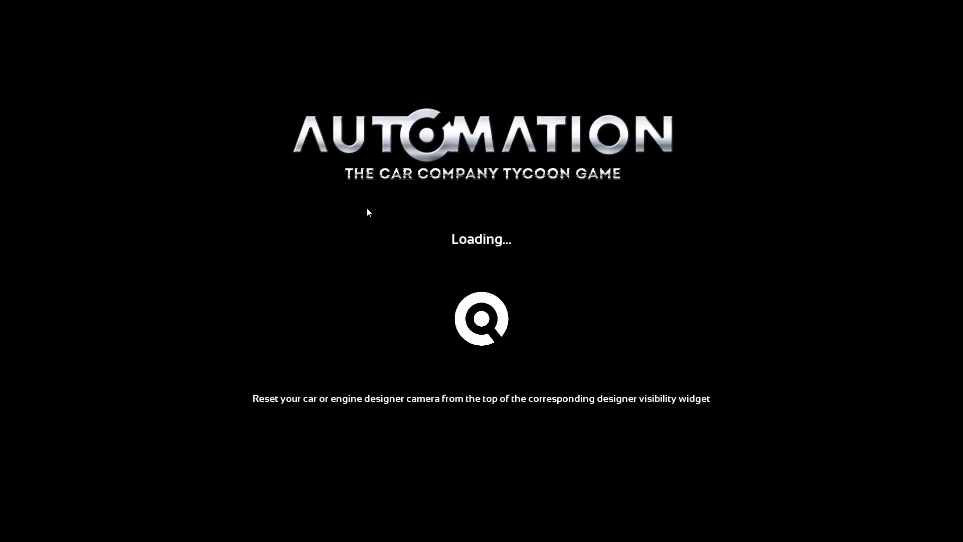
pyautogui.moveTo(575, 347)
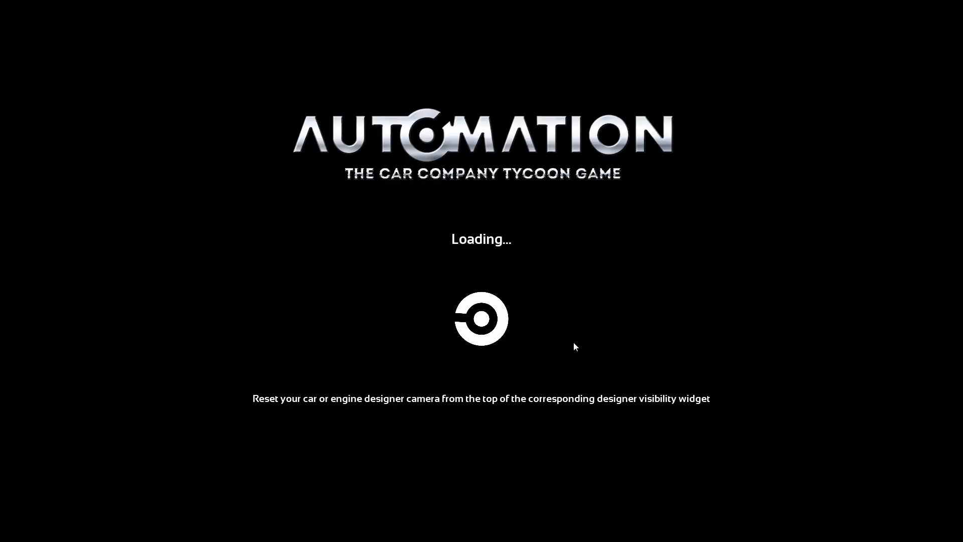
pyautogui.moveTo(600, 333)
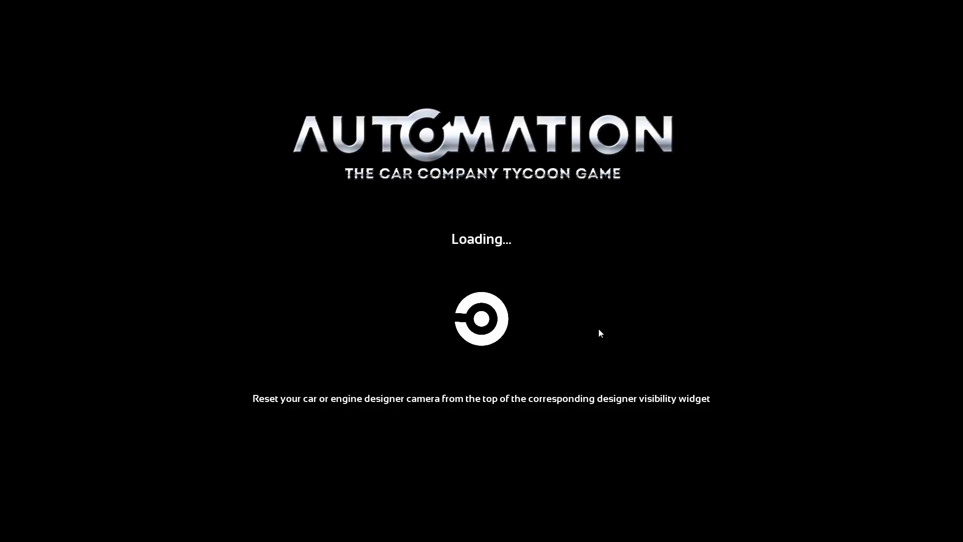
pyautogui.moveTo(606, 317)
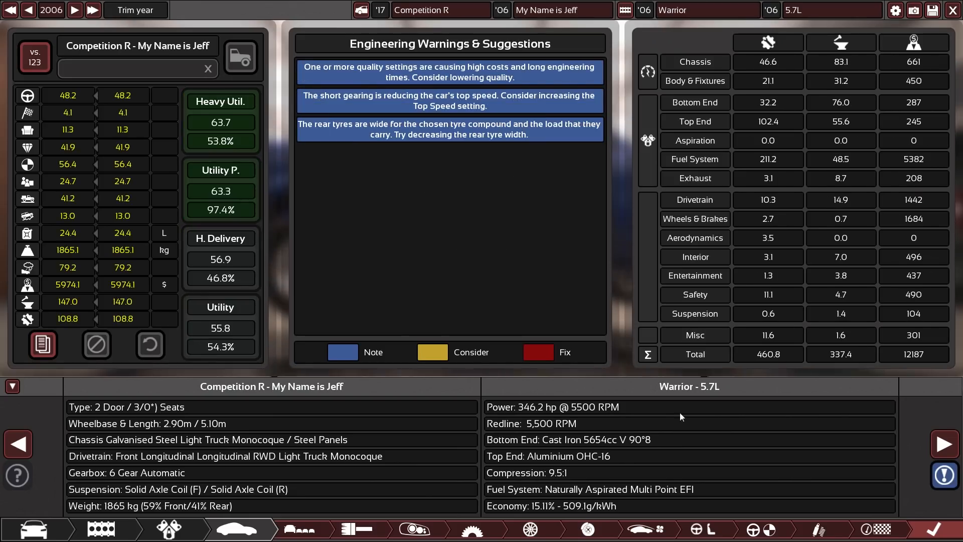
pyautogui.moveTo(415, 311)
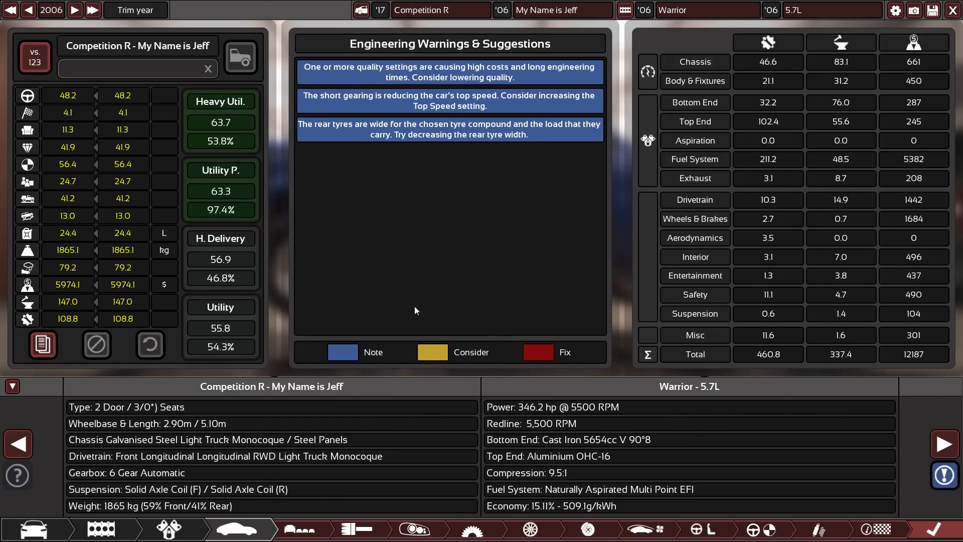
pyautogui.moveTo(220, 187)
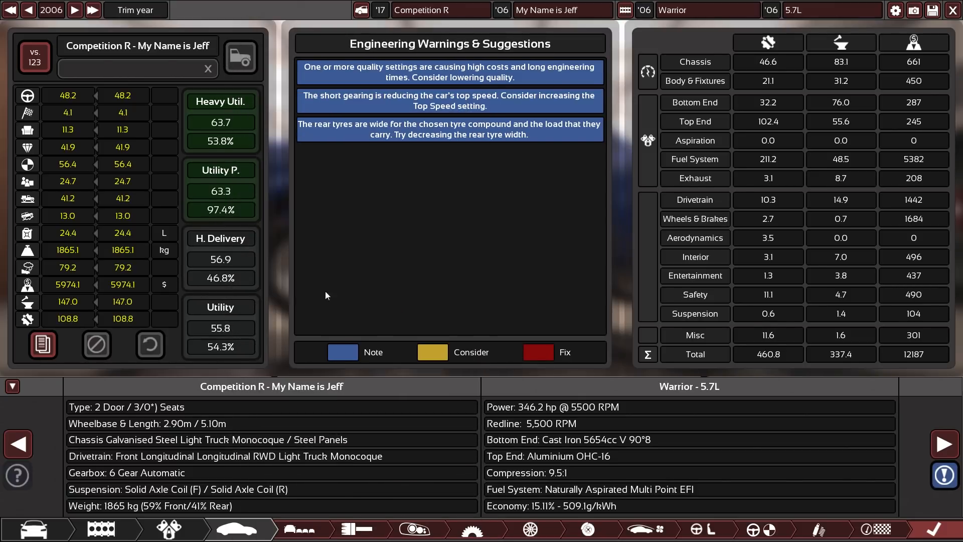
pyautogui.moveTo(293, 219)
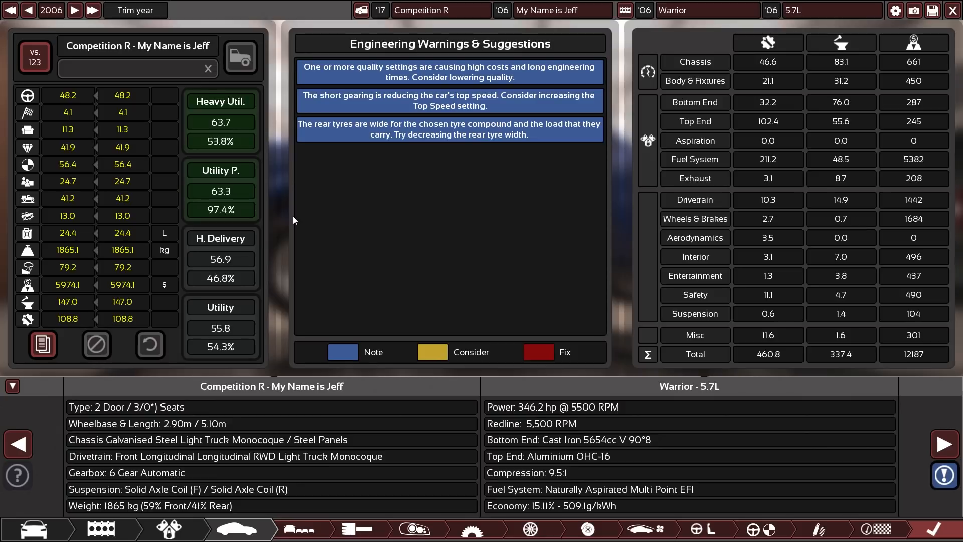
pyautogui.moveTo(220, 190)
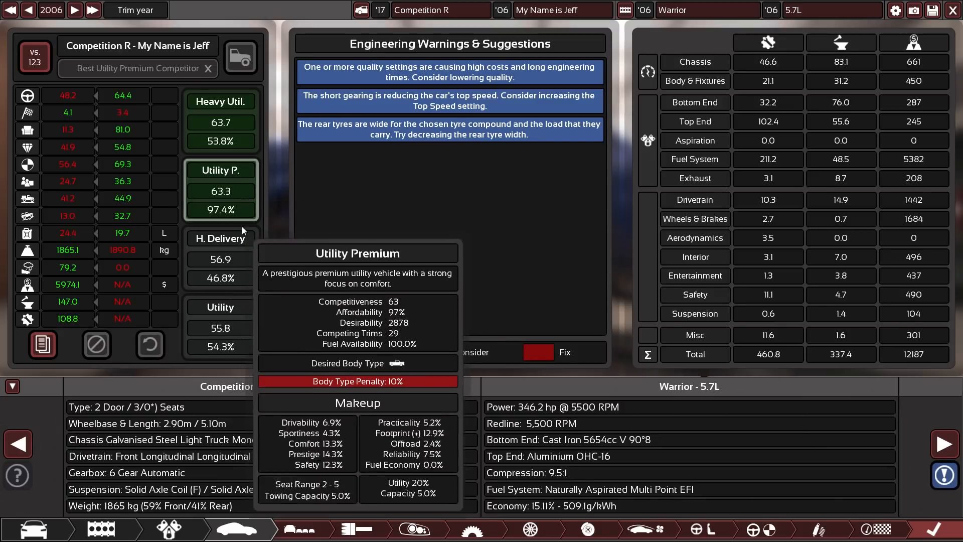
pyautogui.moveTo(219, 140)
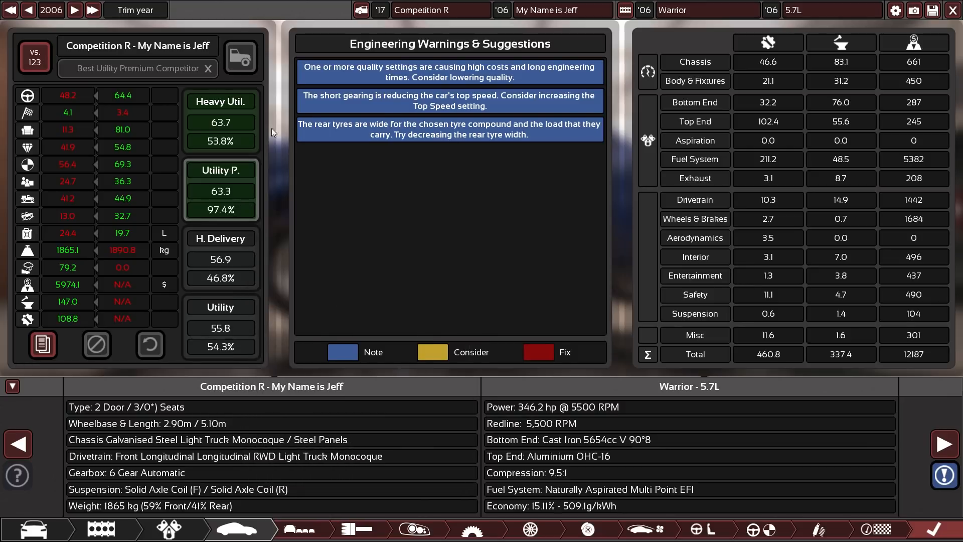
pyautogui.moveTo(221, 101)
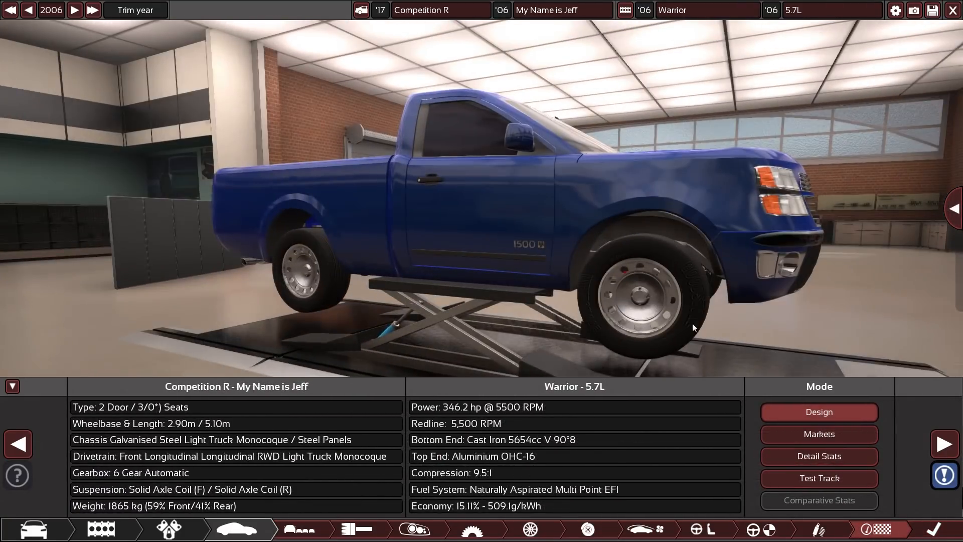
# Show the pickup's market scores, switching the country to Hetvesia, then Dalluha.
pyautogui.click(819, 433)
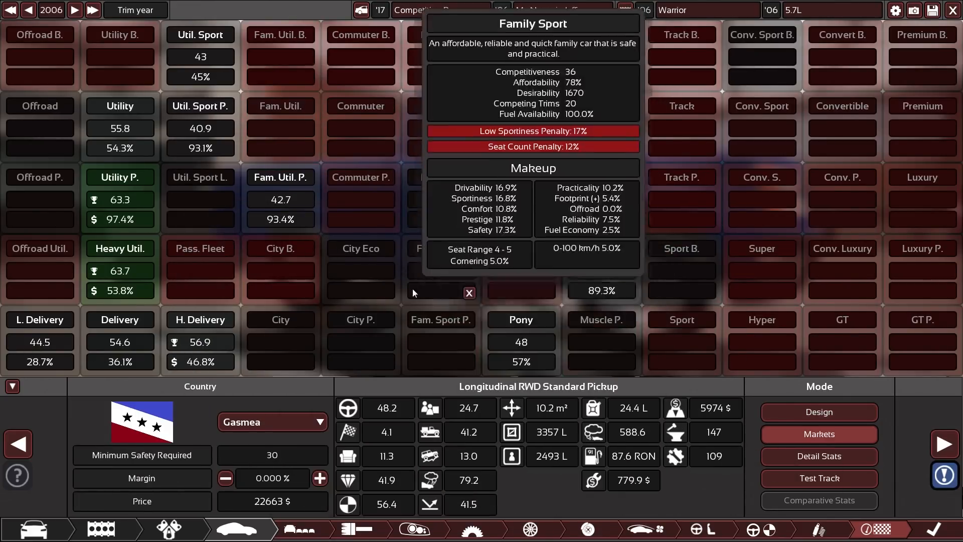
pyautogui.click(469, 292)
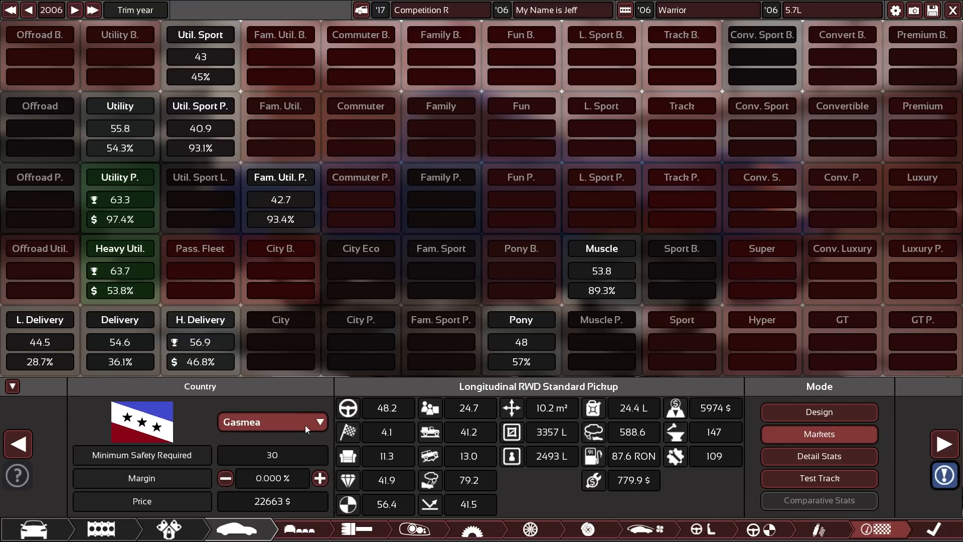
pyautogui.click(319, 422)
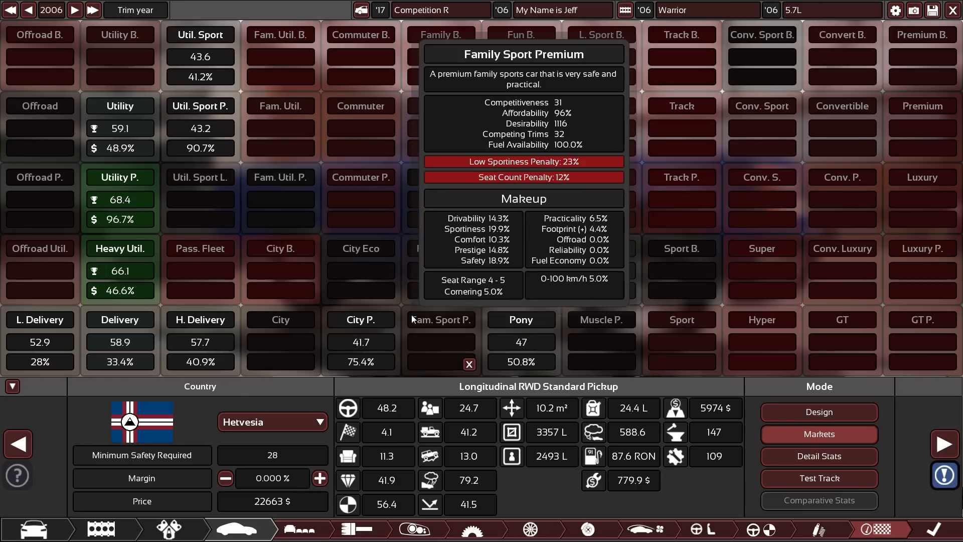
pyautogui.click(272, 422)
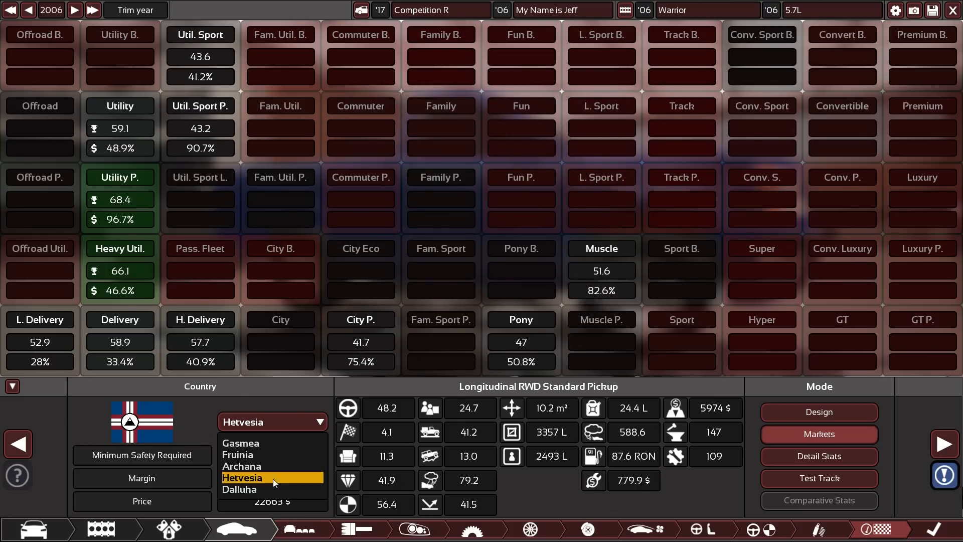
pyautogui.click(239, 489)
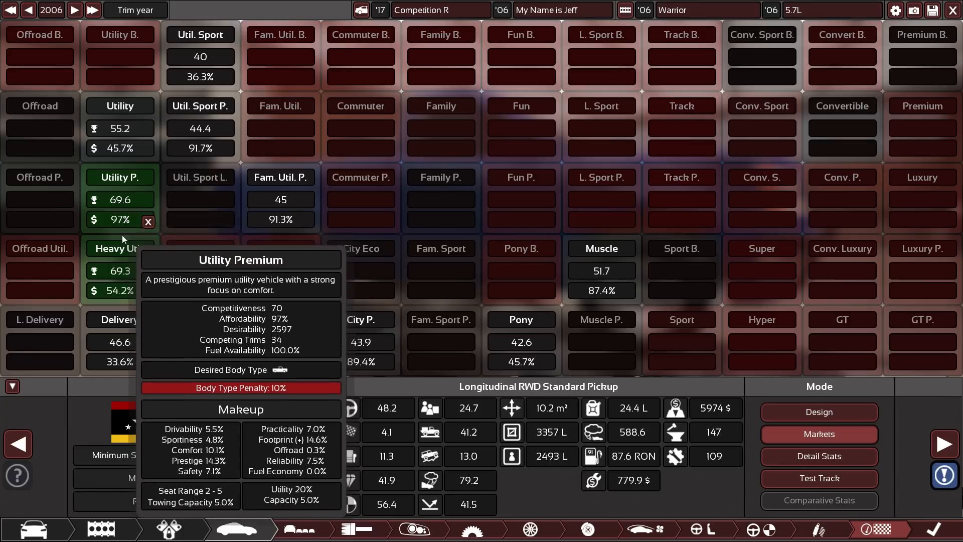
pyautogui.moveTo(600, 186)
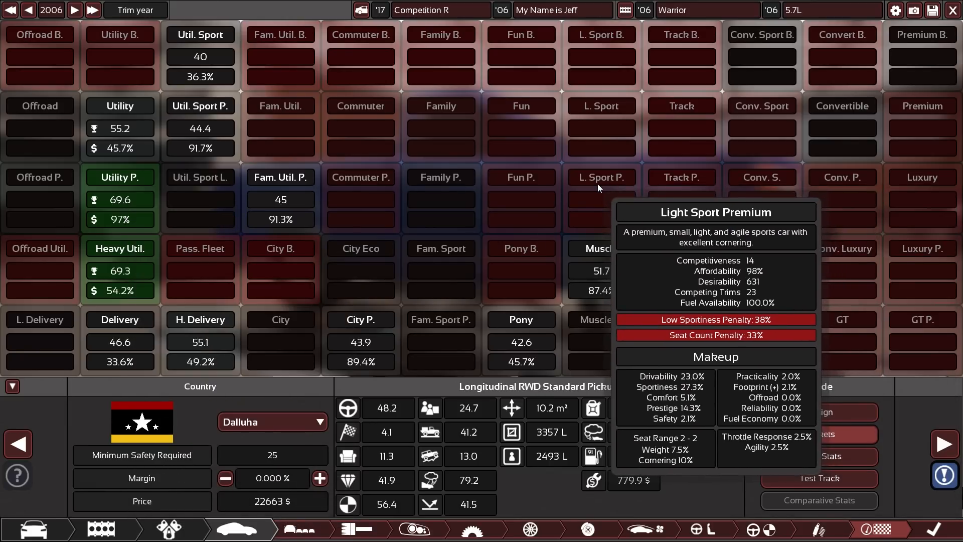
pyautogui.moveTo(120, 200)
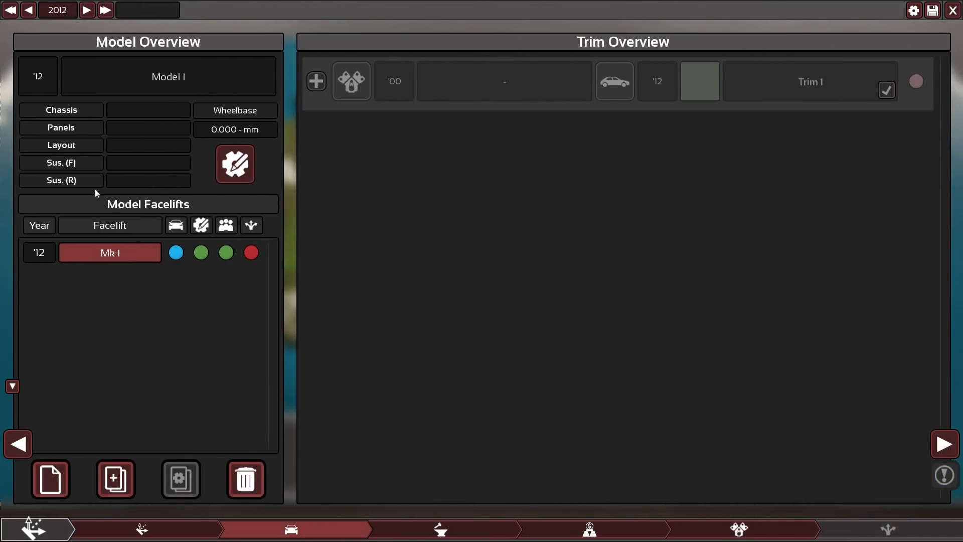
pyautogui.moveTo(488, 355)
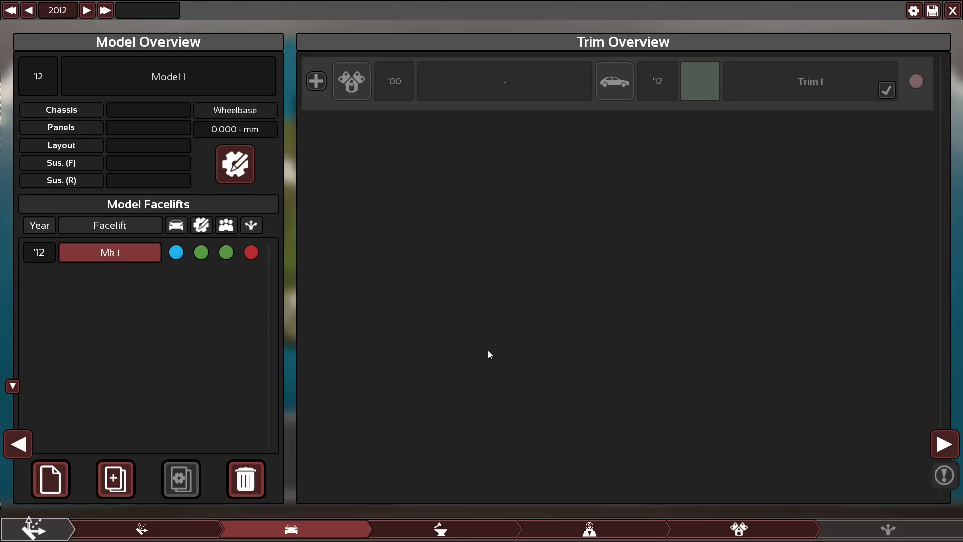
pyautogui.moveTo(368, 208)
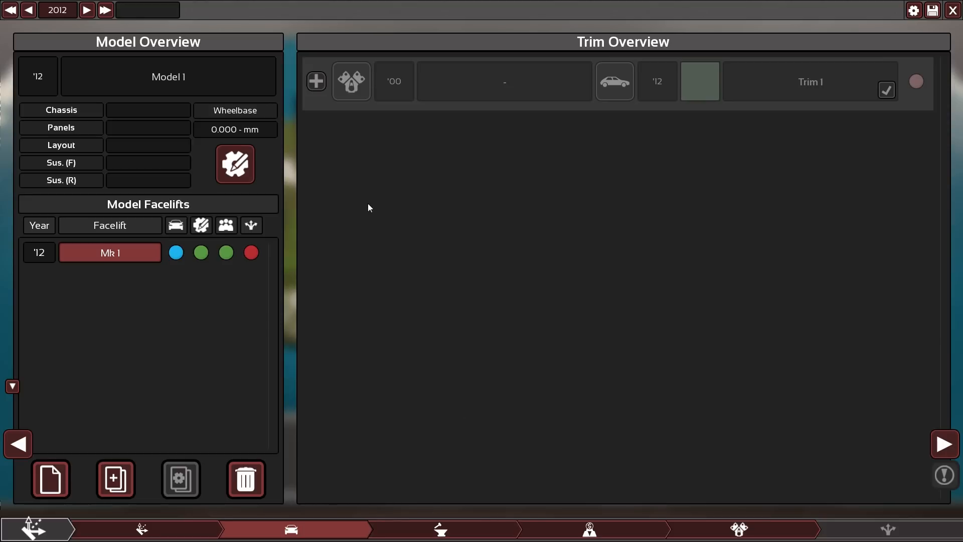
pyautogui.moveTo(518, 437)
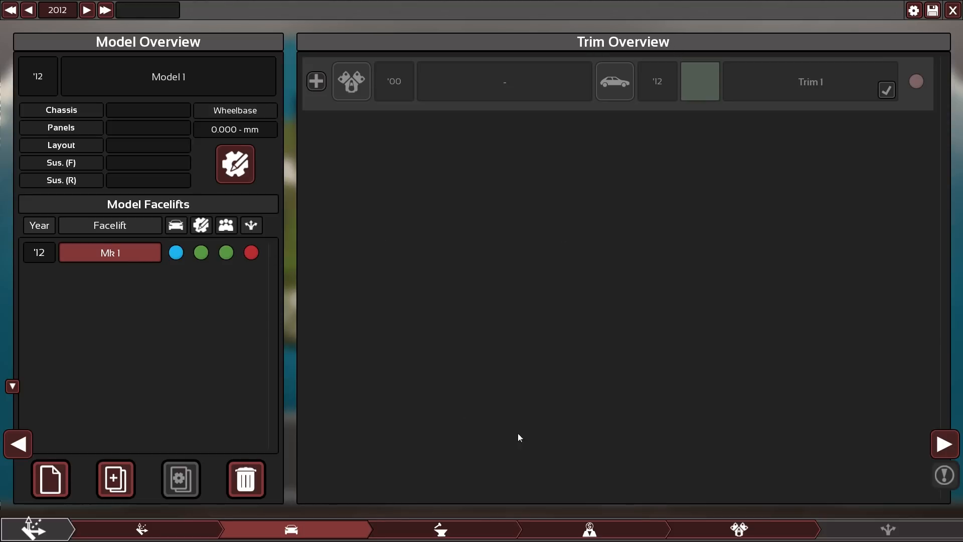
# Switch from Model 1's overview to the Factory Manager.
pyautogui.click(440, 529)
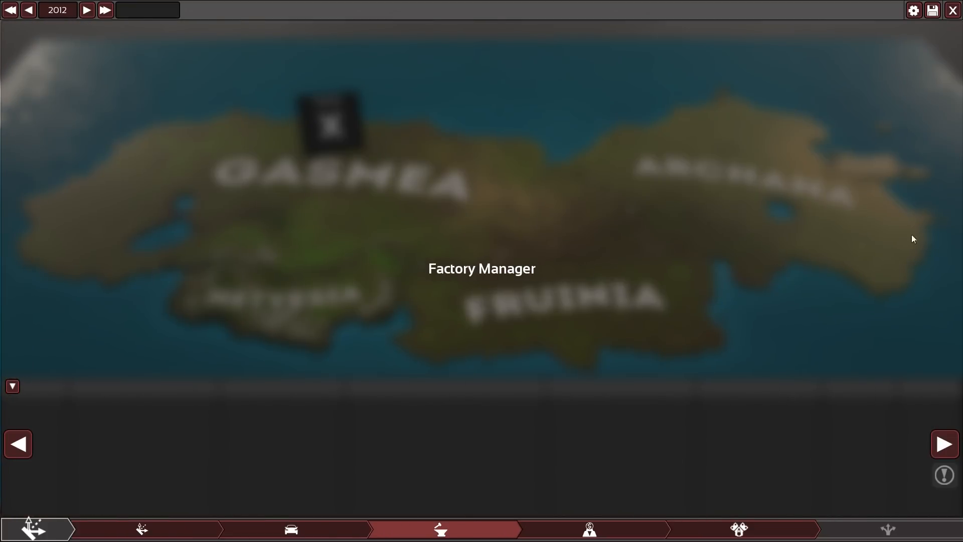
pyautogui.moveTo(501, 352)
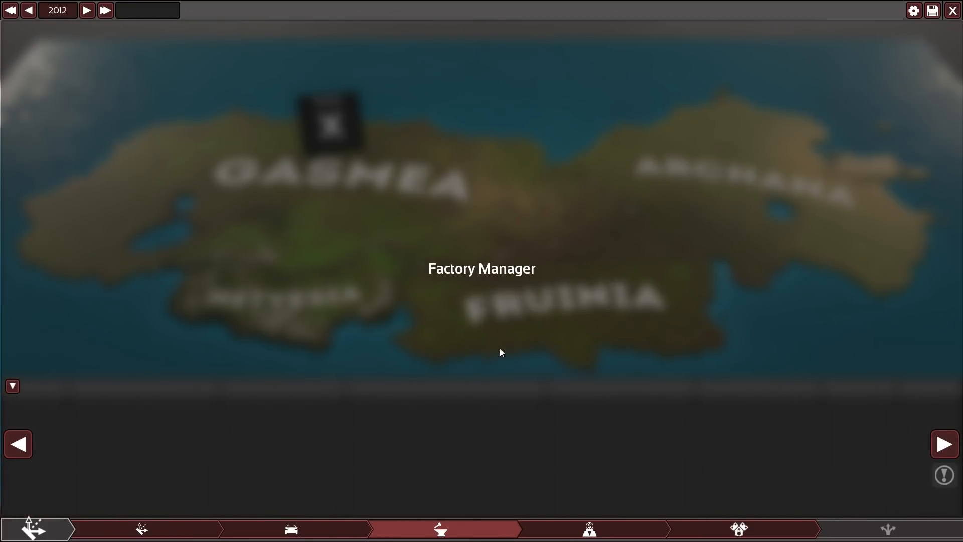
pyautogui.moveTo(313, 301)
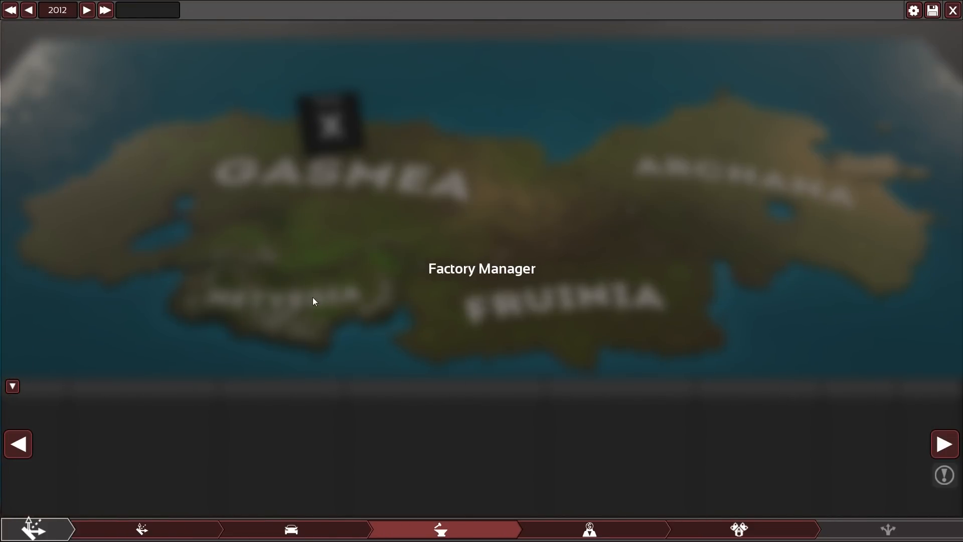
pyautogui.moveTo(487, 297)
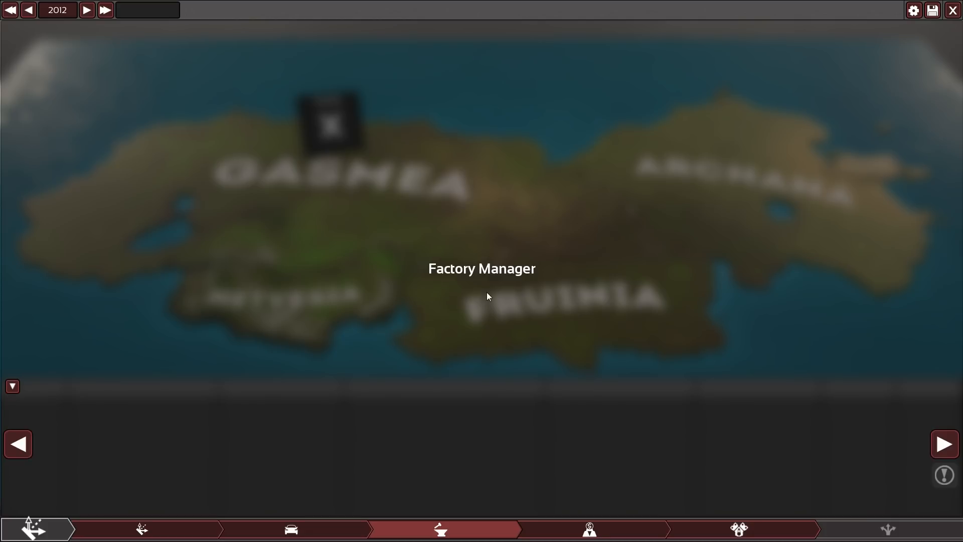
pyautogui.moveTo(493, 283)
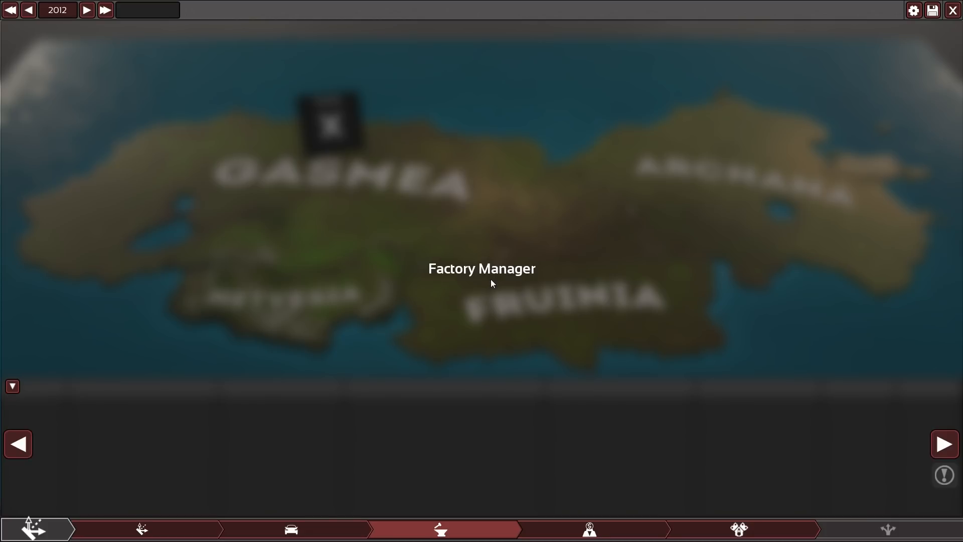
pyautogui.moveTo(544, 381)
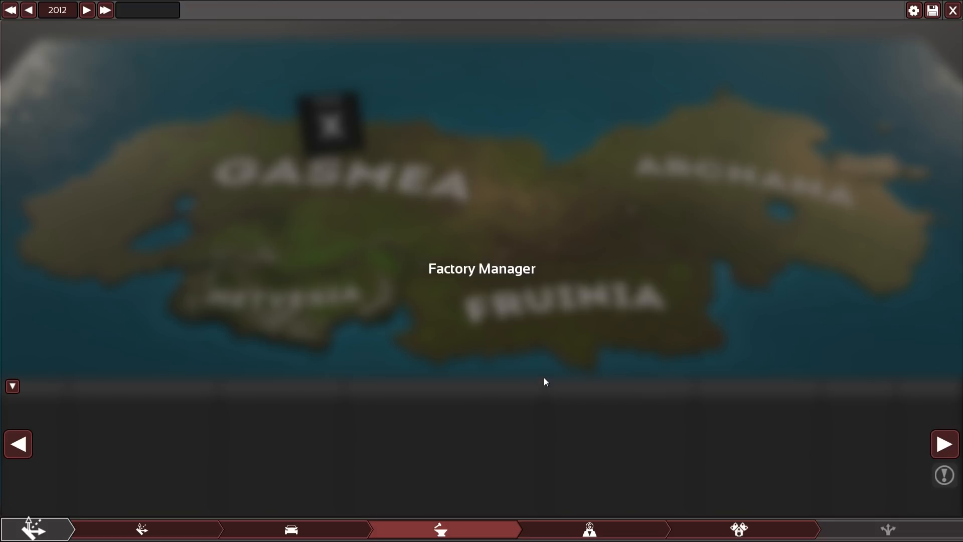
pyautogui.moveTo(560, 361)
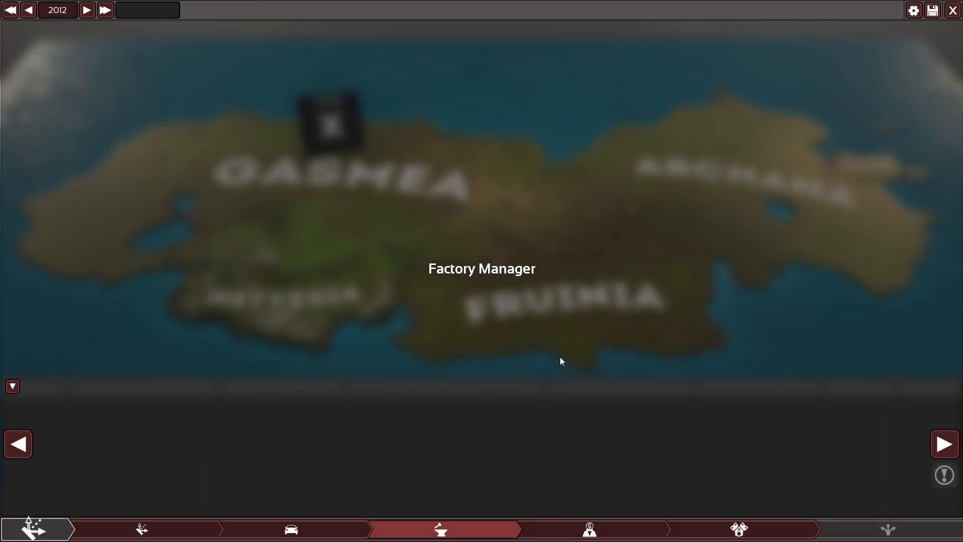
pyautogui.moveTo(403, 305)
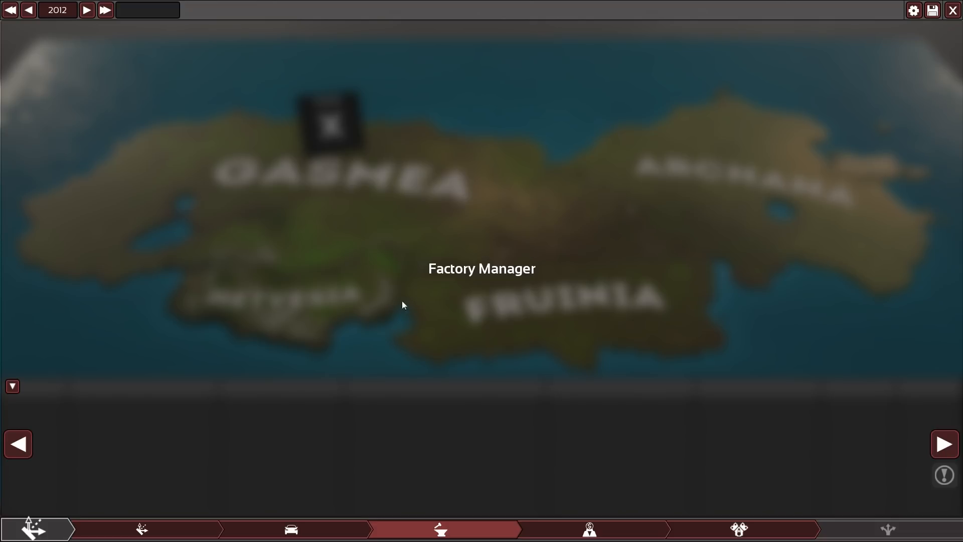
pyautogui.moveTo(548, 331)
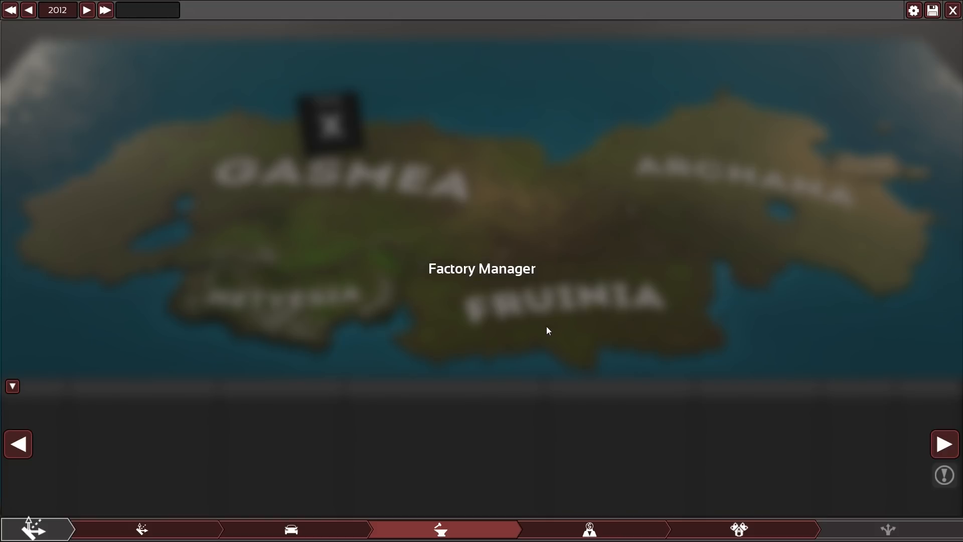
pyautogui.moveTo(479, 313)
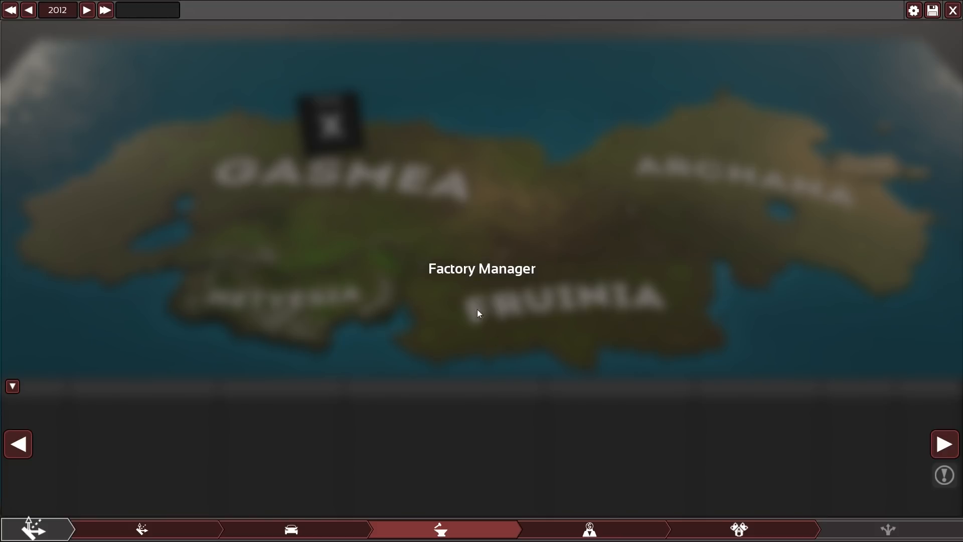
pyautogui.moveTo(480, 292)
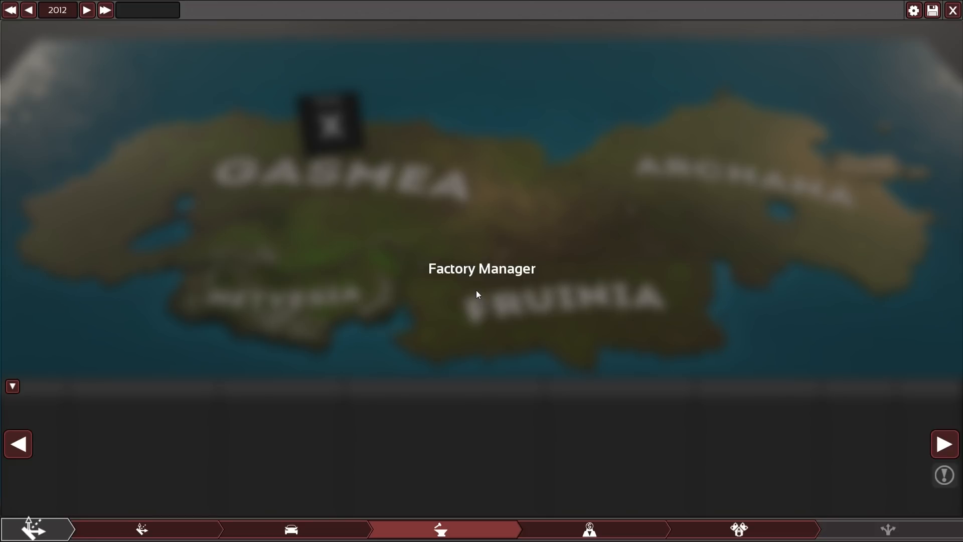
pyautogui.moveTo(559, 319)
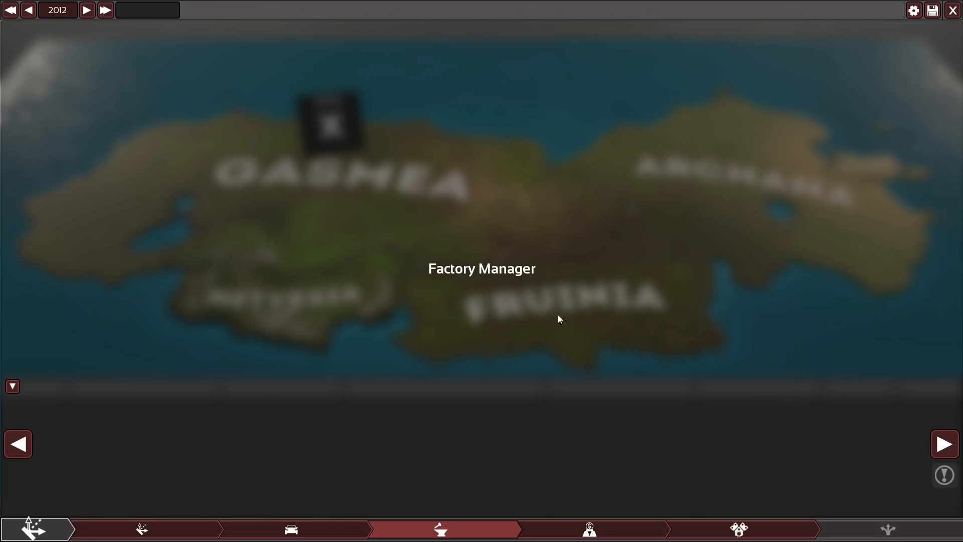
pyautogui.moveTo(553, 319)
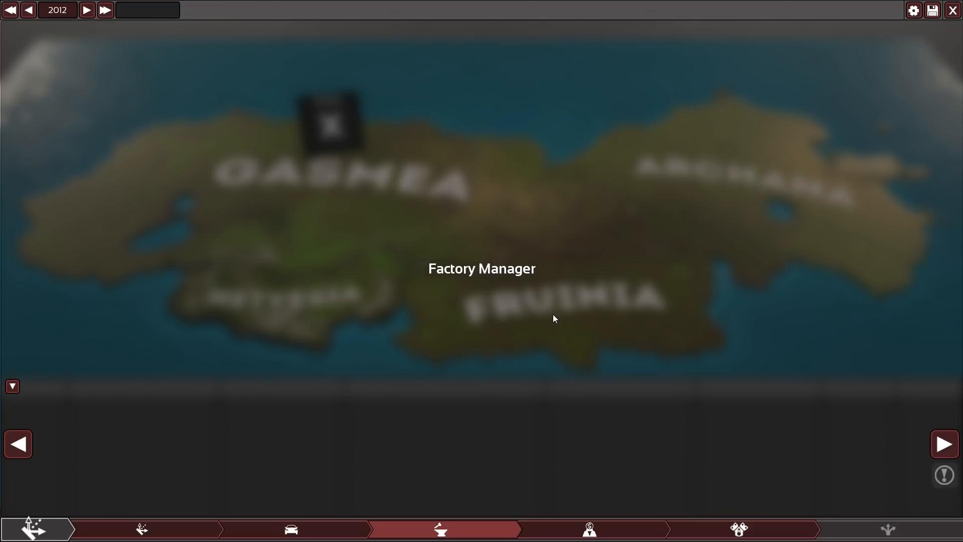
pyautogui.moveTo(551, 312)
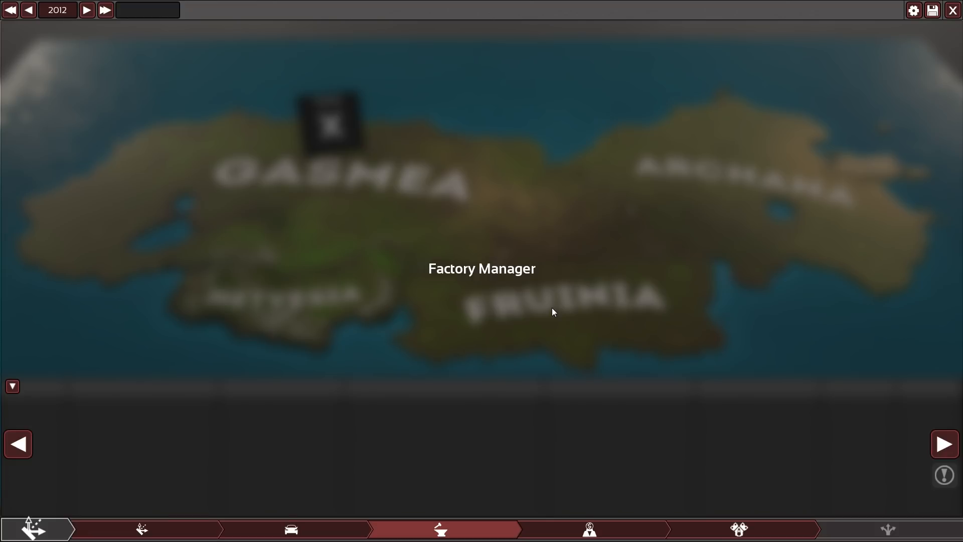
pyautogui.moveTo(562, 294)
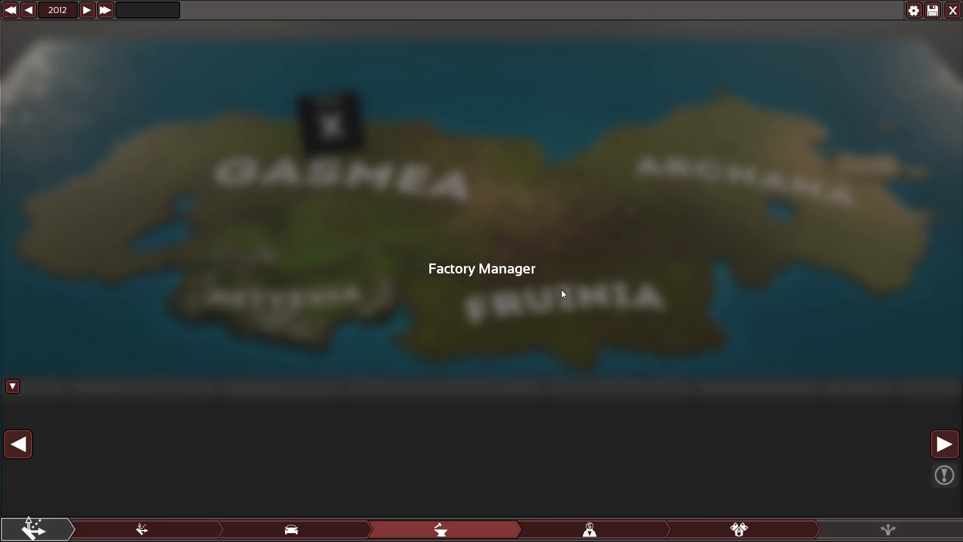
pyautogui.moveTo(602, 368)
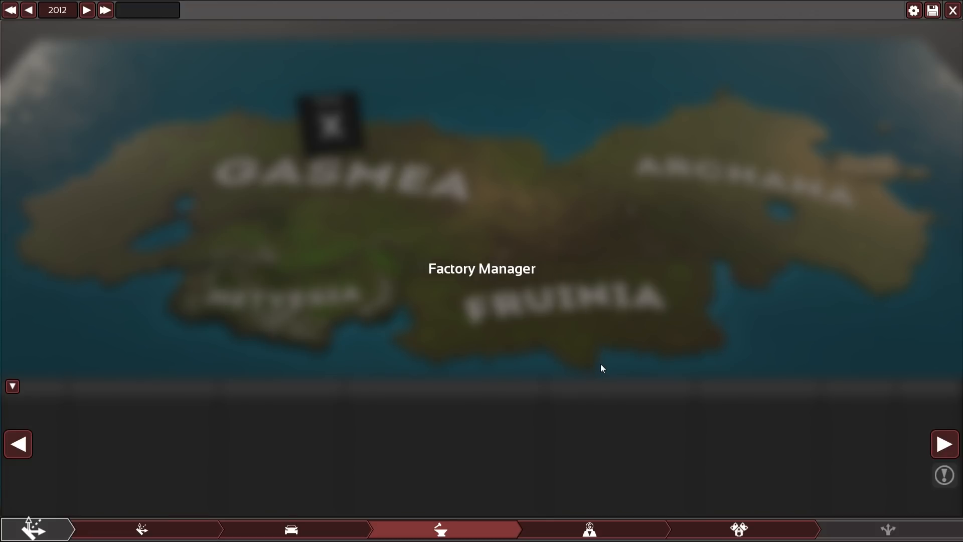
pyautogui.click(588, 529)
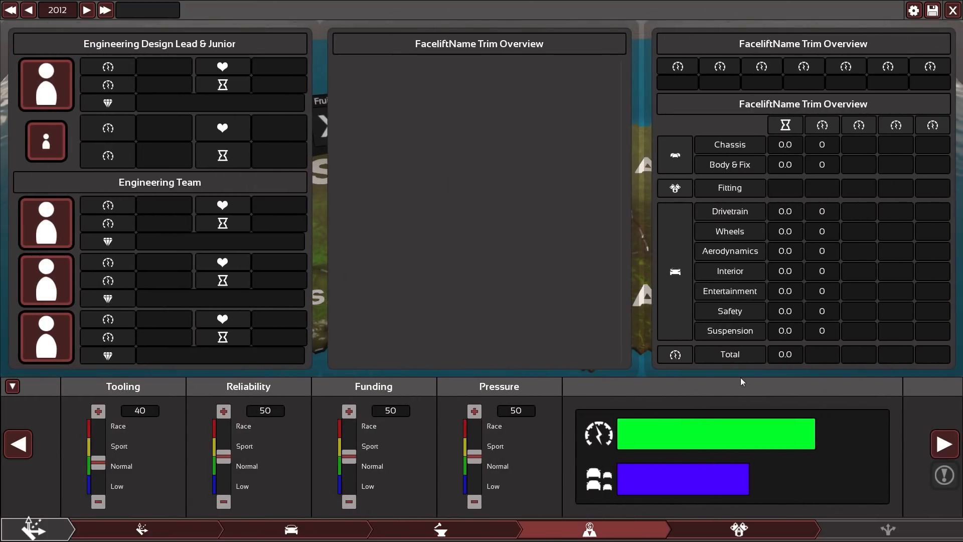
pyautogui.moveTo(485, 219)
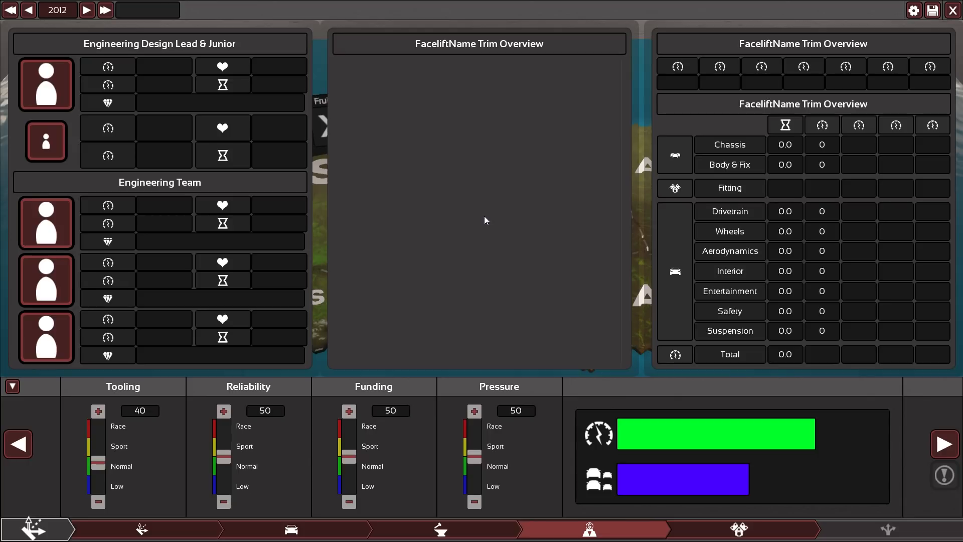
pyautogui.moveTo(268, 446)
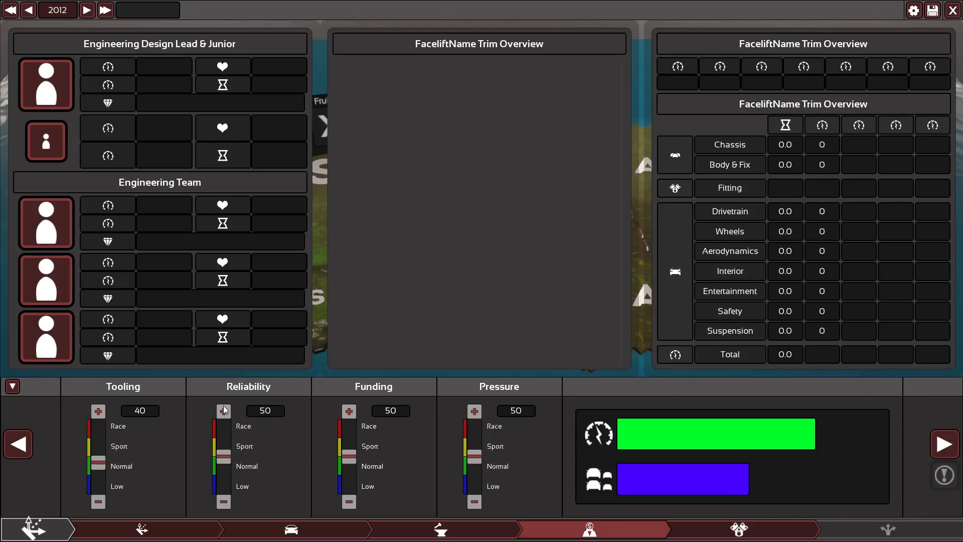
pyautogui.moveTo(122, 387)
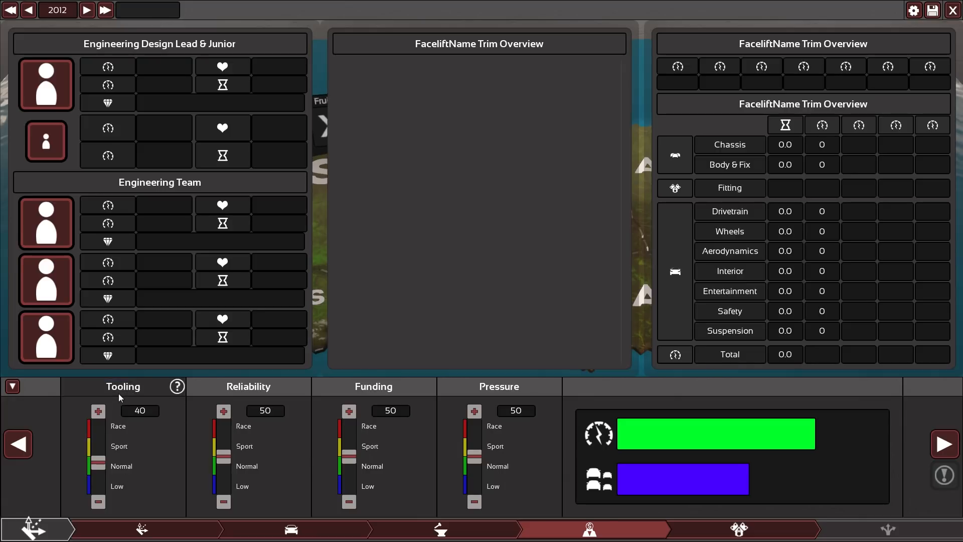
pyautogui.moveTo(129, 433)
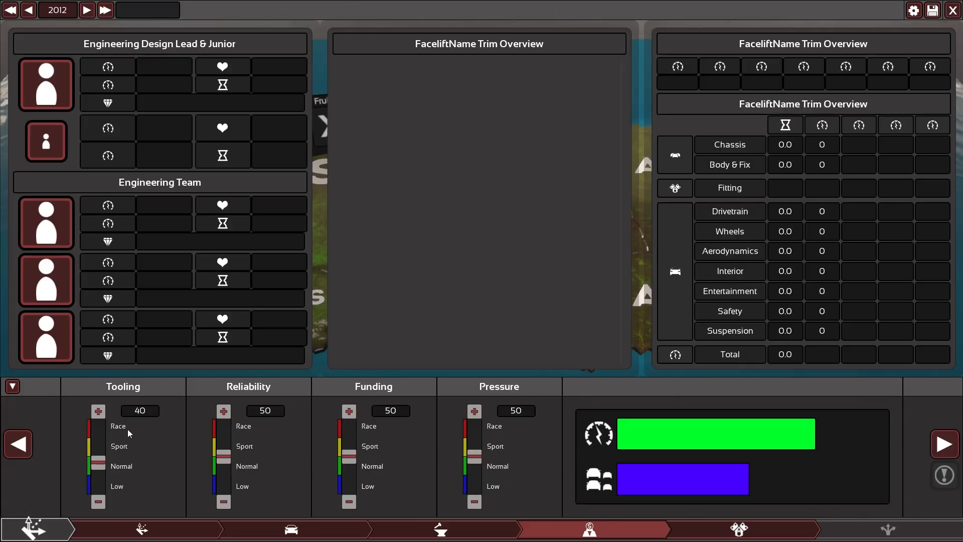
pyautogui.moveTo(241, 439)
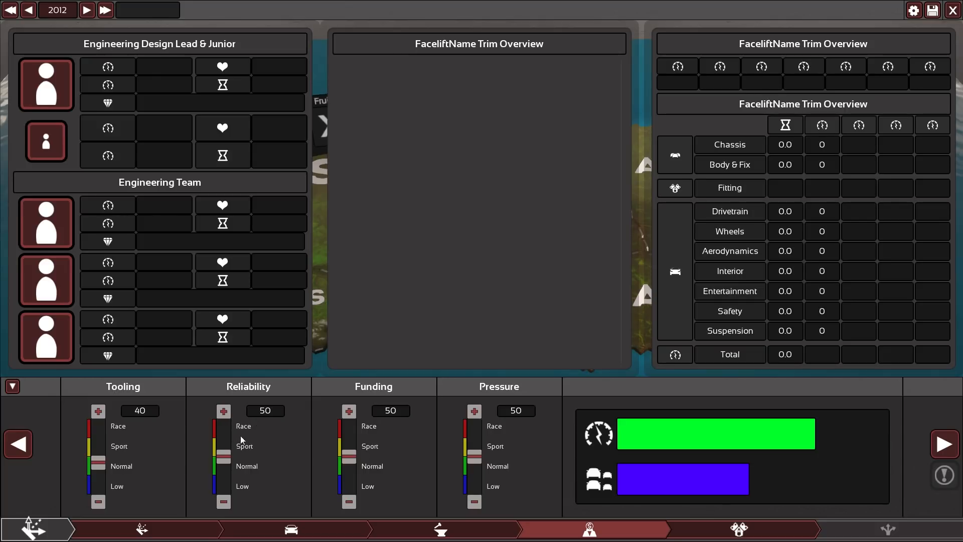
pyautogui.moveTo(229, 432)
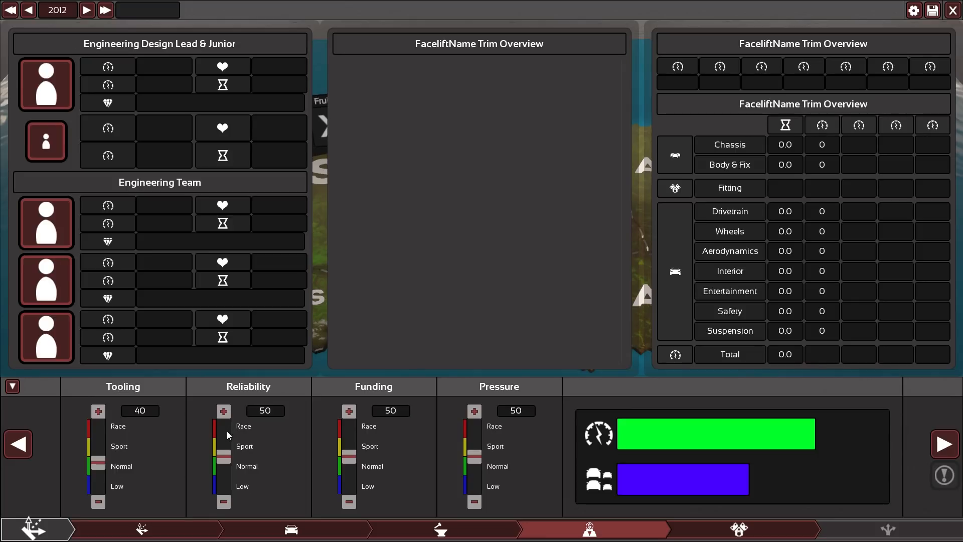
pyautogui.moveTo(222, 441)
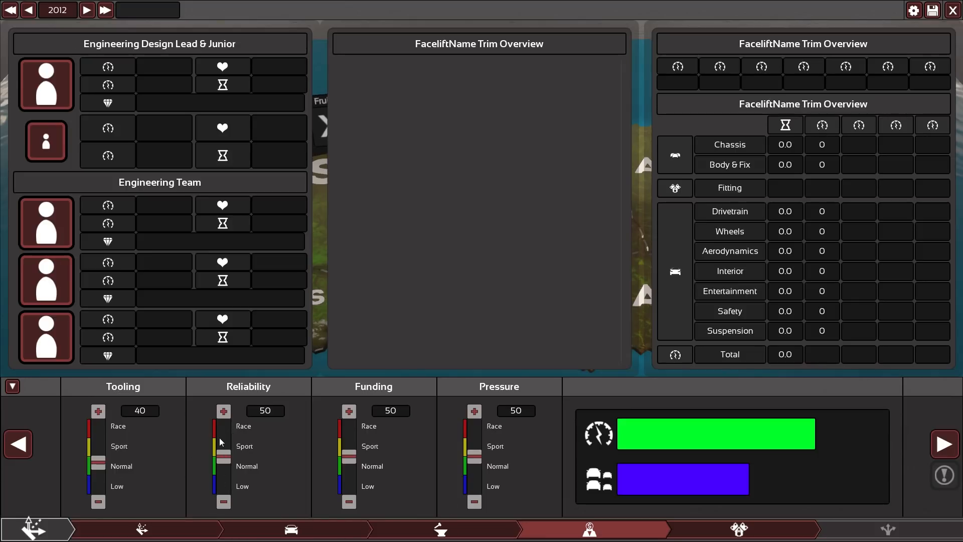
pyautogui.moveTo(239, 436)
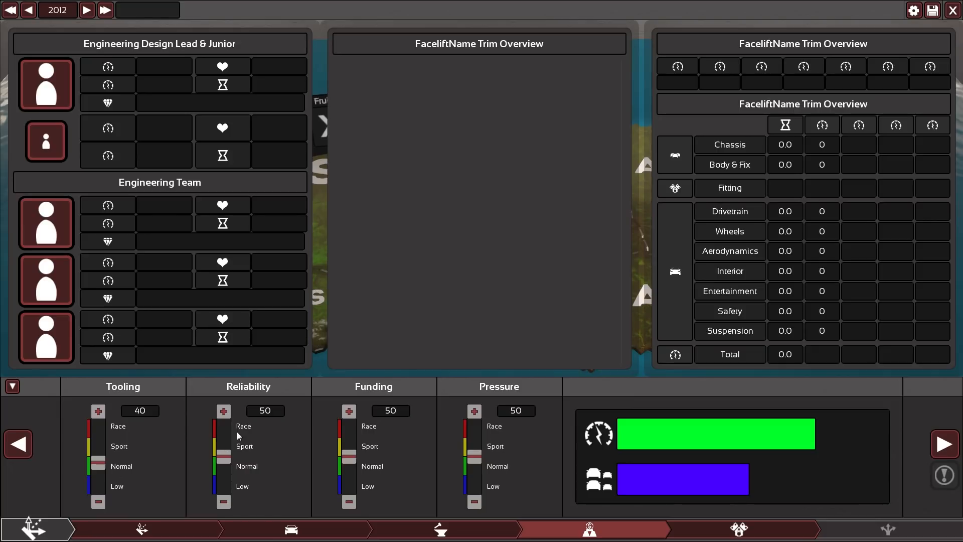
pyautogui.moveTo(221, 387)
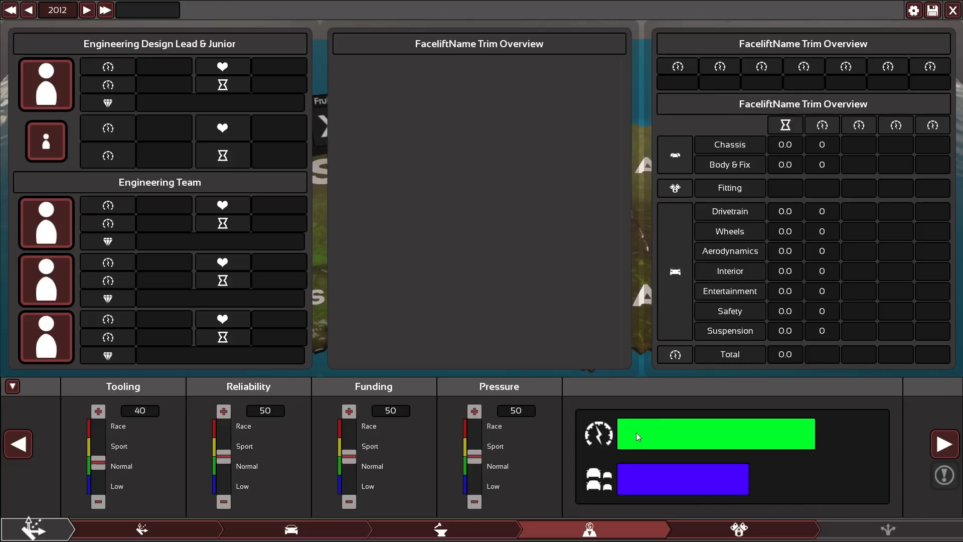
pyautogui.moveTo(704, 460)
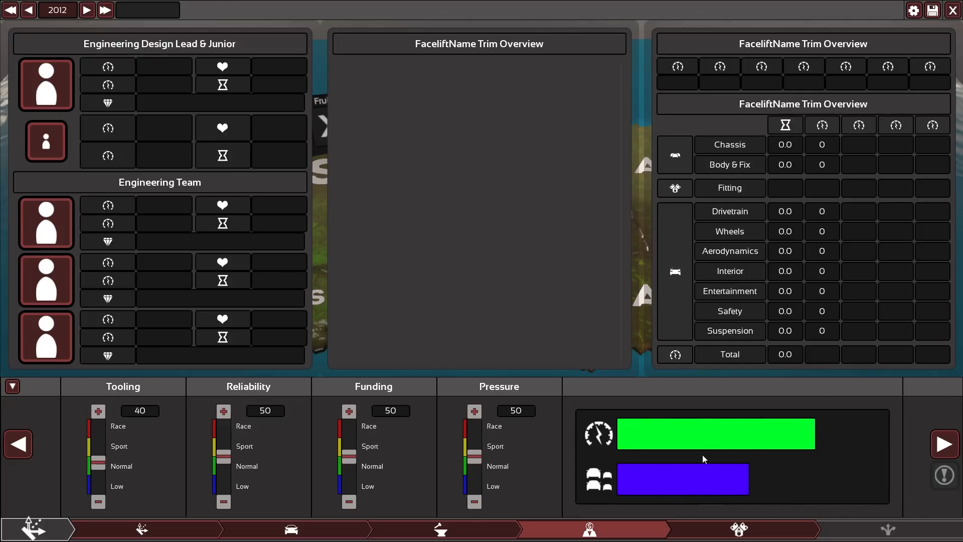
pyautogui.moveTo(674, 451)
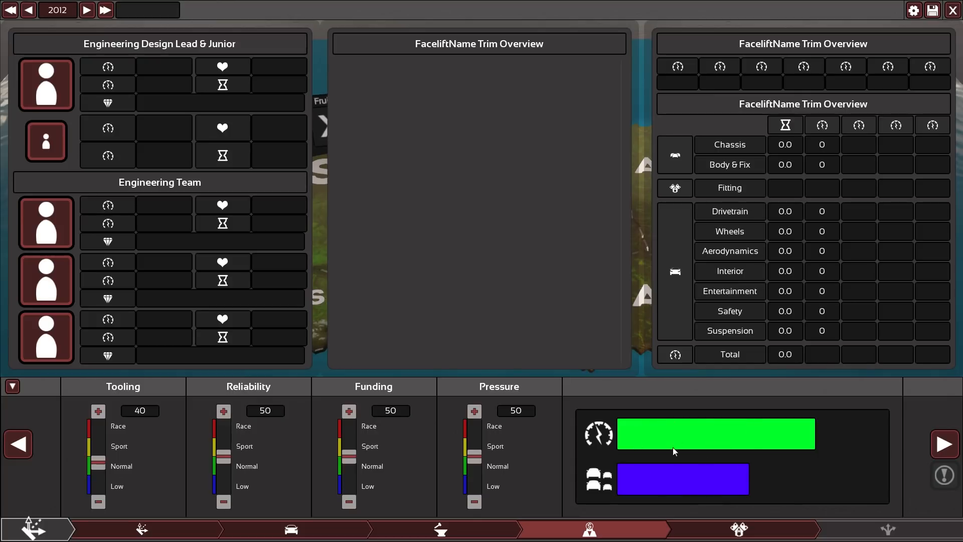
pyautogui.moveTo(692, 449)
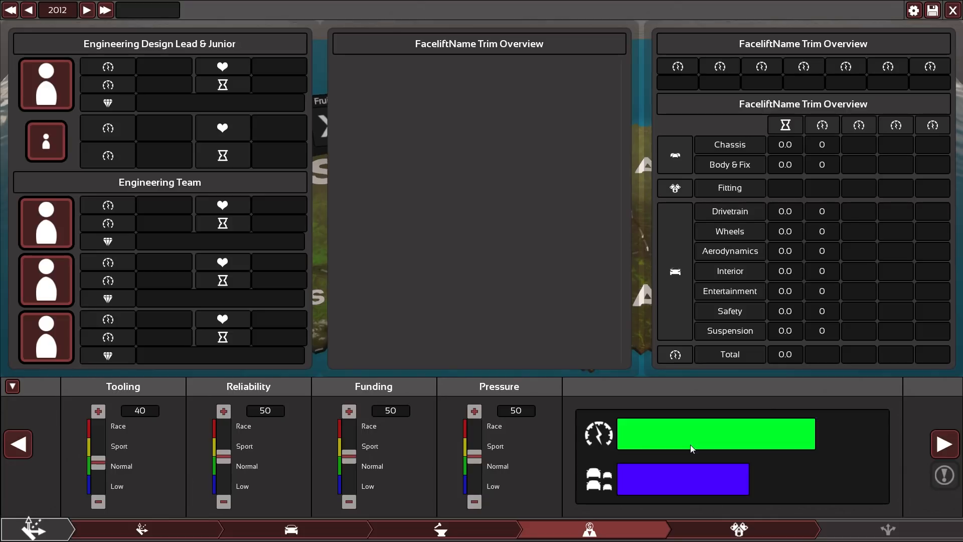
pyautogui.moveTo(359, 77)
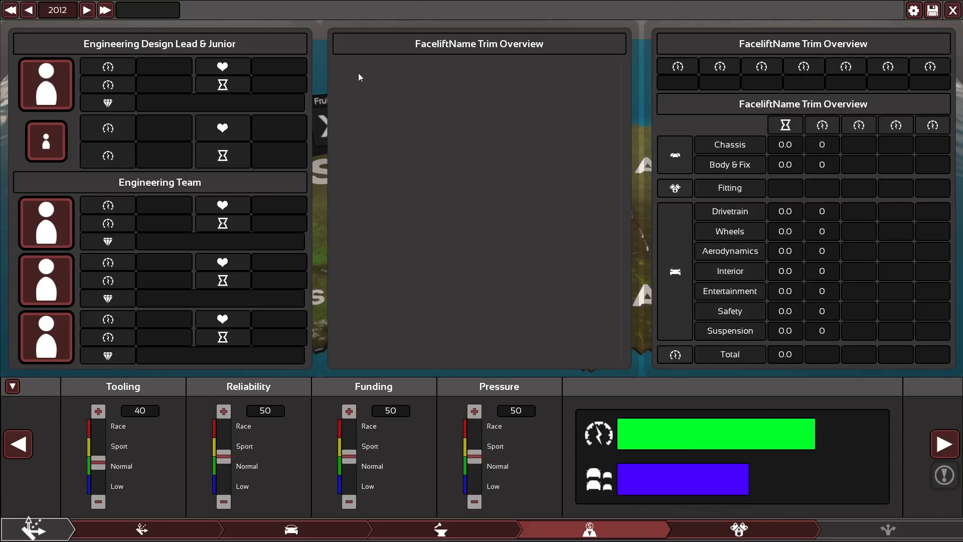
pyautogui.moveTo(307, 79)
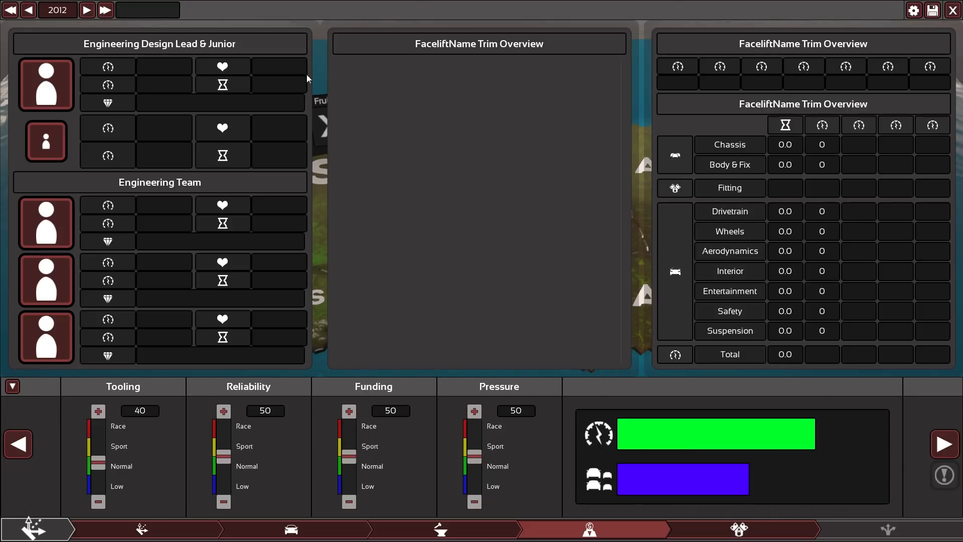
pyautogui.moveTo(457, 87)
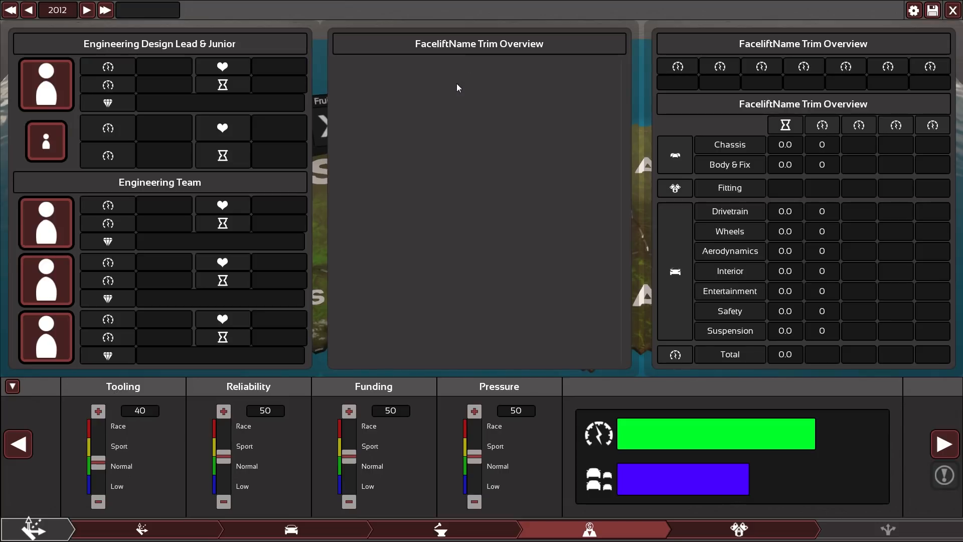
pyautogui.moveTo(525, 195)
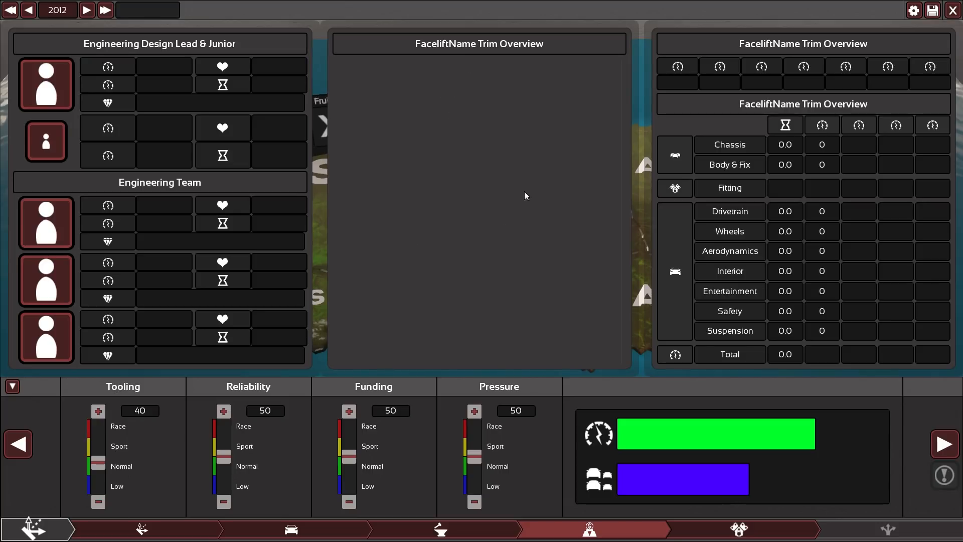
pyautogui.moveTo(443, 241)
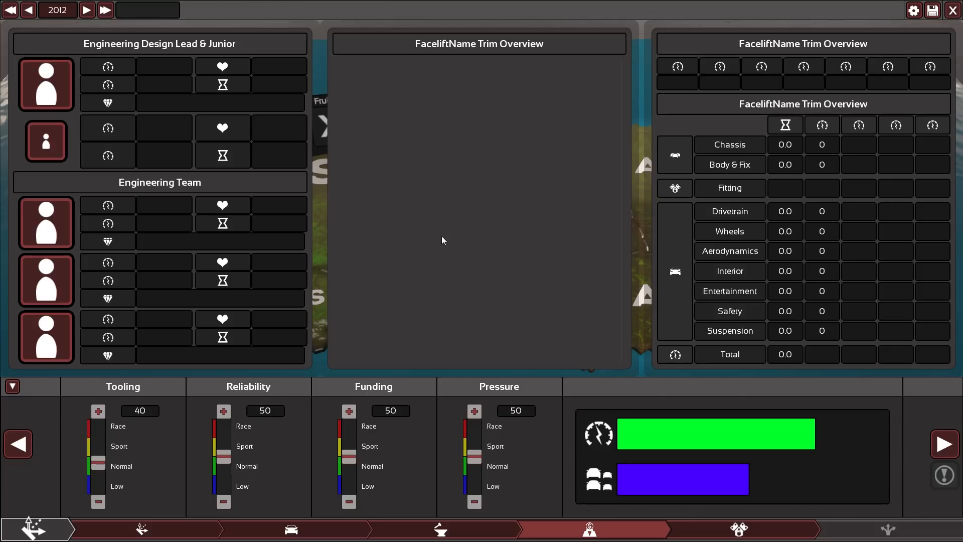
pyautogui.moveTo(513, 405)
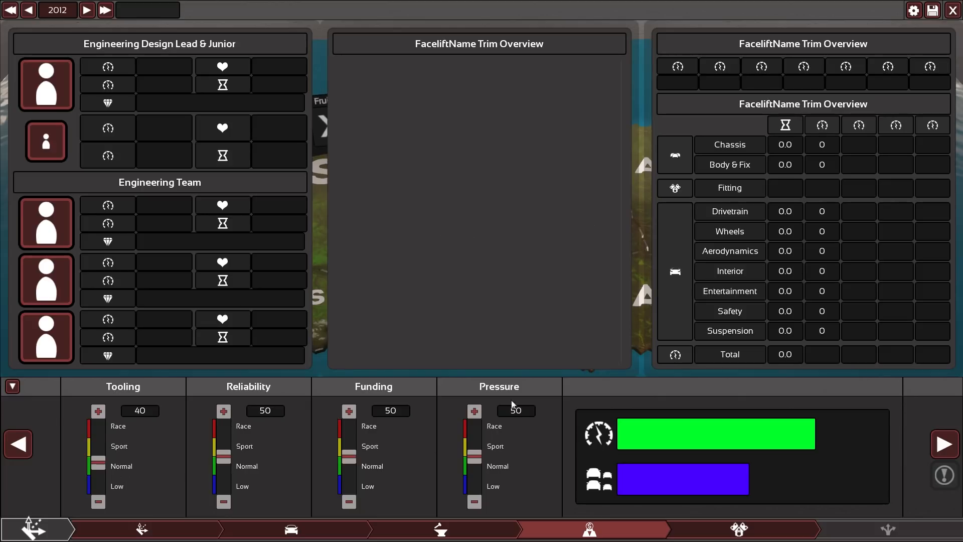
pyautogui.moveTo(624, 367)
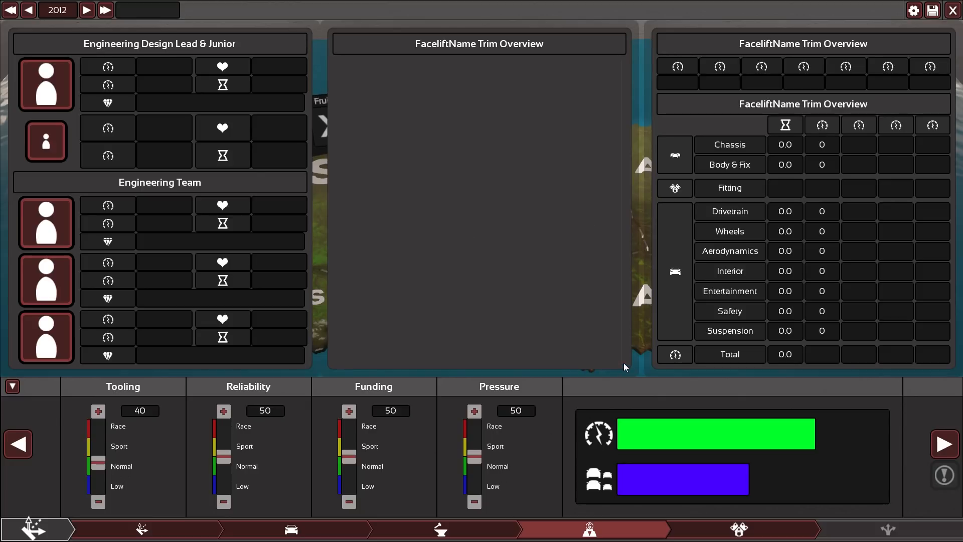
pyautogui.moveTo(618, 441)
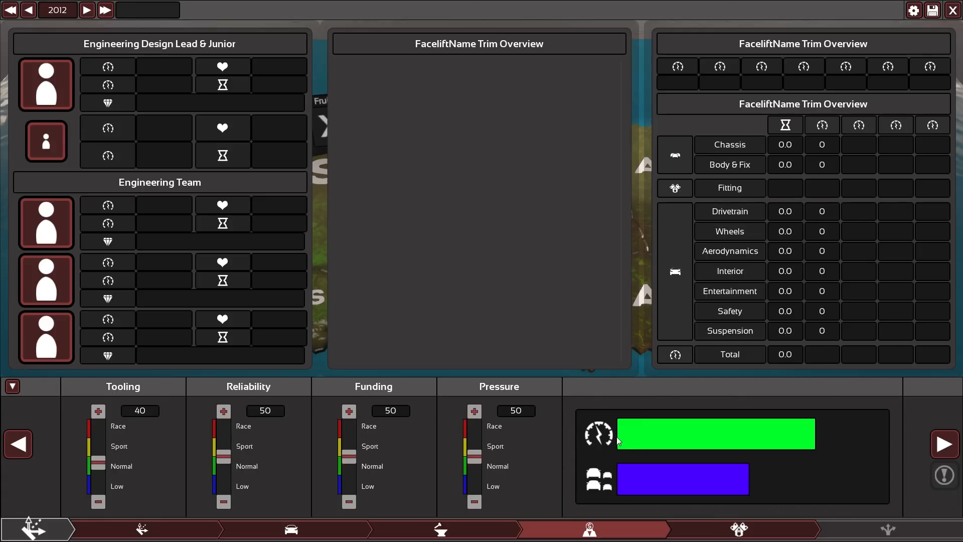
pyautogui.moveTo(597, 441)
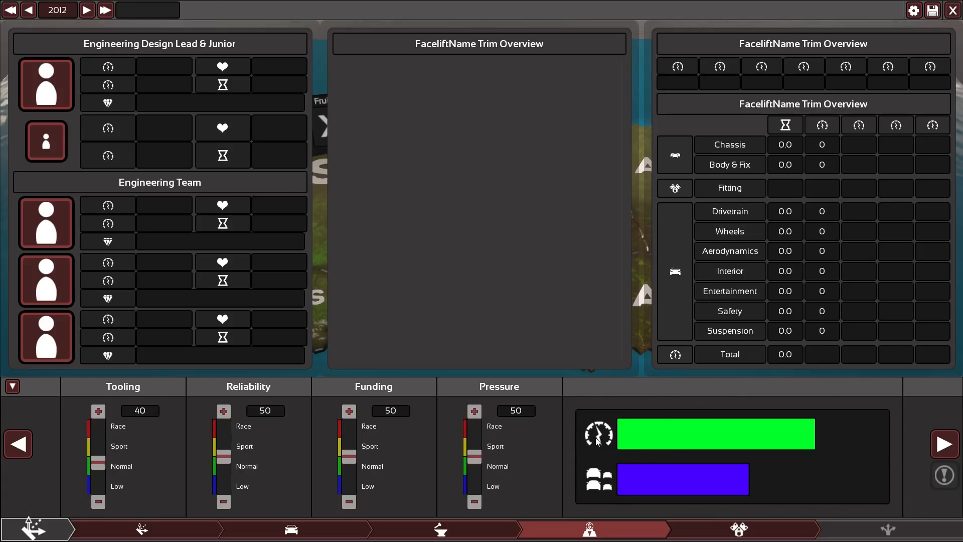
pyautogui.moveTo(643, 441)
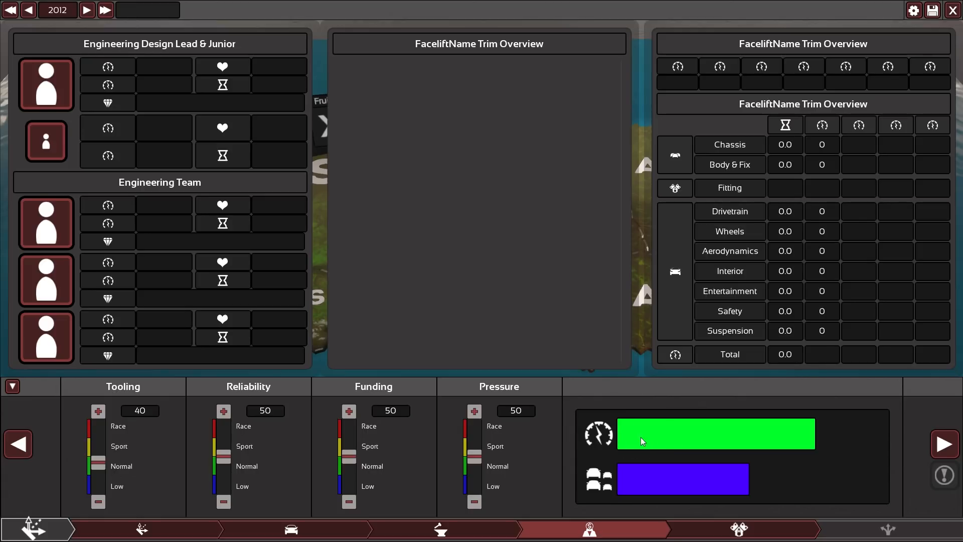
pyautogui.moveTo(654, 496)
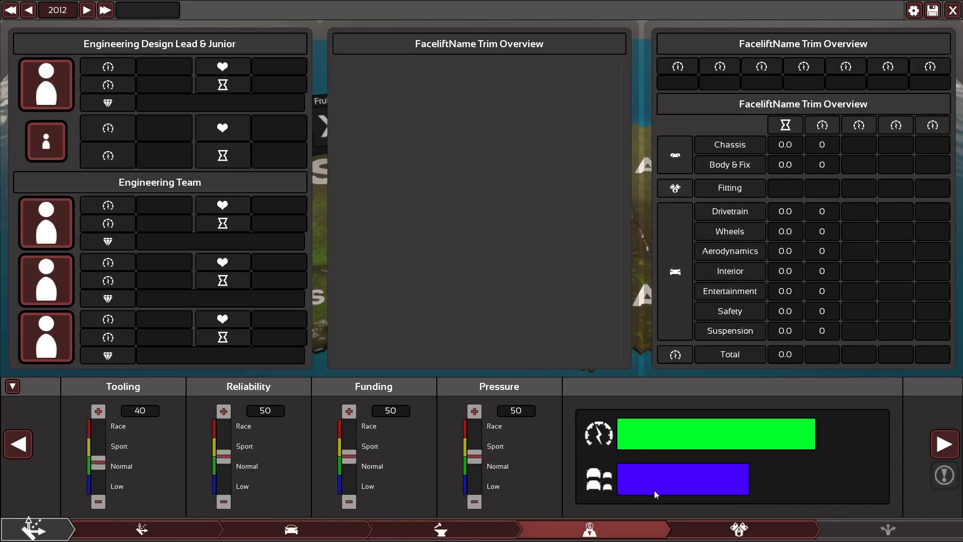
pyautogui.moveTo(692, 466)
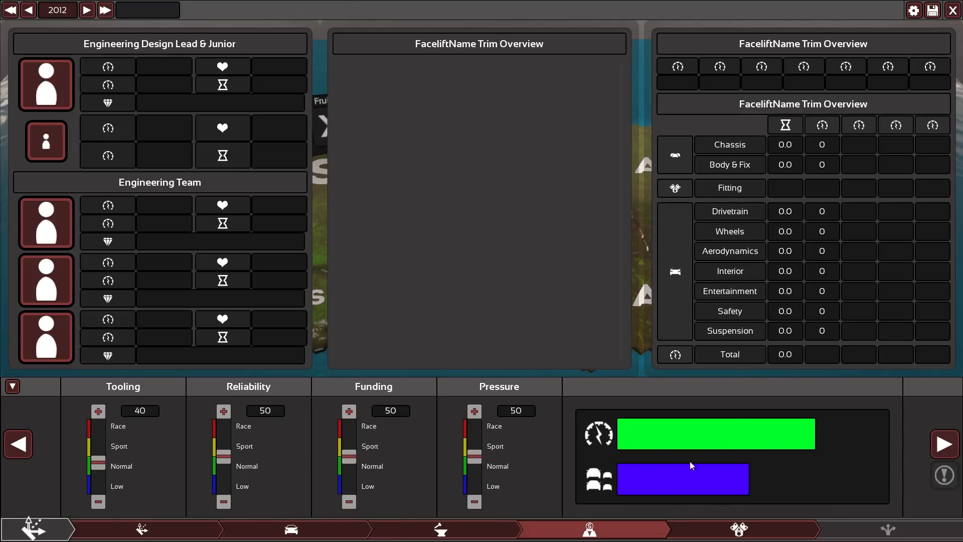
pyautogui.moveTo(946, 452)
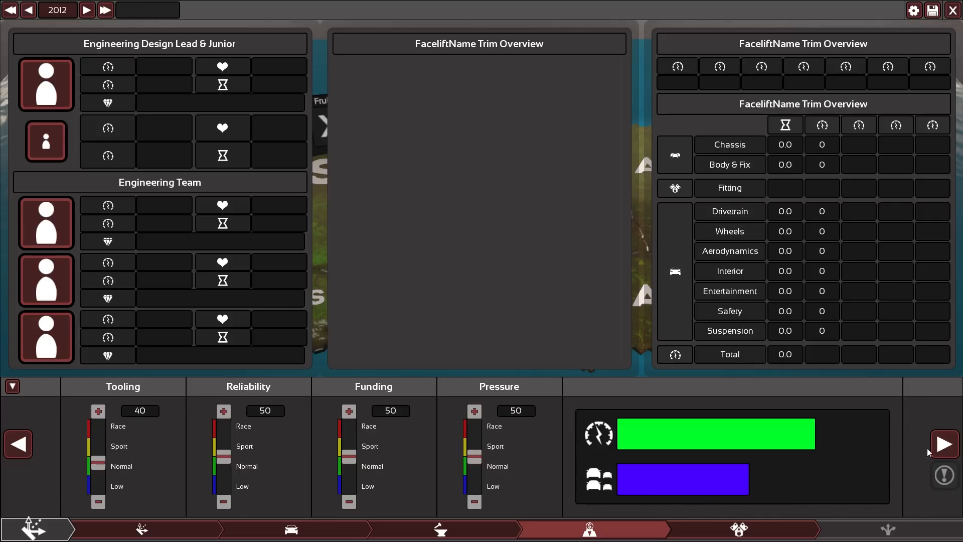
# Try moving the facelift's engineering Pressure slider toward 29.
pyautogui.click(474, 503)
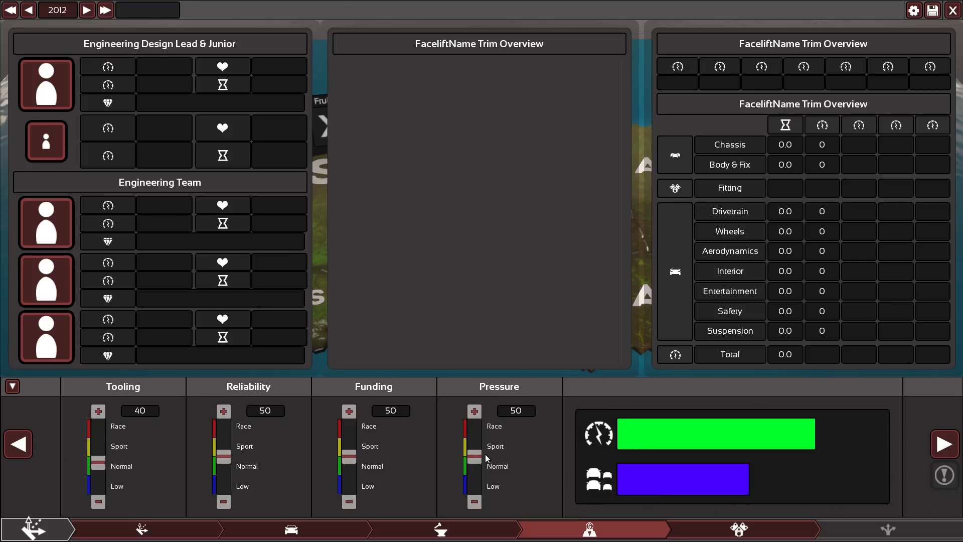
pyautogui.moveTo(725, 433)
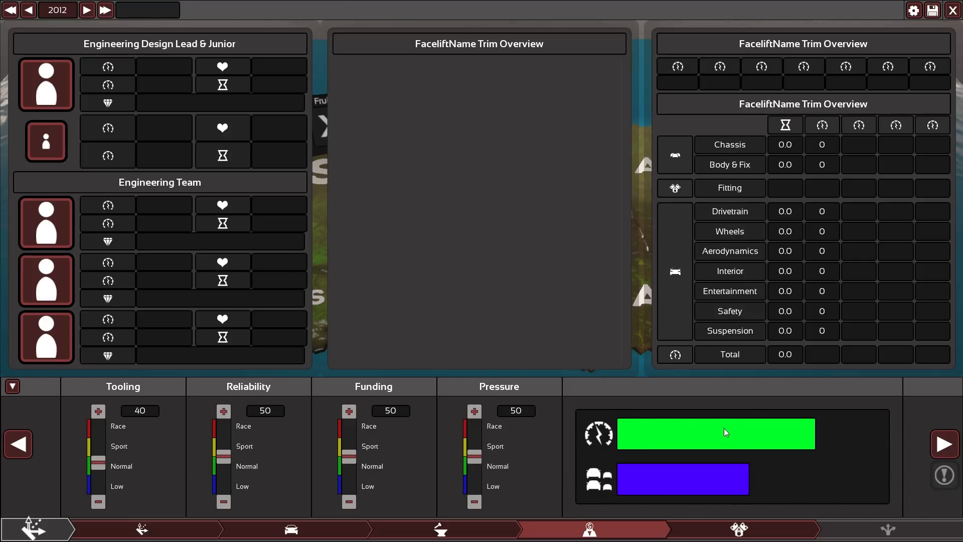
pyautogui.moveTo(632, 478)
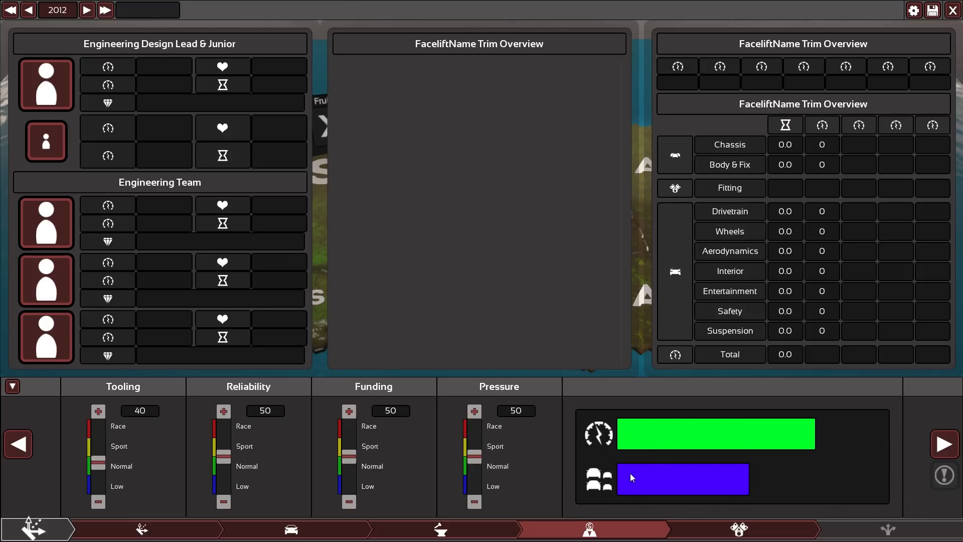
pyautogui.moveTo(462, 454)
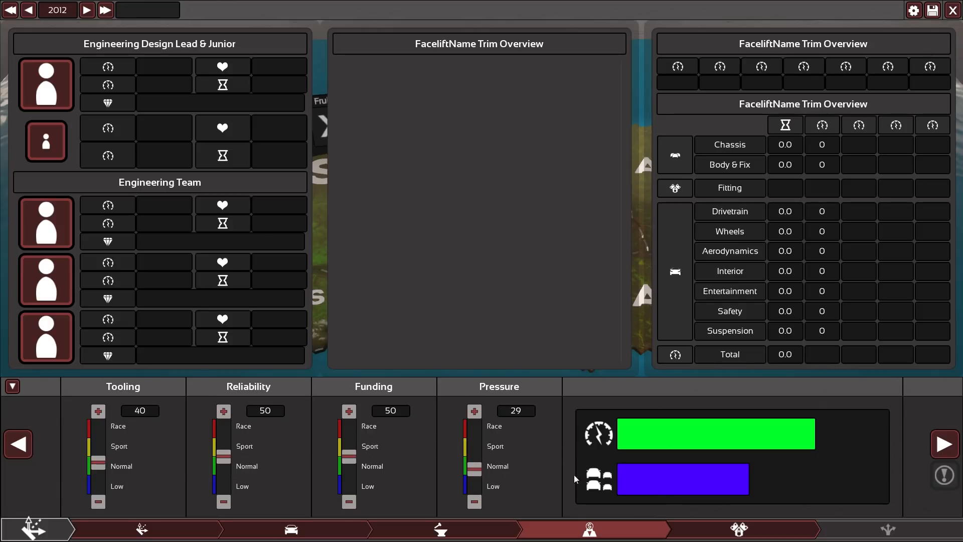
pyautogui.moveTo(707, 443)
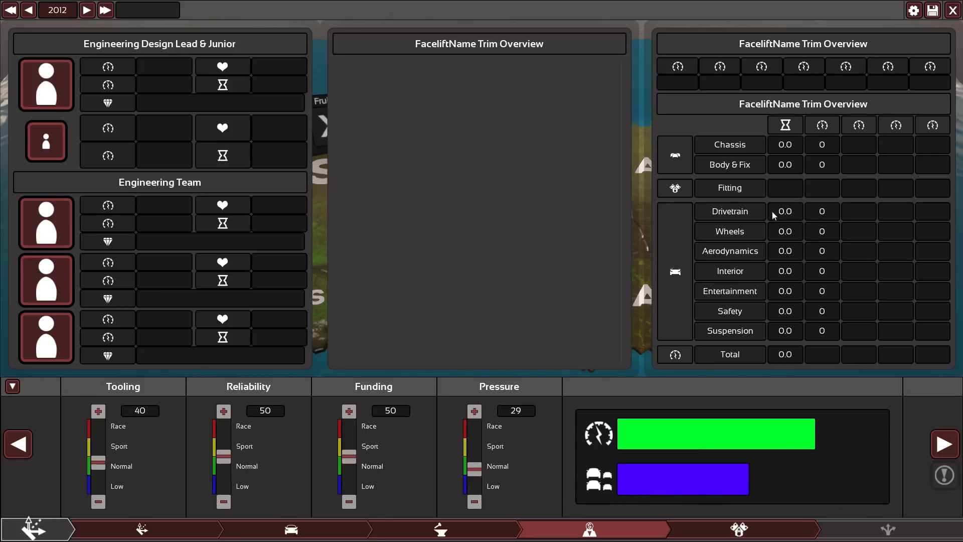
pyautogui.moveTo(741, 271)
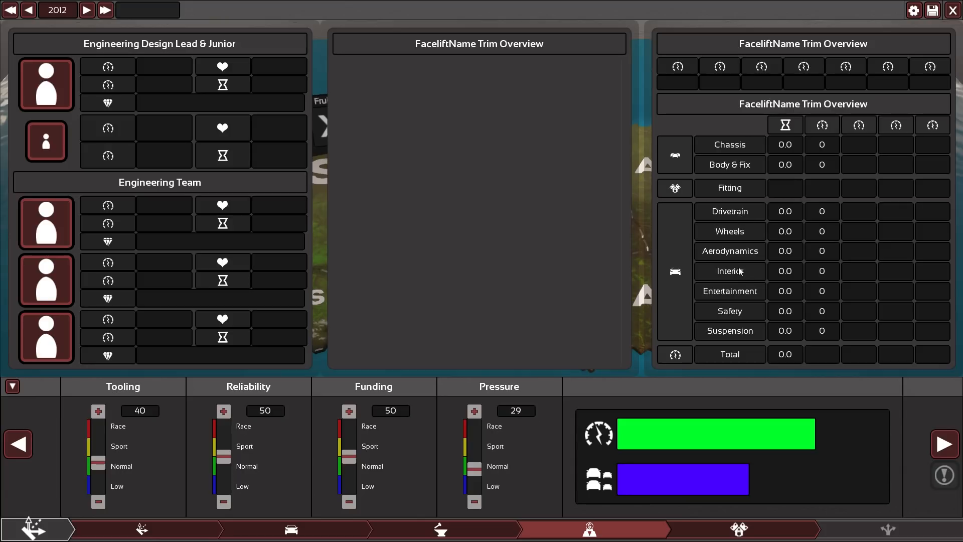
pyautogui.moveTo(689, 265)
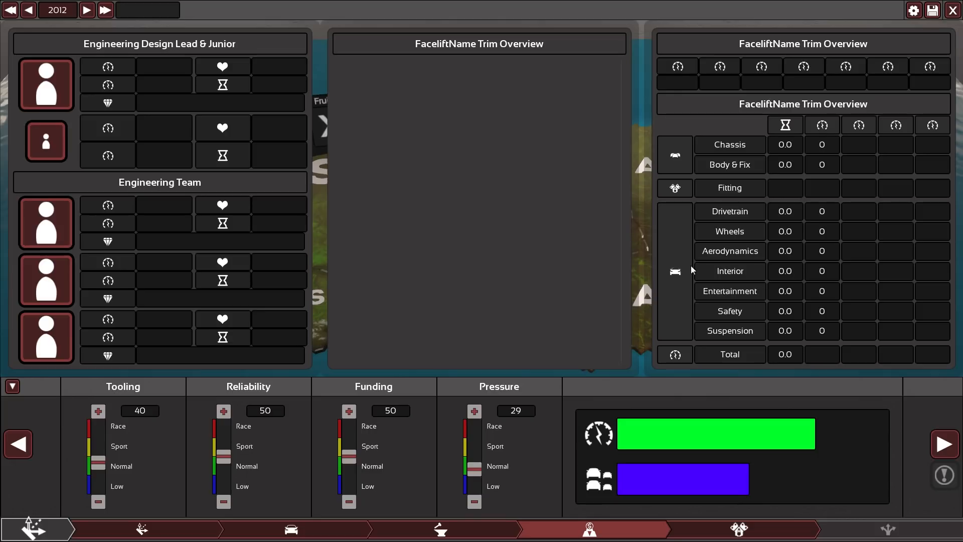
pyautogui.moveTo(672, 295)
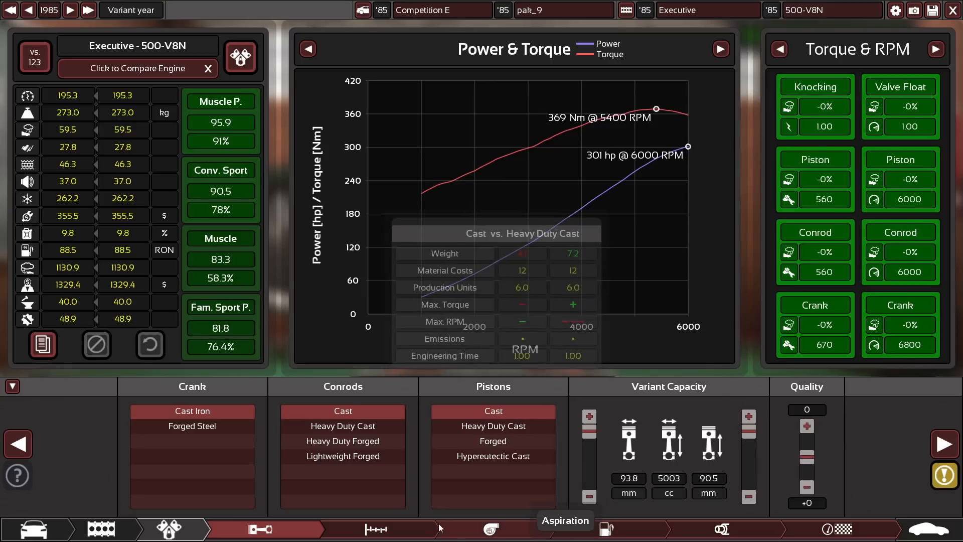
# Browse the 500-V8N's Top End and Fuel settings, ending on its exhaust setup.
pyautogui.click(376, 529)
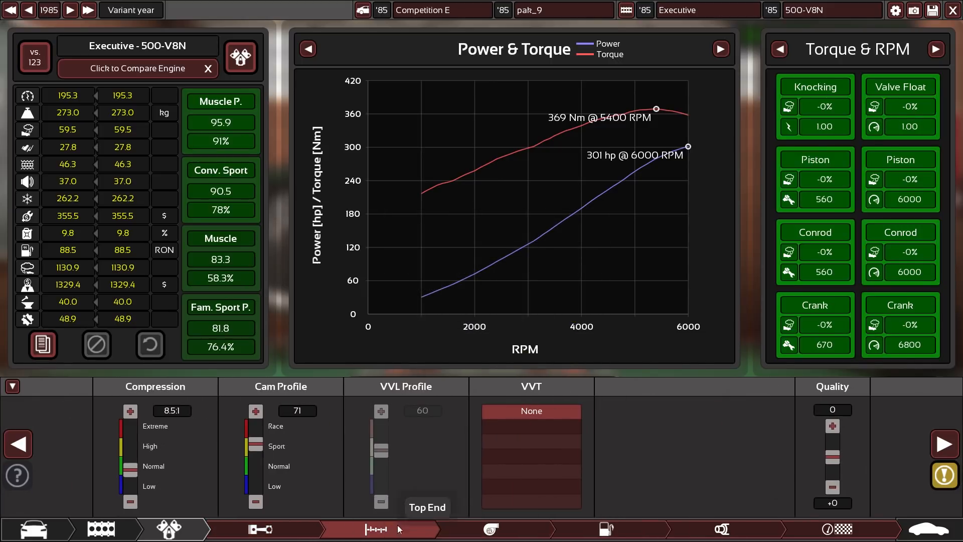
pyautogui.click(608, 528)
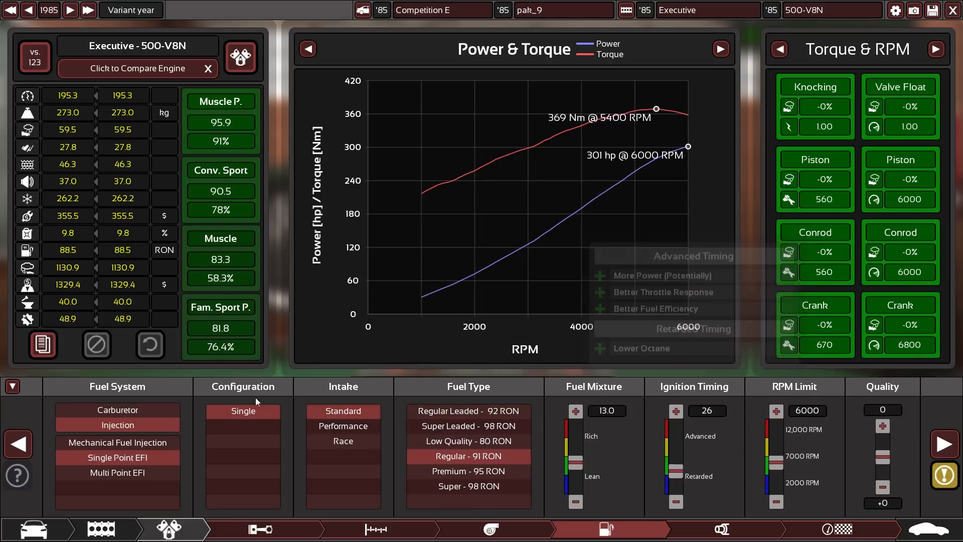
pyautogui.click(377, 529)
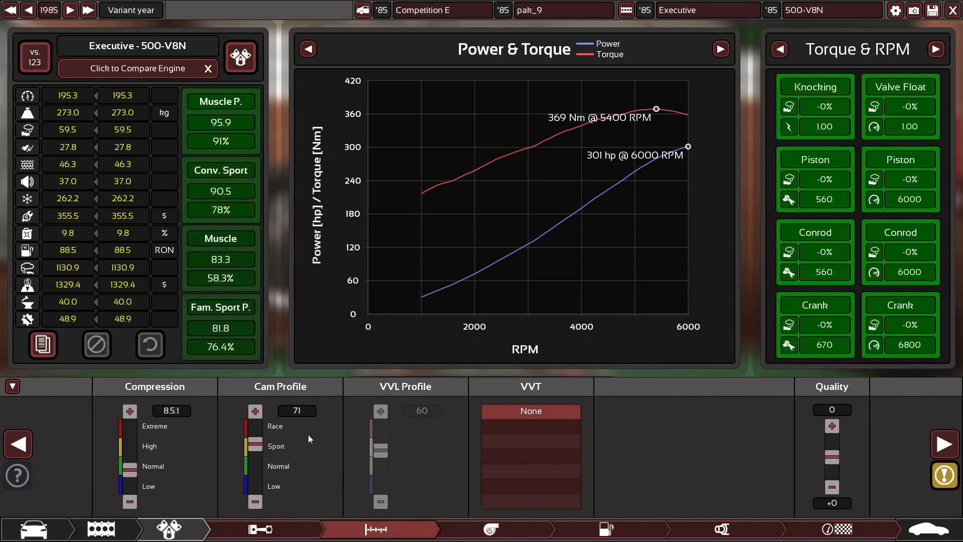
pyautogui.moveTo(338, 500)
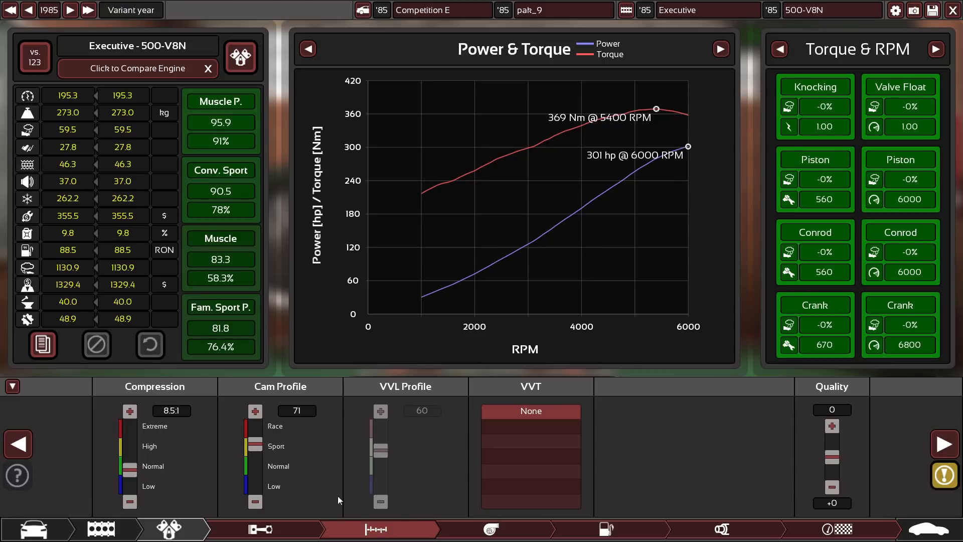
pyautogui.moveTo(312, 506)
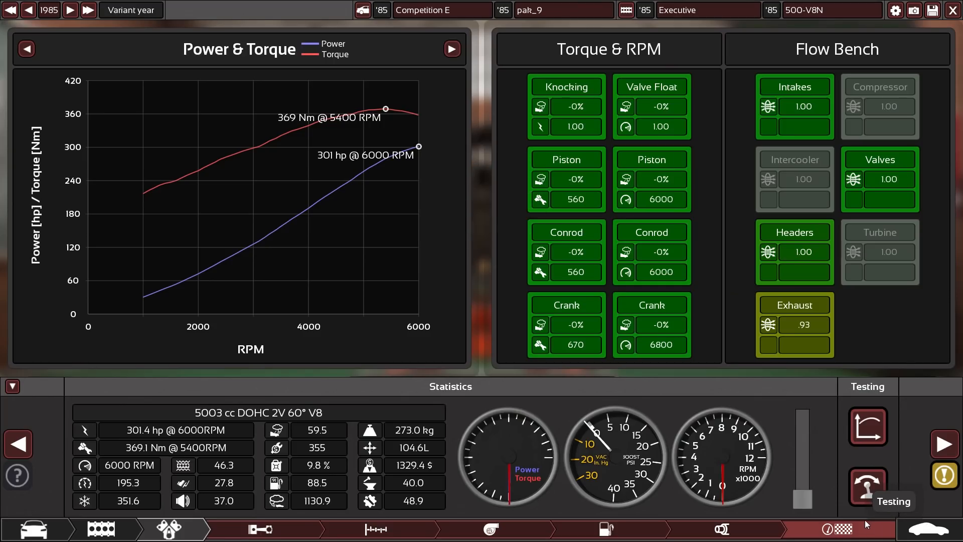
pyautogui.moveTo(490, 529)
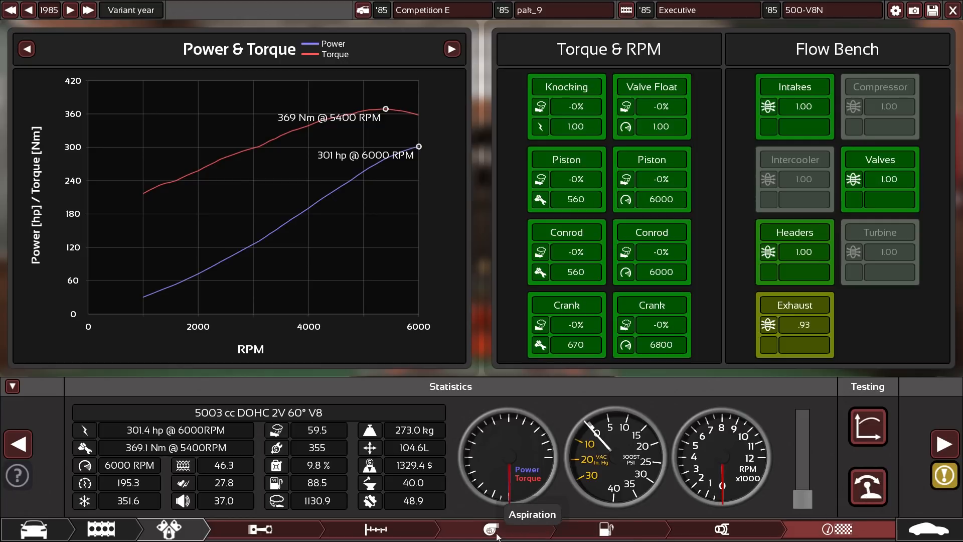
pyautogui.click(490, 529)
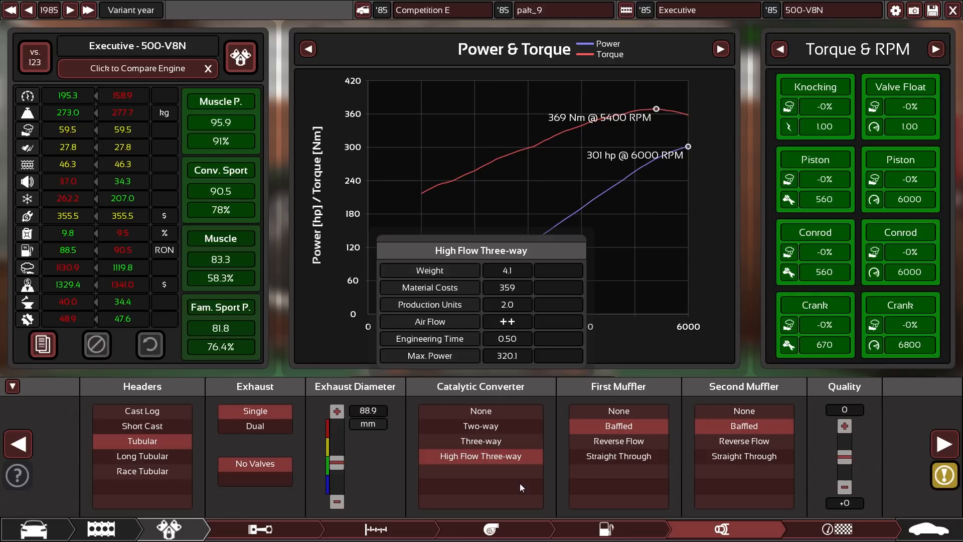
pyautogui.moveTo(537, 496)
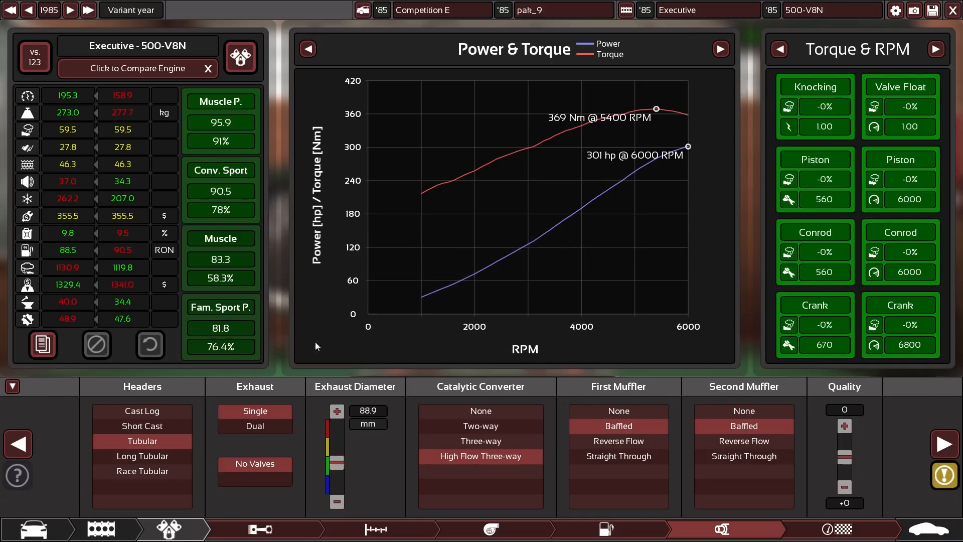
pyautogui.moveTo(96, 344)
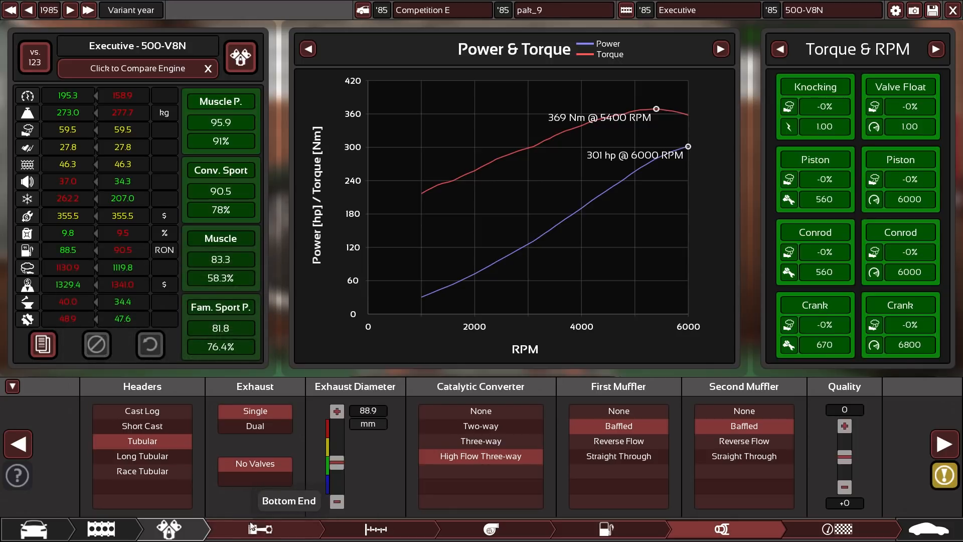
pyautogui.moveTo(722, 529)
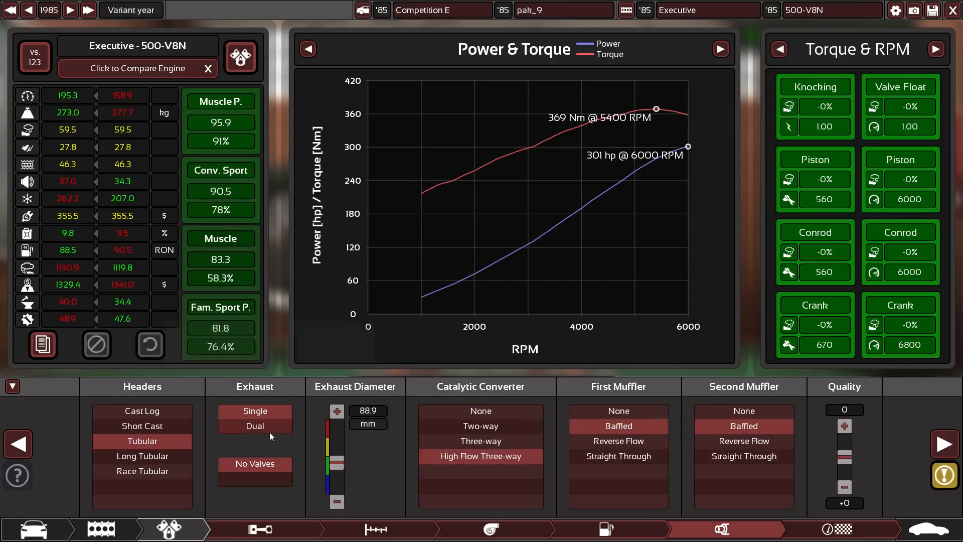
pyautogui.moveTo(743, 426)
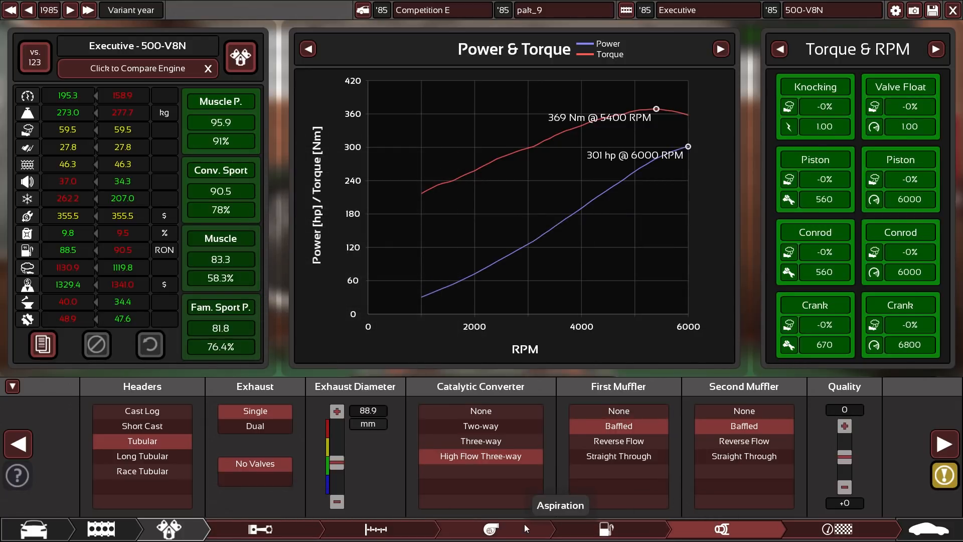
pyautogui.moveTo(462, 486)
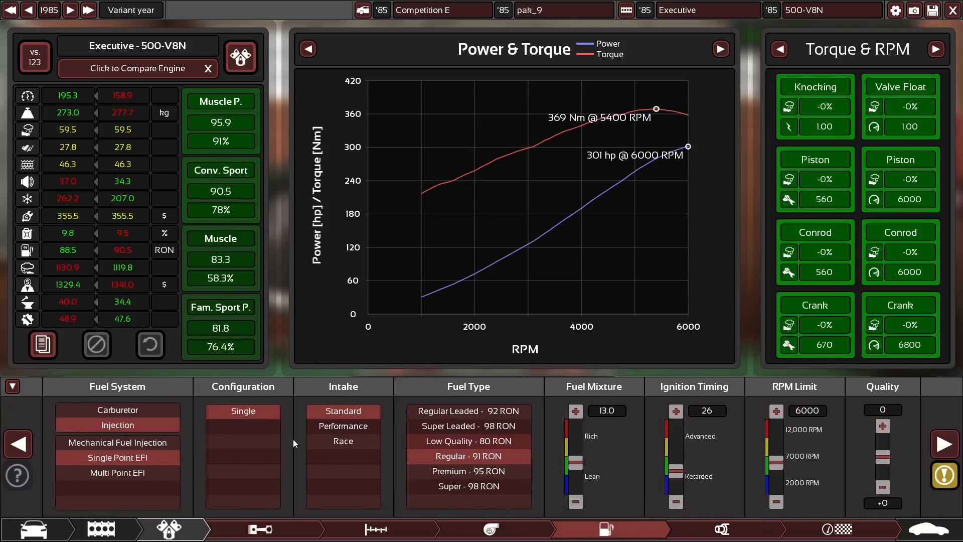
# Switch the 500-V8N to multi-point EFI, raising output to 302 hp and 370 Nm.
pyautogui.click(117, 473)
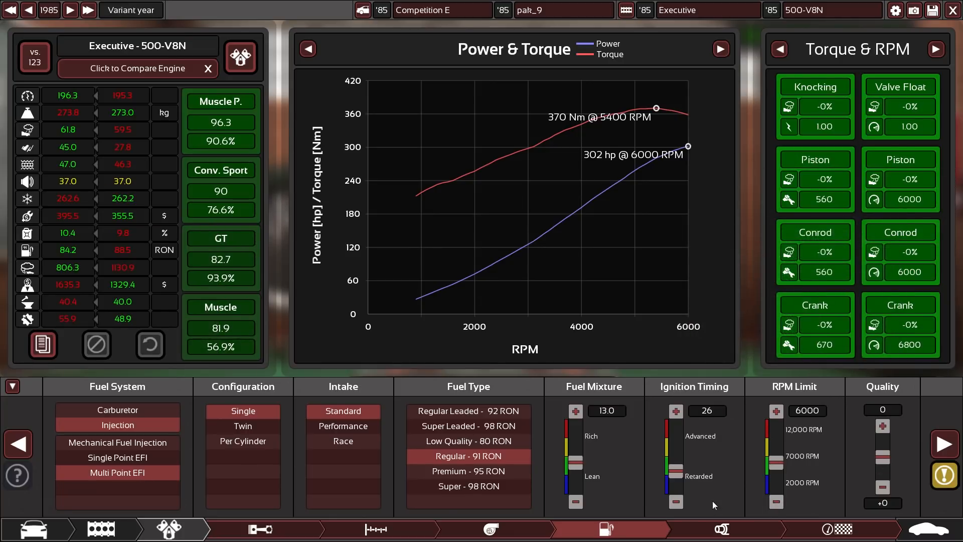
pyautogui.moveTo(749, 499)
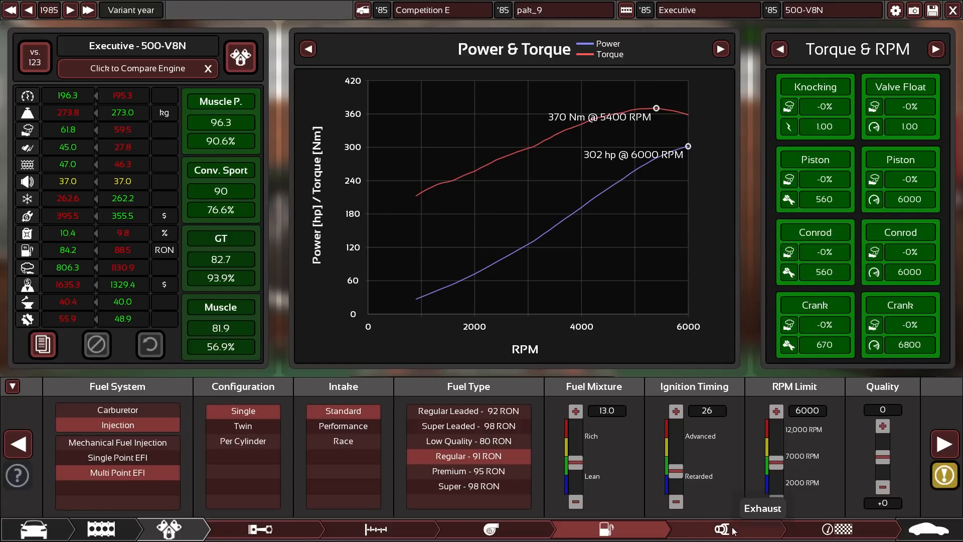
# Bring up the Executive 500-V8N engine's exhaust settings page.
pyautogui.click(722, 529)
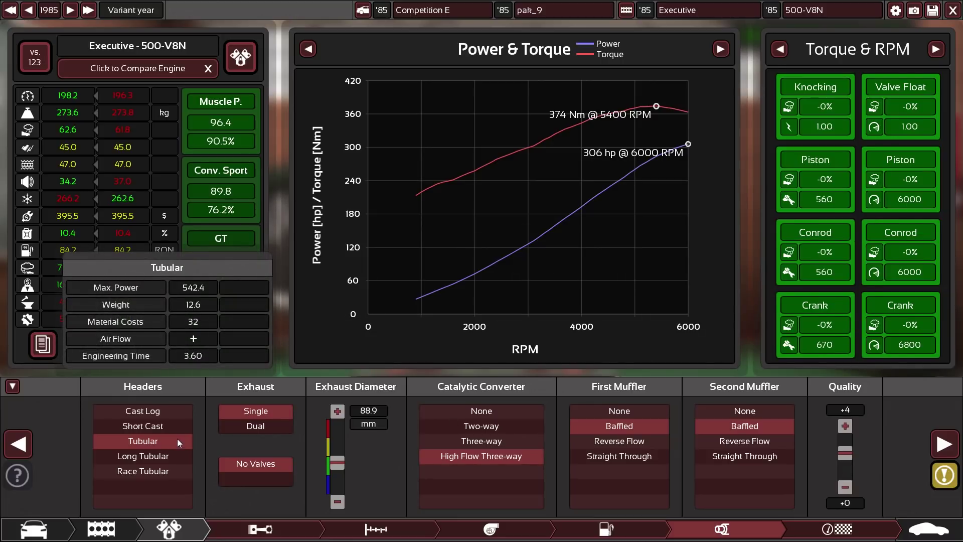
pyautogui.moveTo(174, 445)
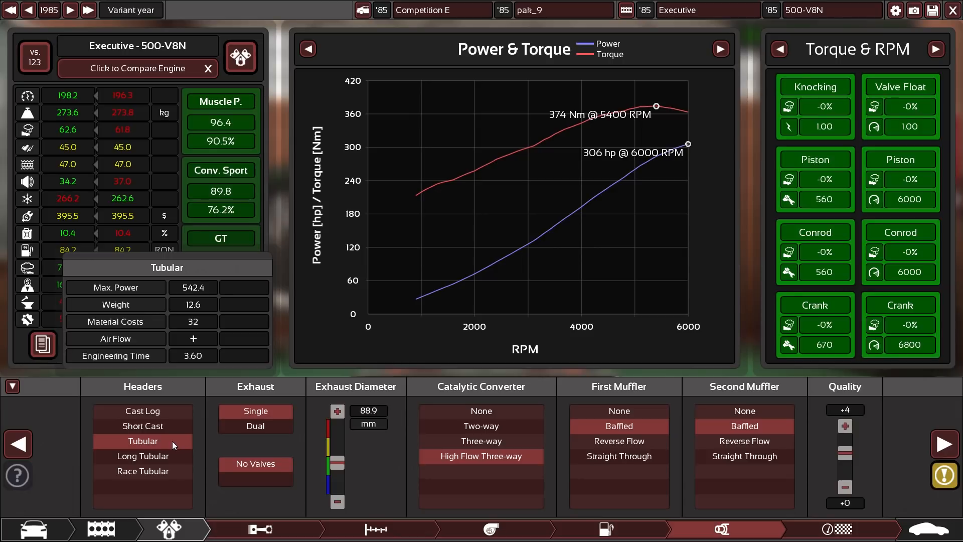
pyautogui.moveTo(181, 447)
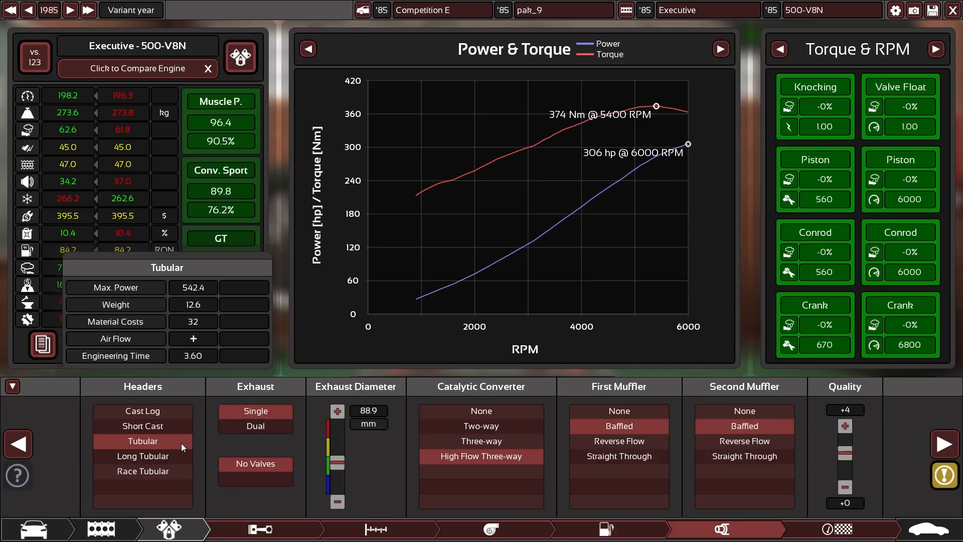
pyautogui.moveTo(142, 456)
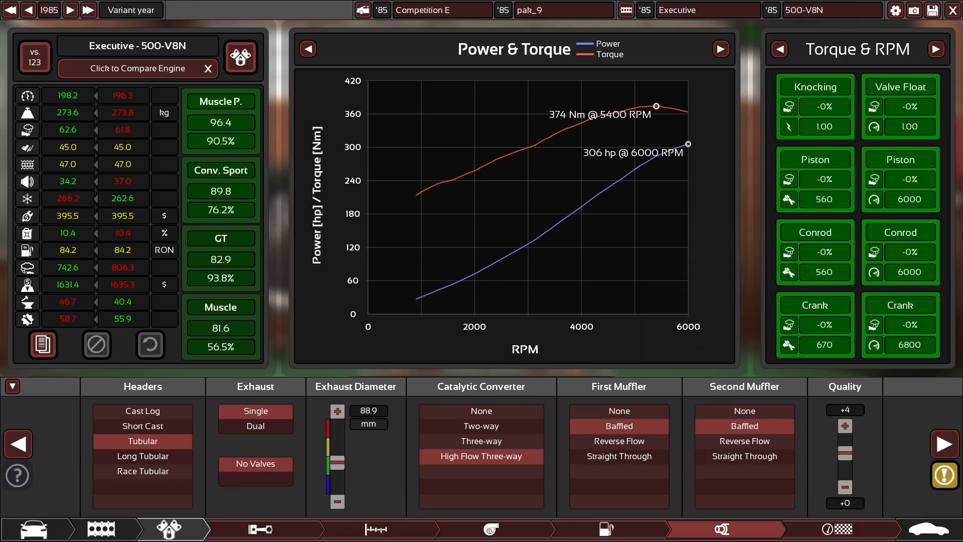
# Go to the Competition E pak_9 trim's suspension design page.
pyautogui.click(234, 529)
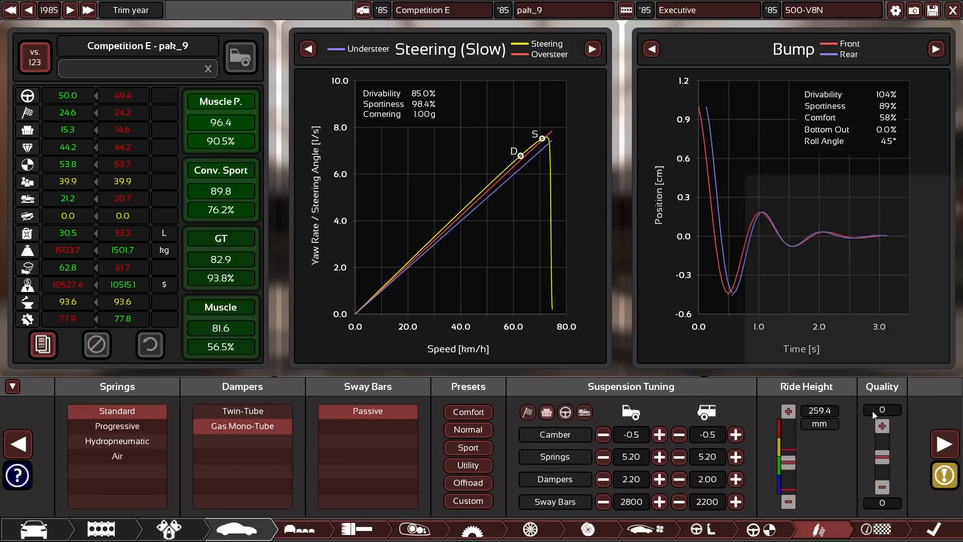
pyautogui.moveTo(837, 488)
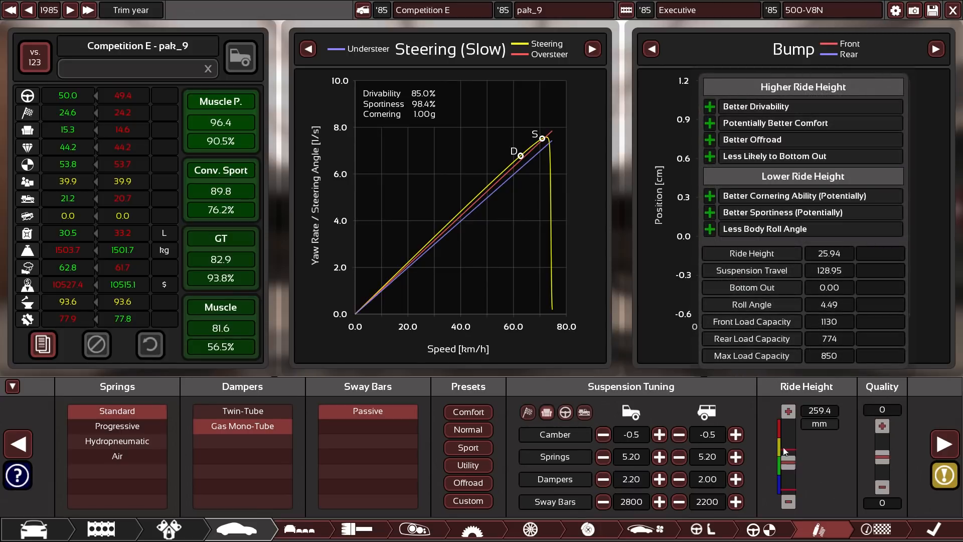
pyautogui.click(936, 49)
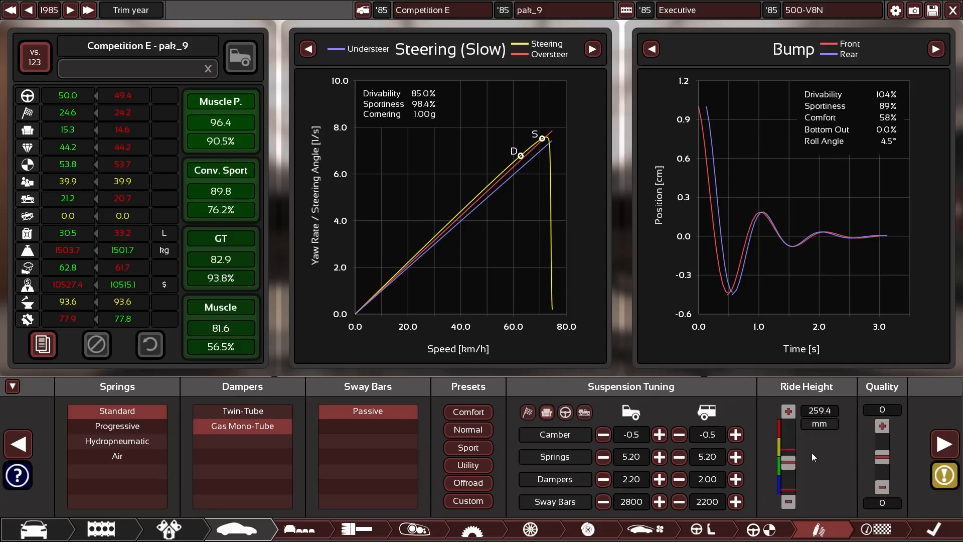
pyautogui.moveTo(827, 462)
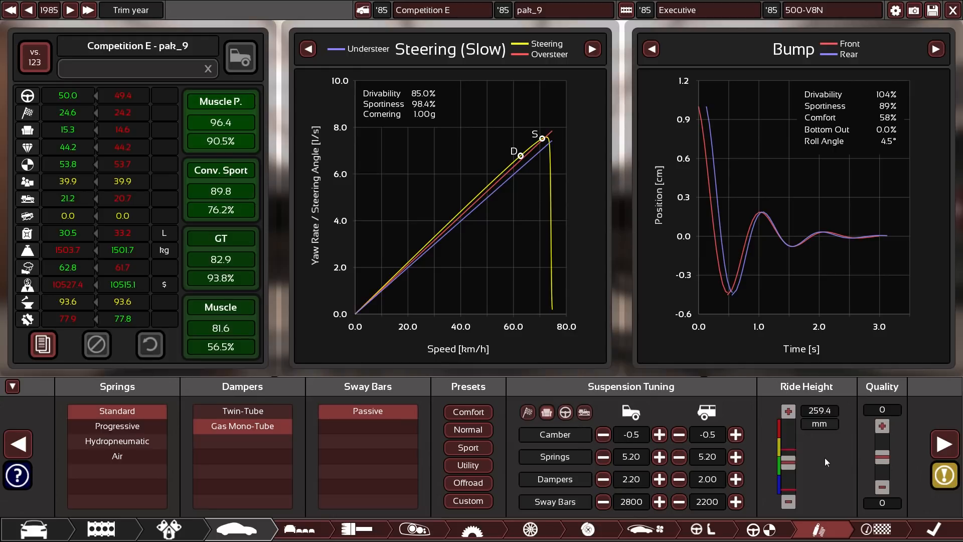
pyautogui.moveTo(826, 468)
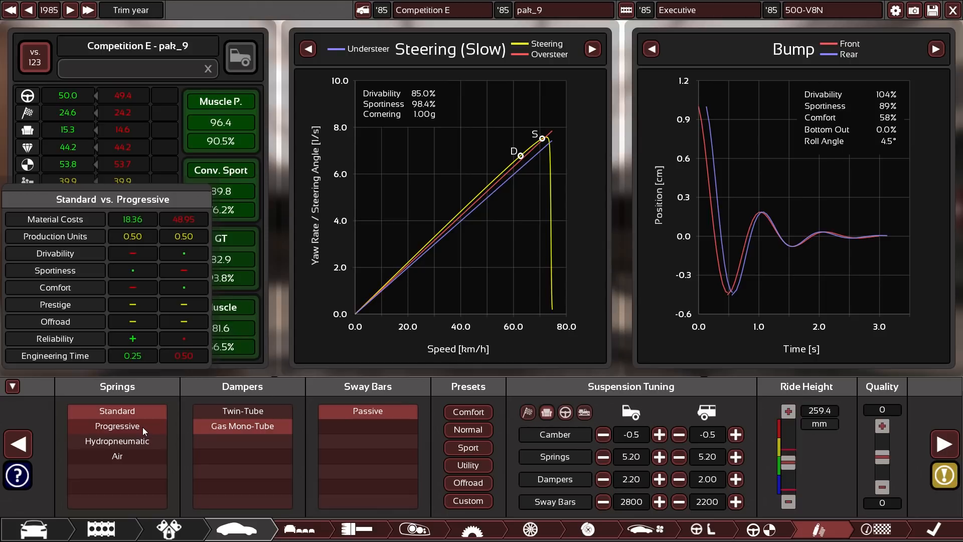
pyautogui.moveTo(152, 434)
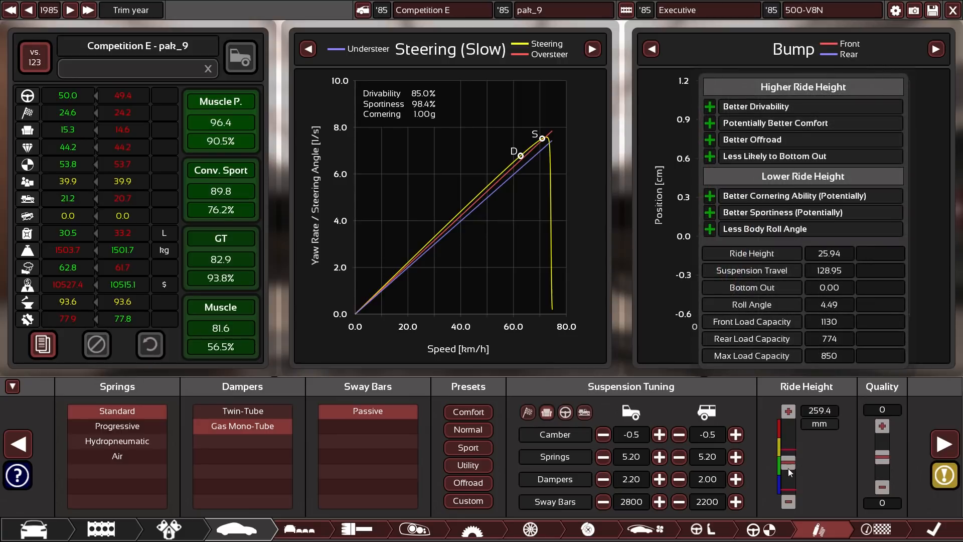
pyautogui.moveTo(788, 479)
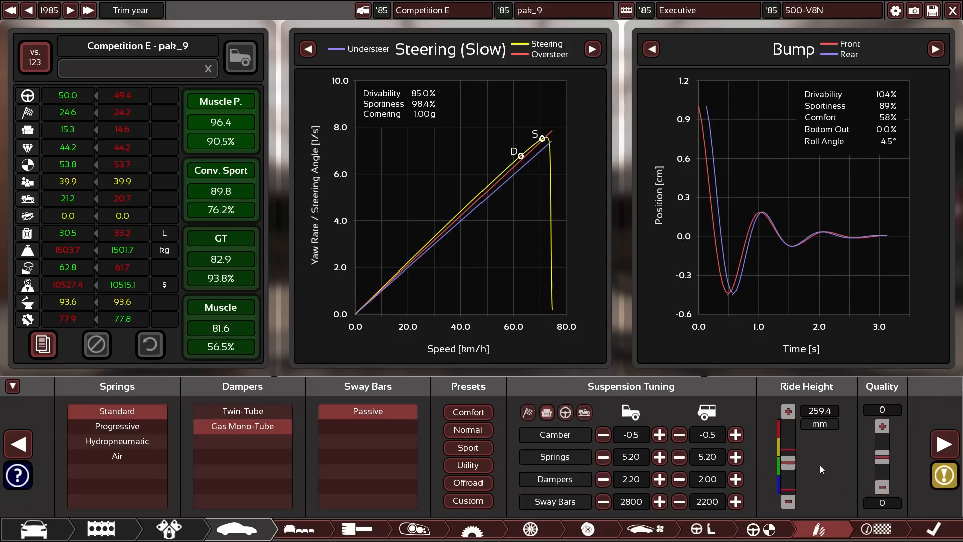
pyautogui.moveTo(820, 424)
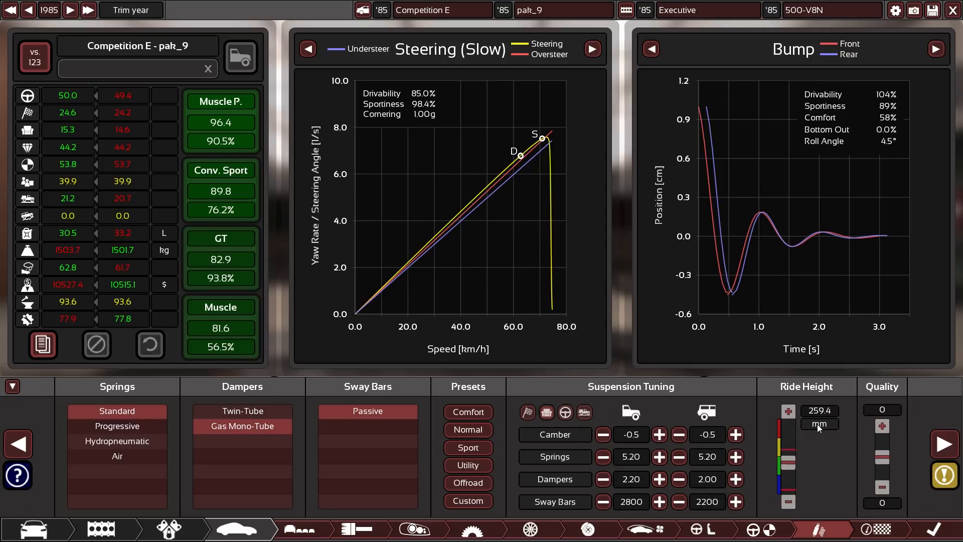
pyautogui.moveTo(824, 449)
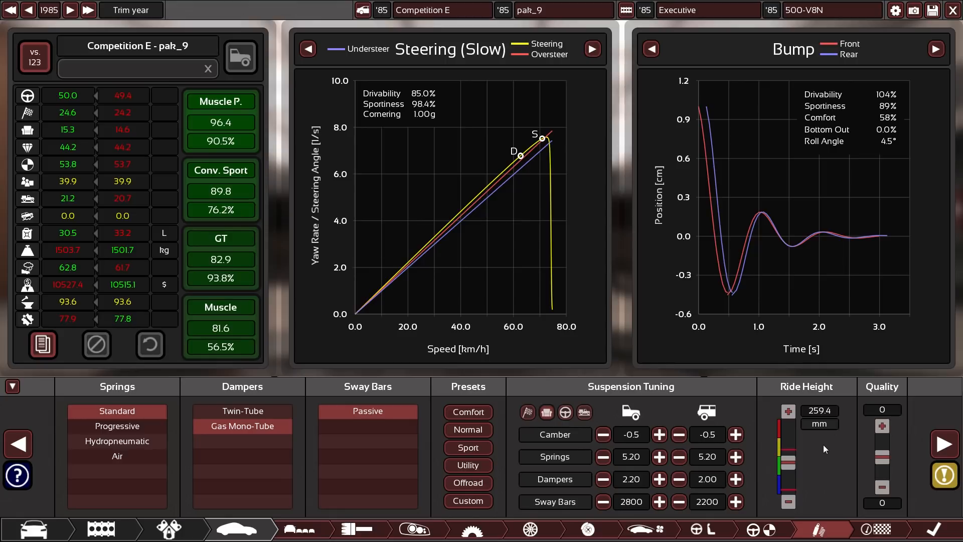
pyautogui.moveTo(823, 460)
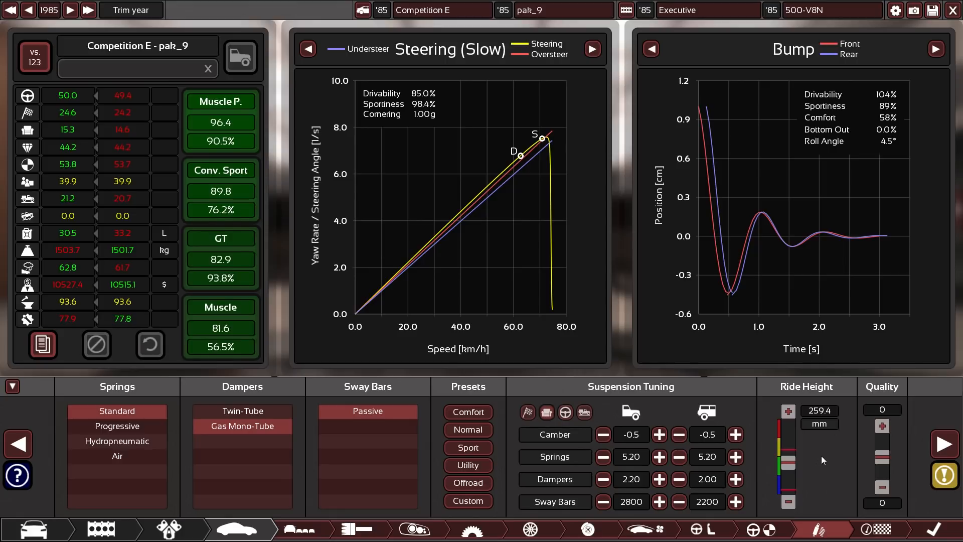
pyautogui.moveTo(839, 474)
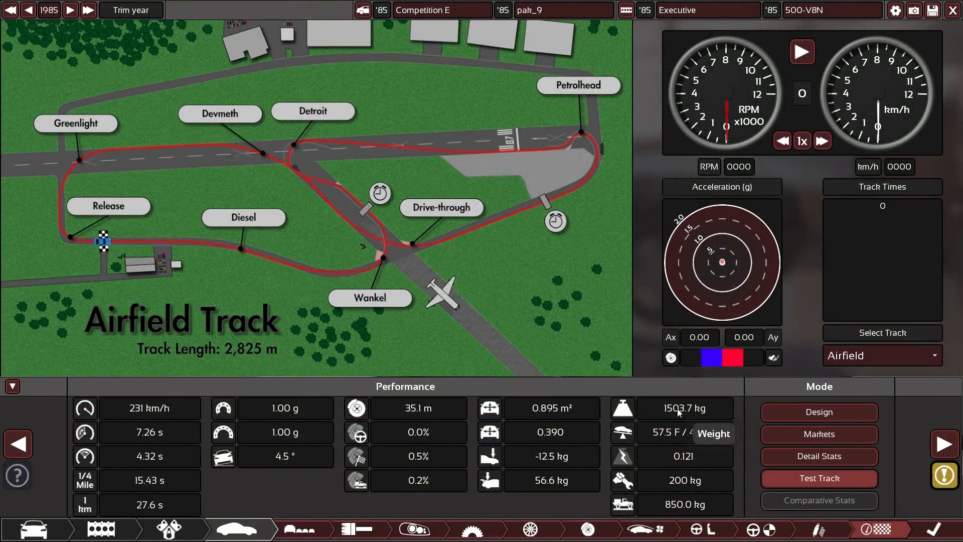
pyautogui.moveTo(663, 488)
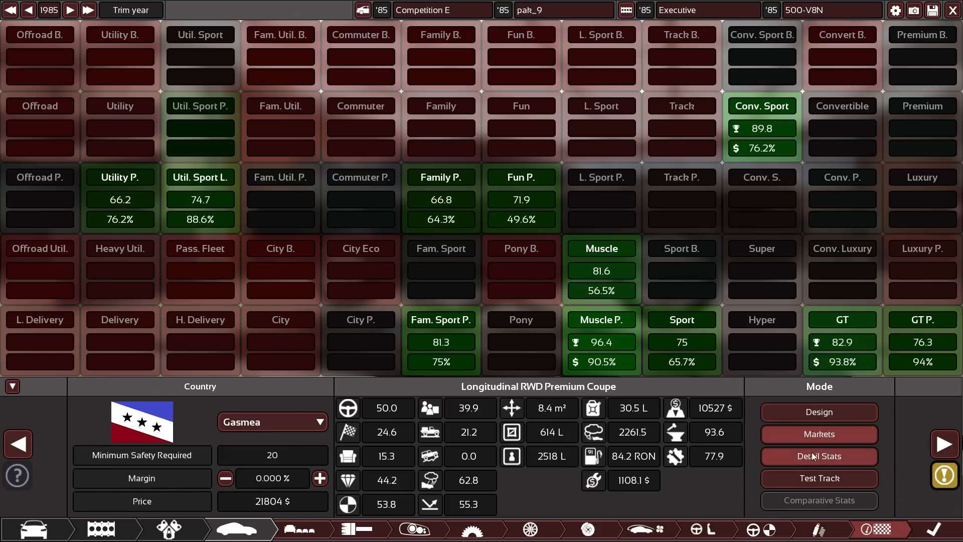
# Return to the Test Track performance view, then bring up the Drivetrain gearing charts.
pyautogui.click(818, 479)
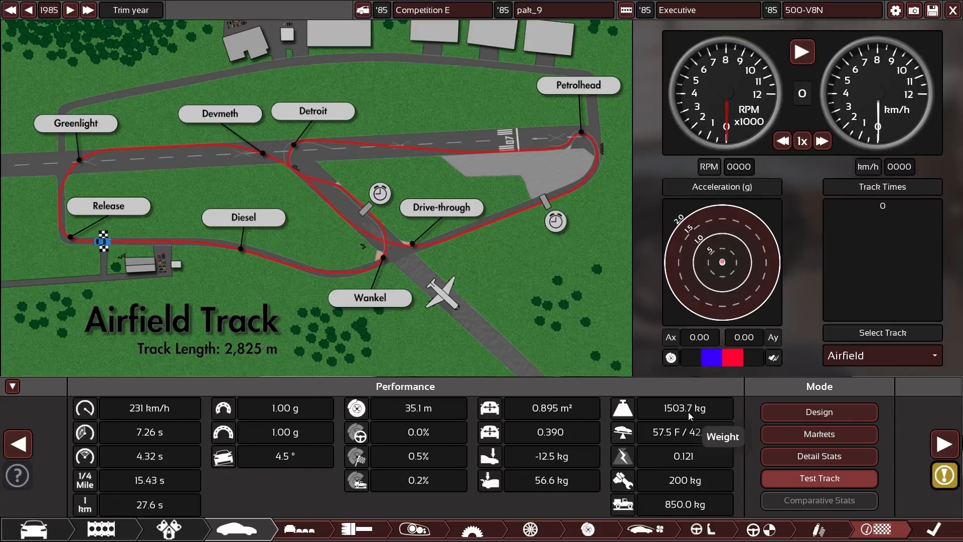
pyautogui.moveTo(713, 478)
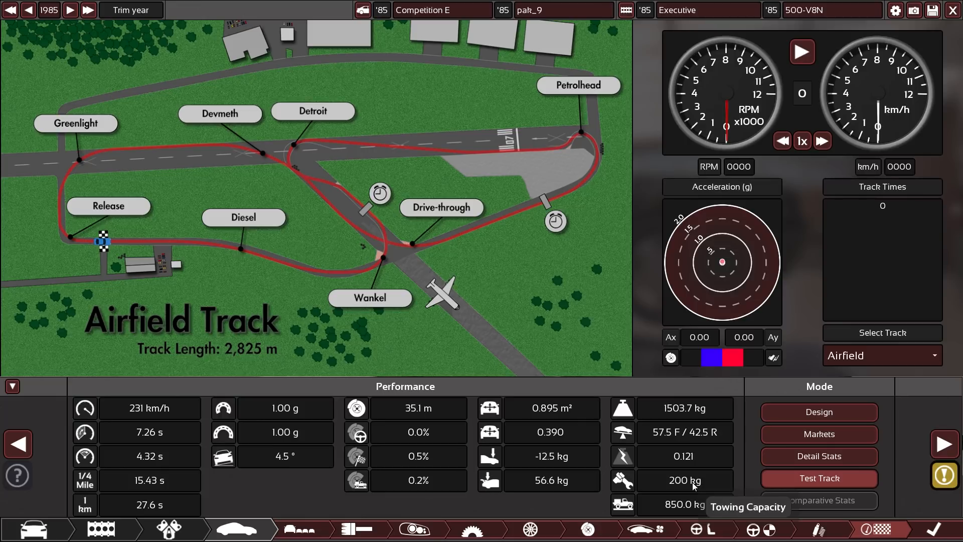
pyautogui.moveTo(695, 487)
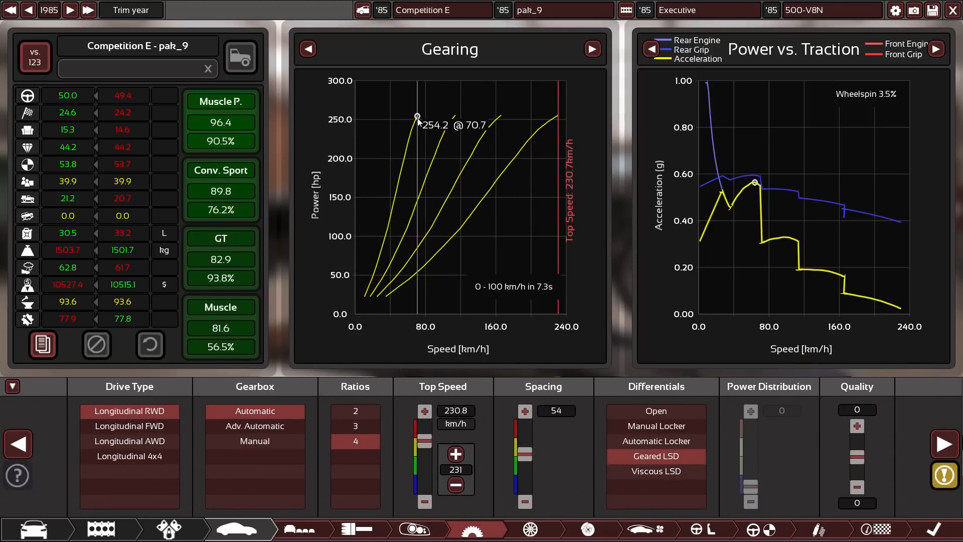
pyautogui.click(876, 528)
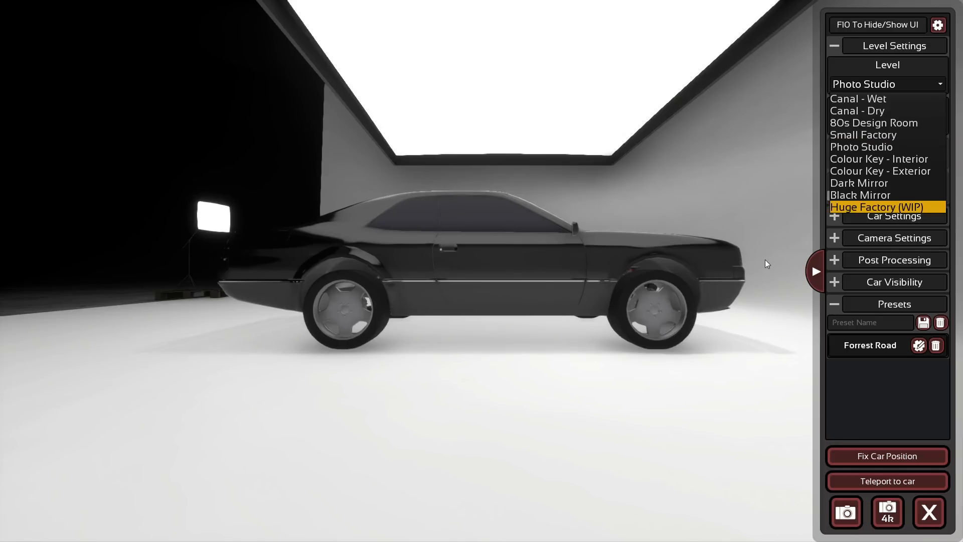
pyautogui.moveTo(873, 215)
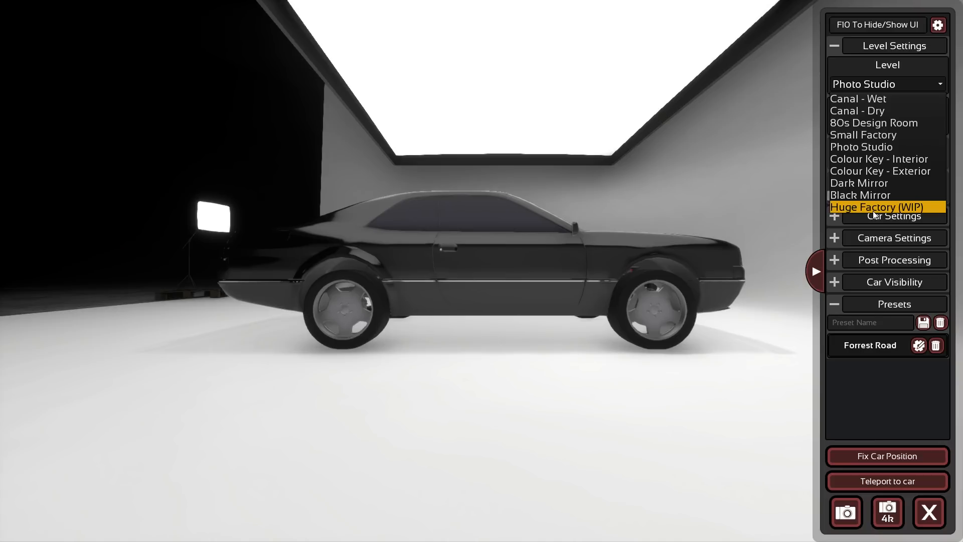
# Load the Huge Factory (WIP) level as the photo mode scene.
pyautogui.click(879, 207)
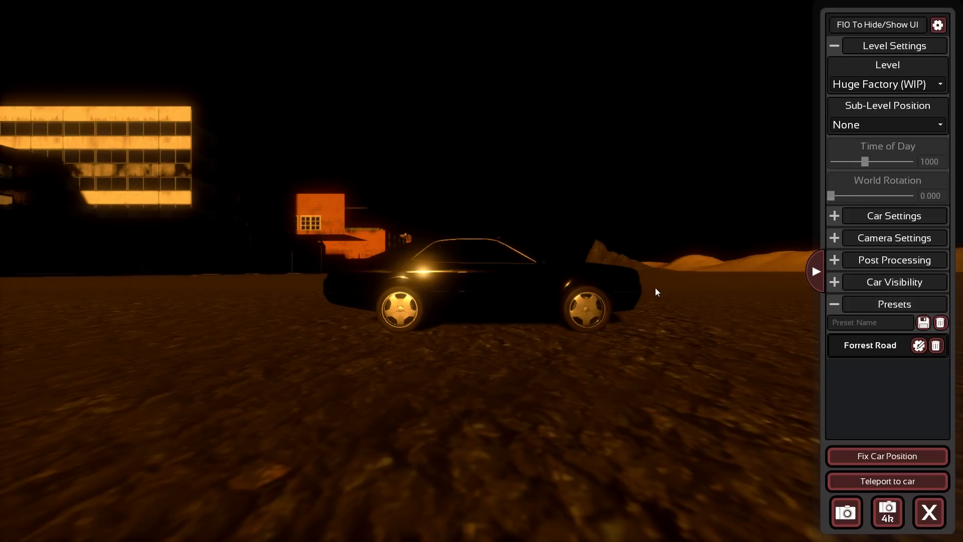
pyautogui.moveTo(714, 296)
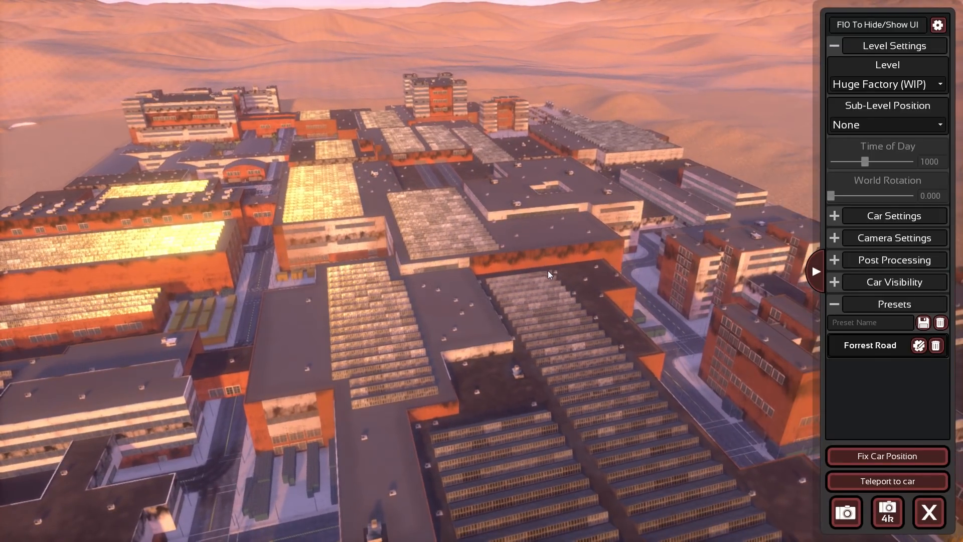
pyautogui.moveTo(885, 96)
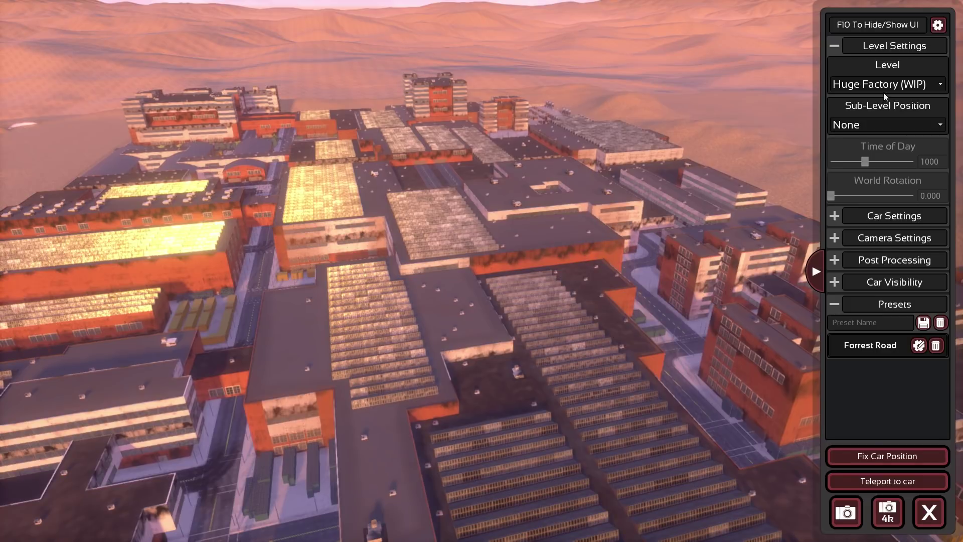